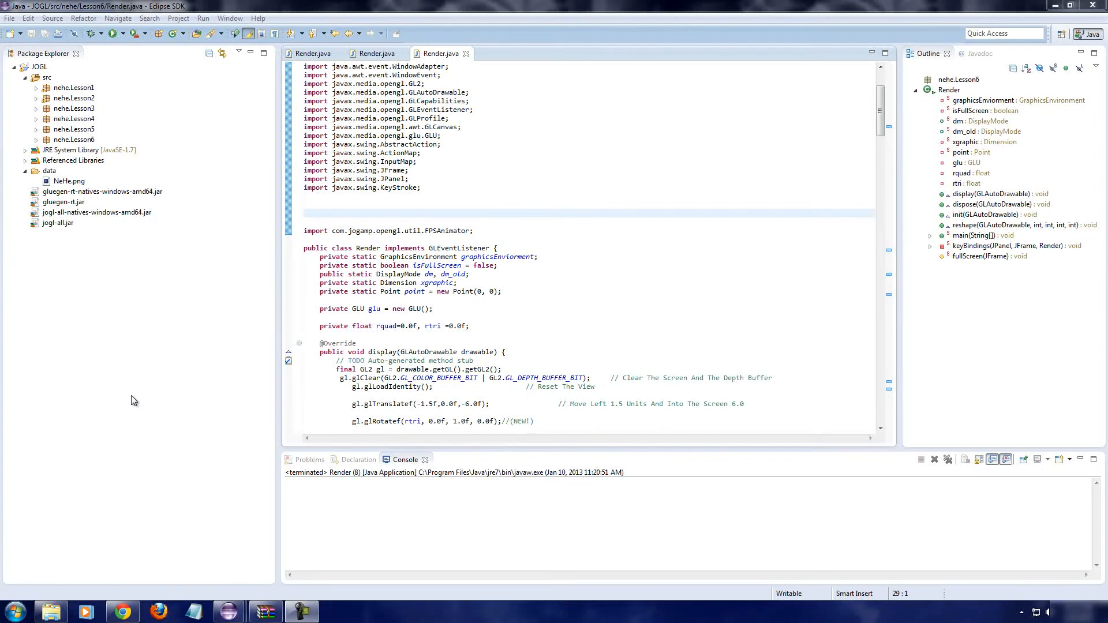
Step: Select the project's data folder holding NeHe.png, then switch to the tutorial browser
{"action": "left_click", "coordinate": [412, 315]}
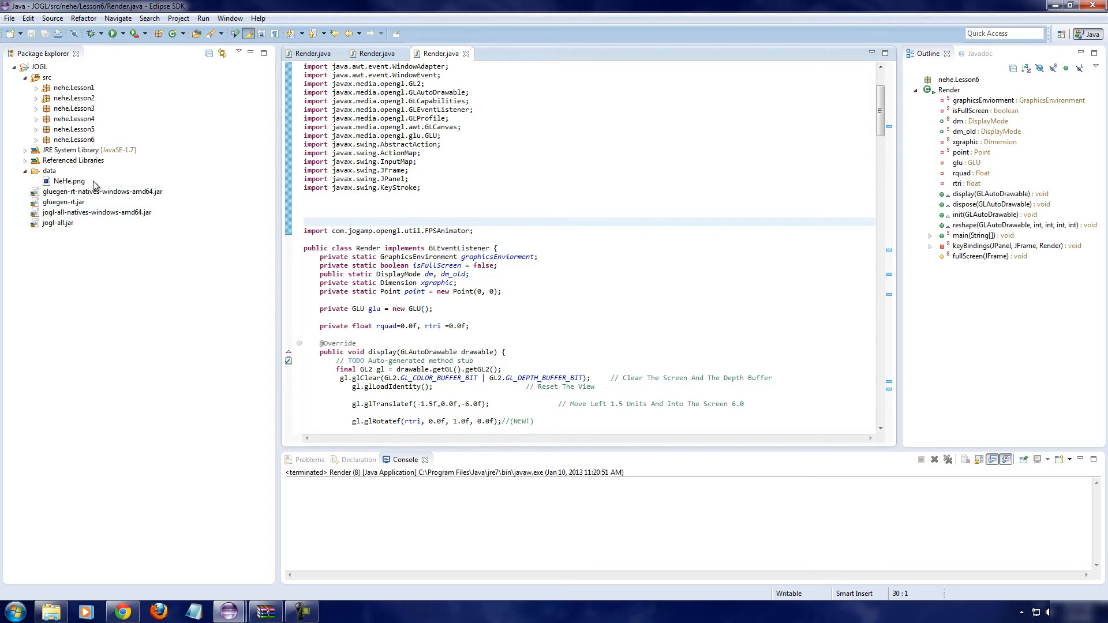
{"action": "left_click", "coordinate": [50, 170]}
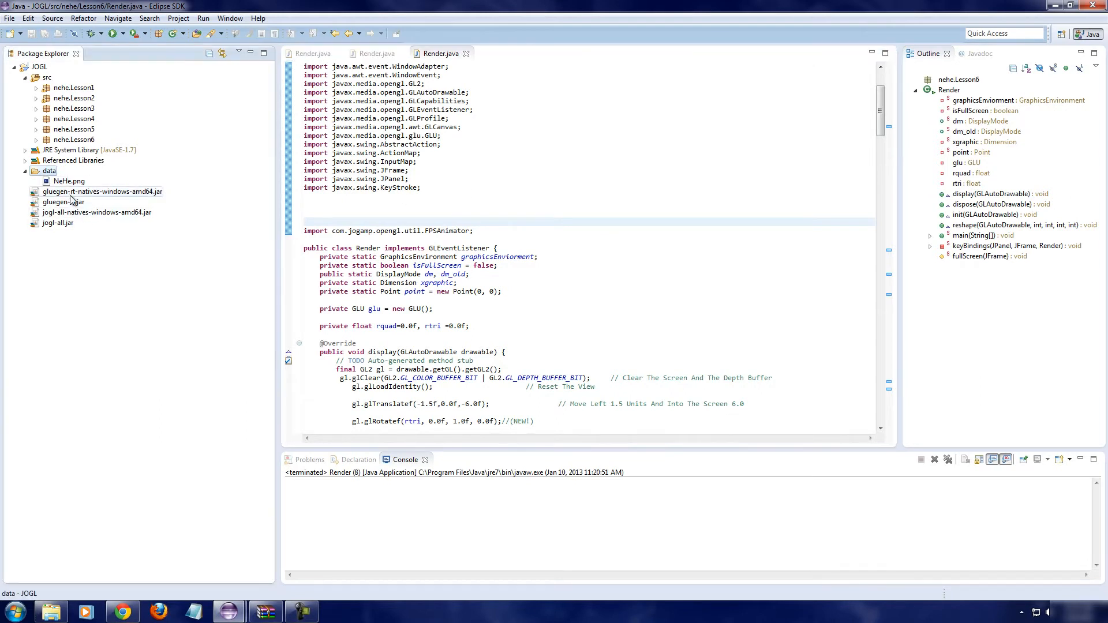
{"action": "left_click", "coordinate": [123, 610]}
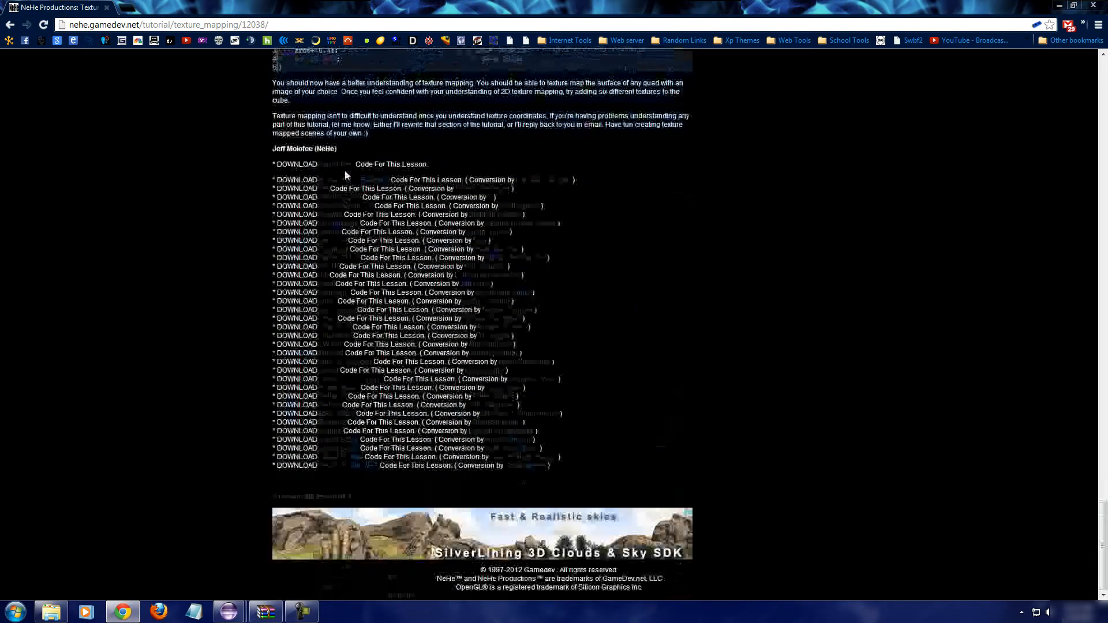
{"action": "mouse_move", "coordinate": [323, 424]}
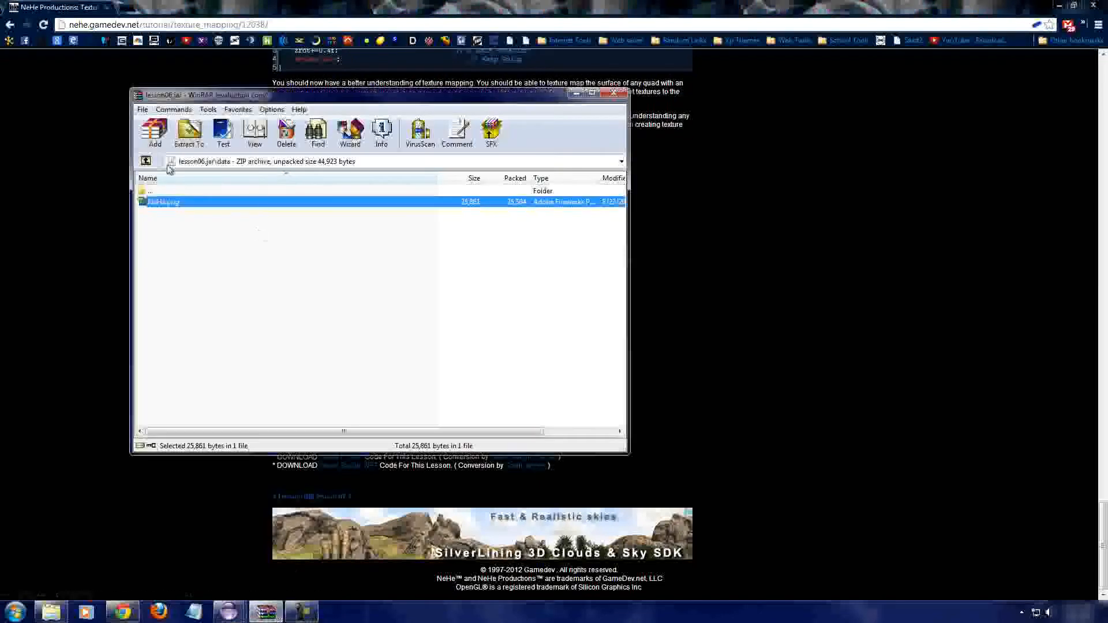
Step: Browse lesson06.jar in WinRAR to its data folder containing NeHe.png, then return to Eclipse
{"action": "double_click", "coordinate": [150, 191]}
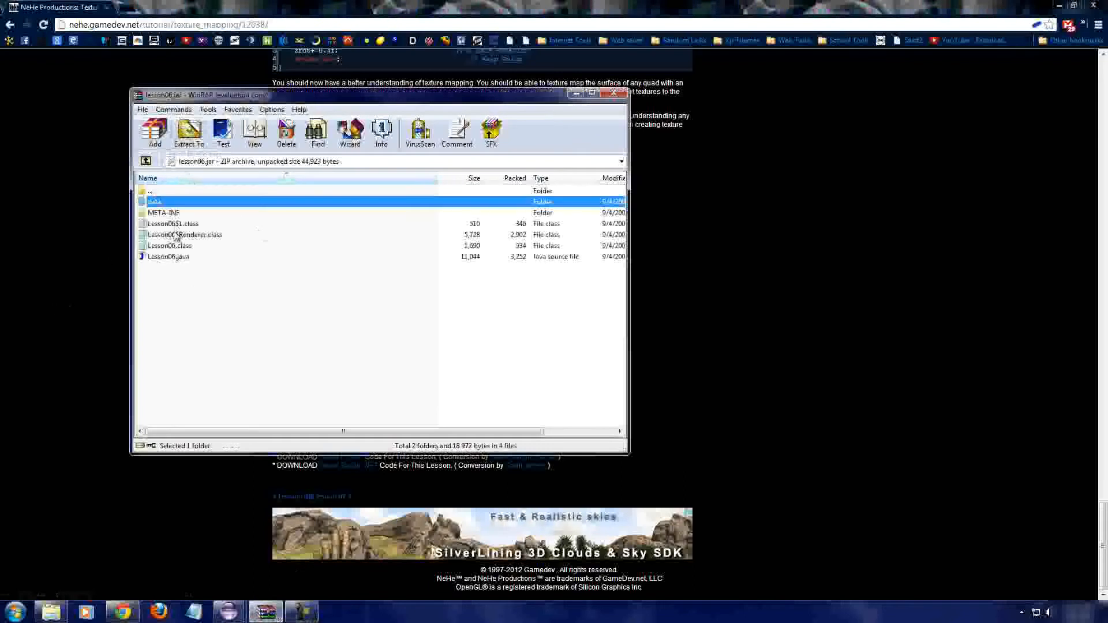
{"action": "double_click", "coordinate": [154, 201]}
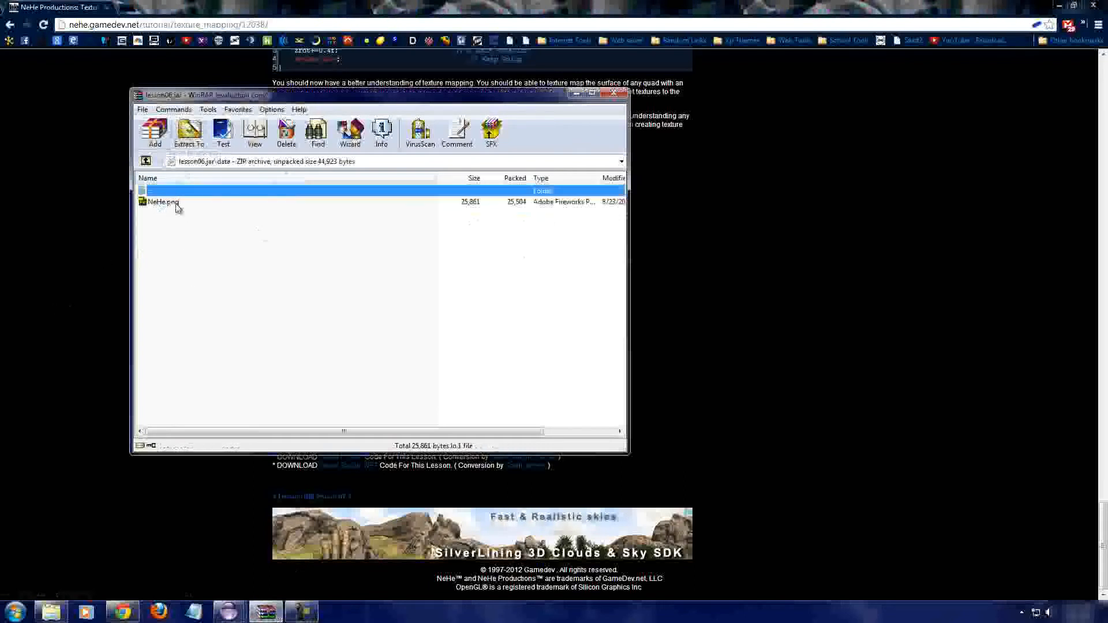
{"action": "left_click", "coordinate": [163, 202]}
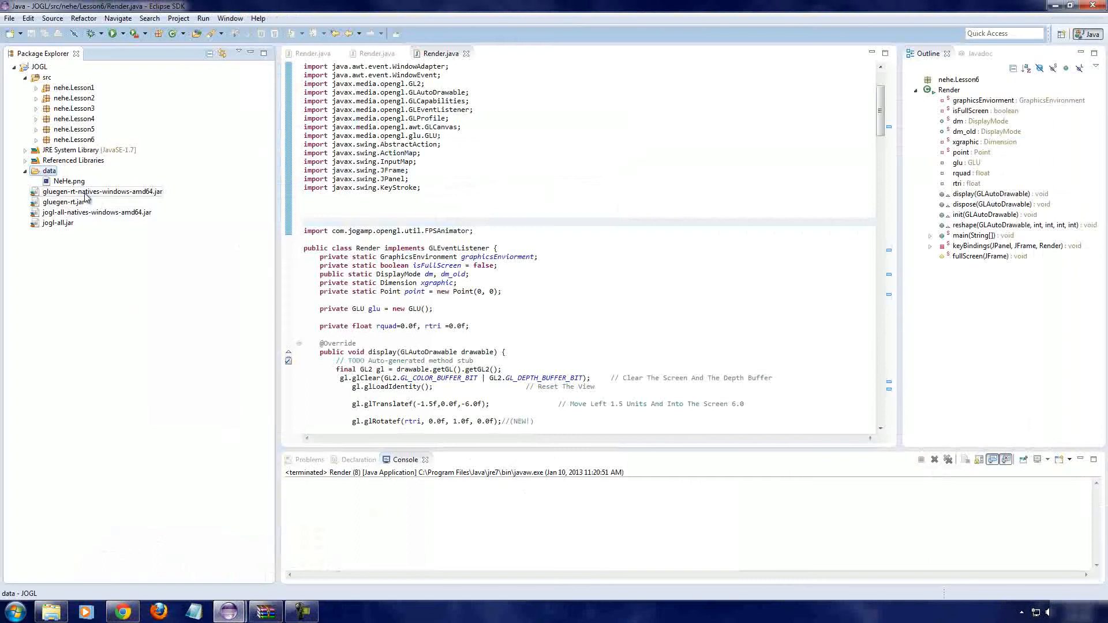
{"action": "left_click", "coordinate": [50, 170]}
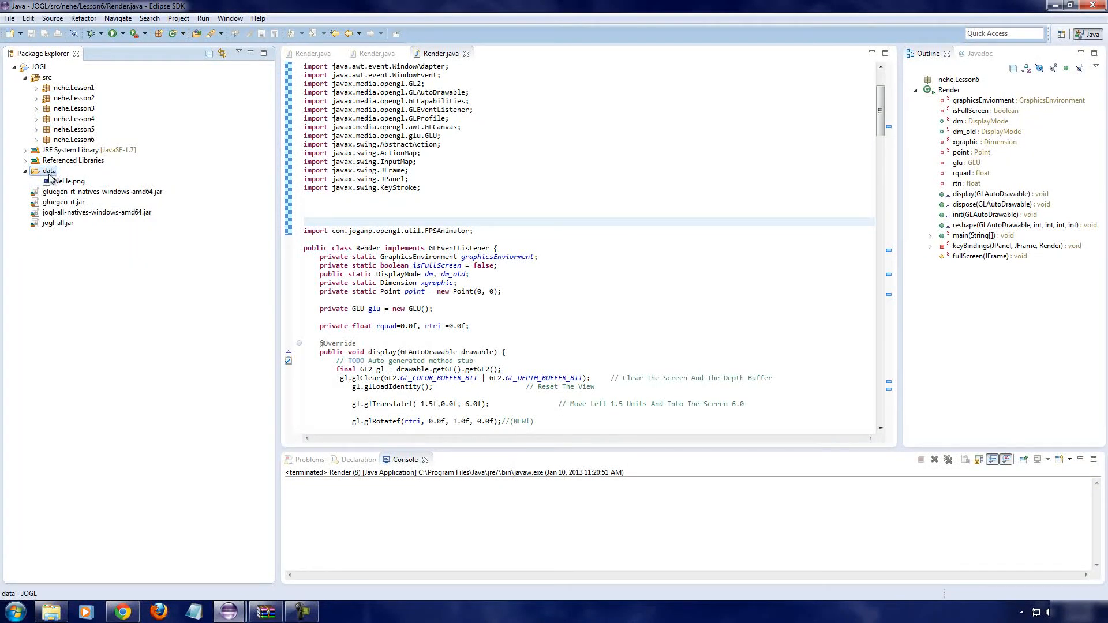
{"action": "left_click", "coordinate": [355, 309]}
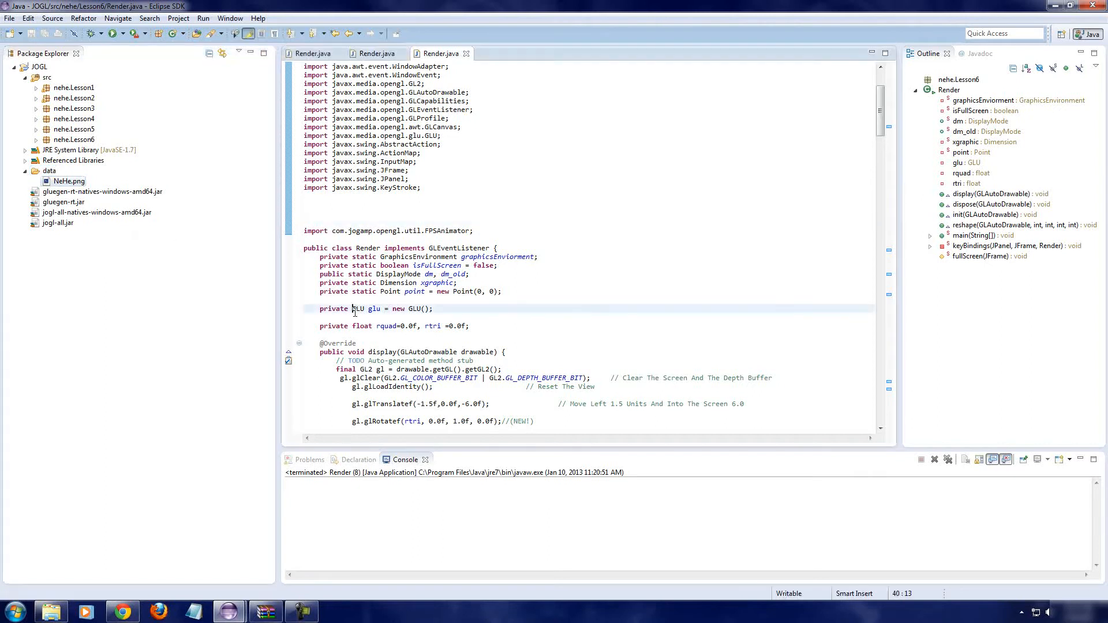
{"action": "scroll", "scroll_direction": "down", "scroll_amount": 3}
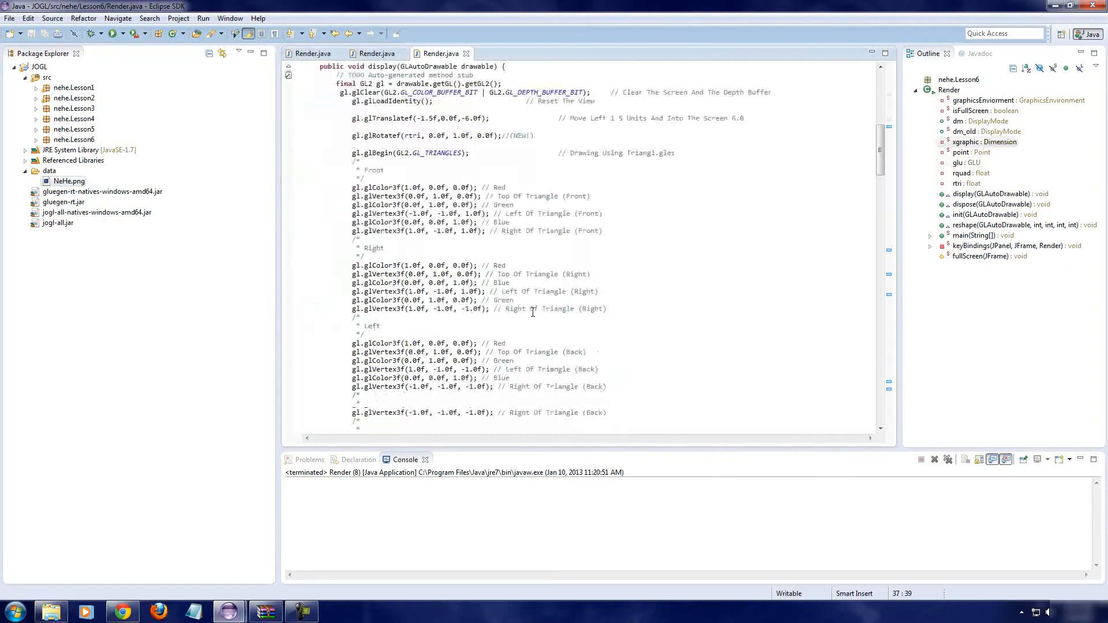
{"action": "scroll", "scroll_direction": "down", "scroll_amount": 3}
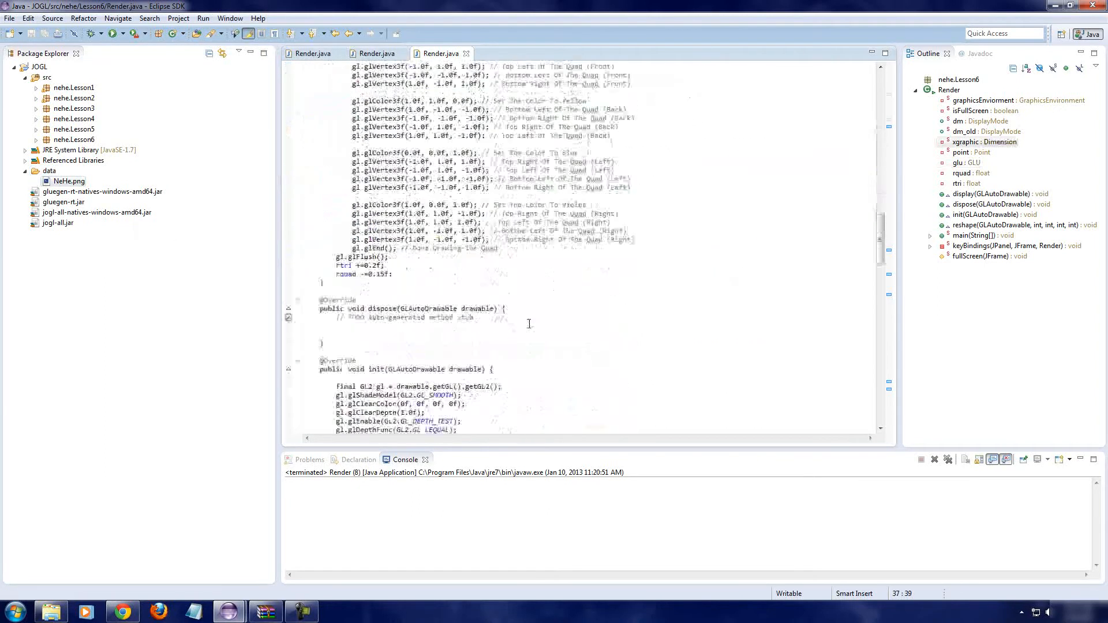
{"action": "scroll", "scroll_direction": "down", "scroll_amount": 3}
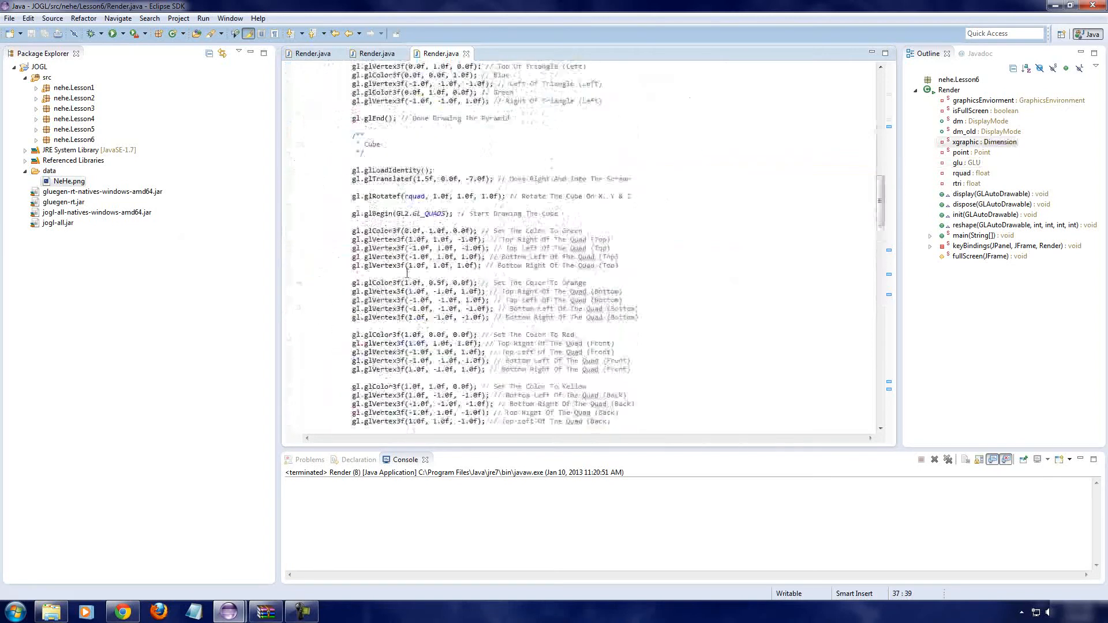
{"action": "scroll", "scroll_direction": "down", "scroll_amount": 3}
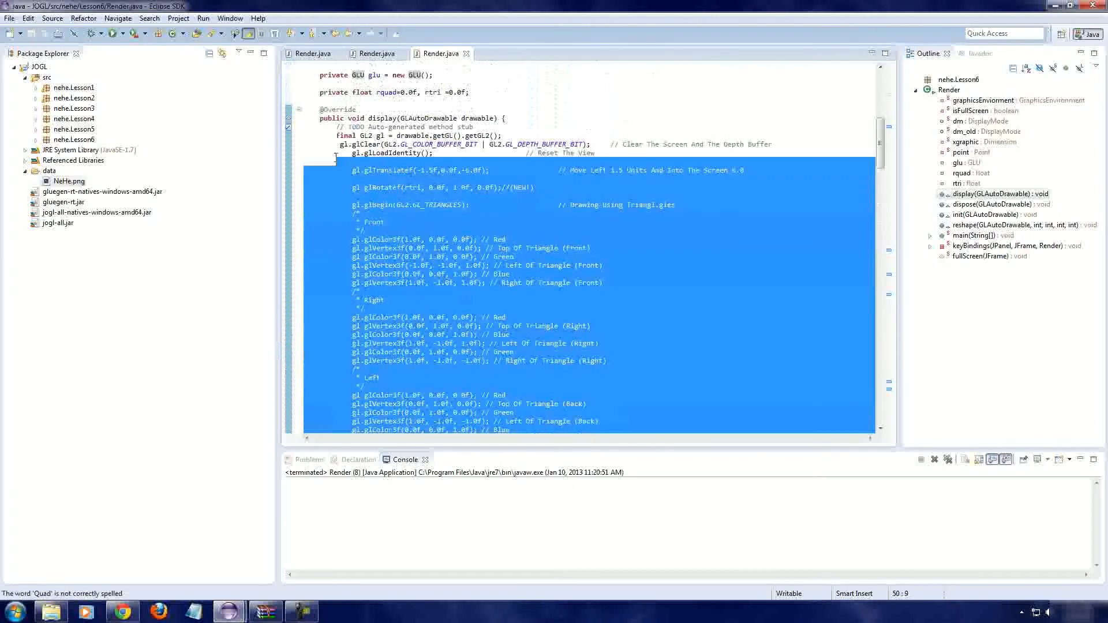
Step: Delete the pyramid and cube drawing code after gl.glLoadIdentity() in display()
{"action": "key", "text": "Delete"}
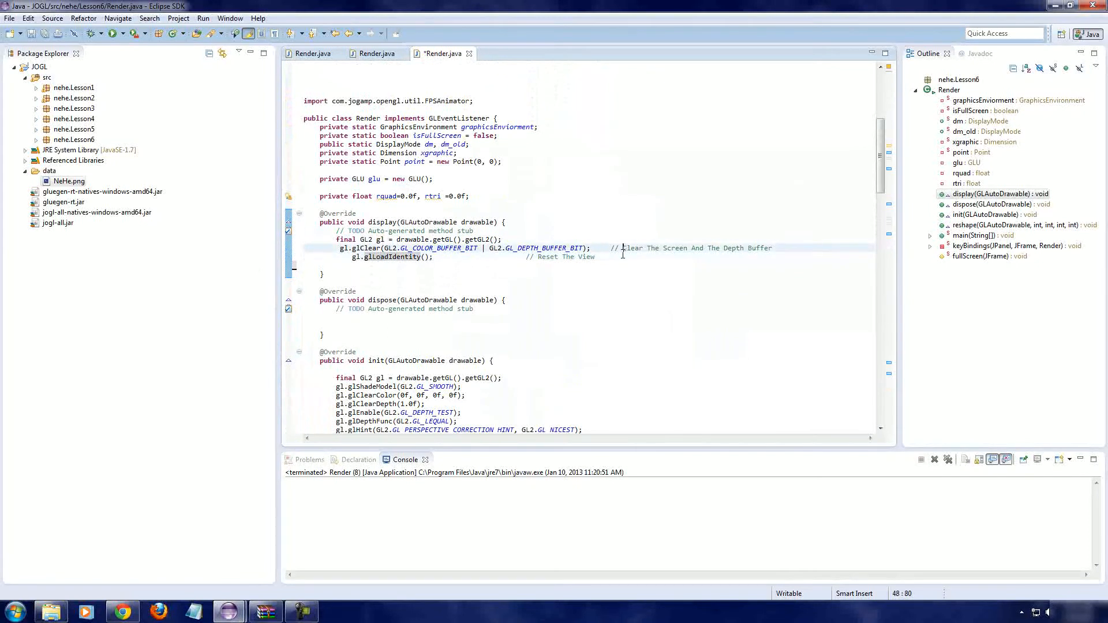
Step: Type gl.glflush(); in display() and quick-fix it to glFlush()
{"action": "type", "text": "gl"}
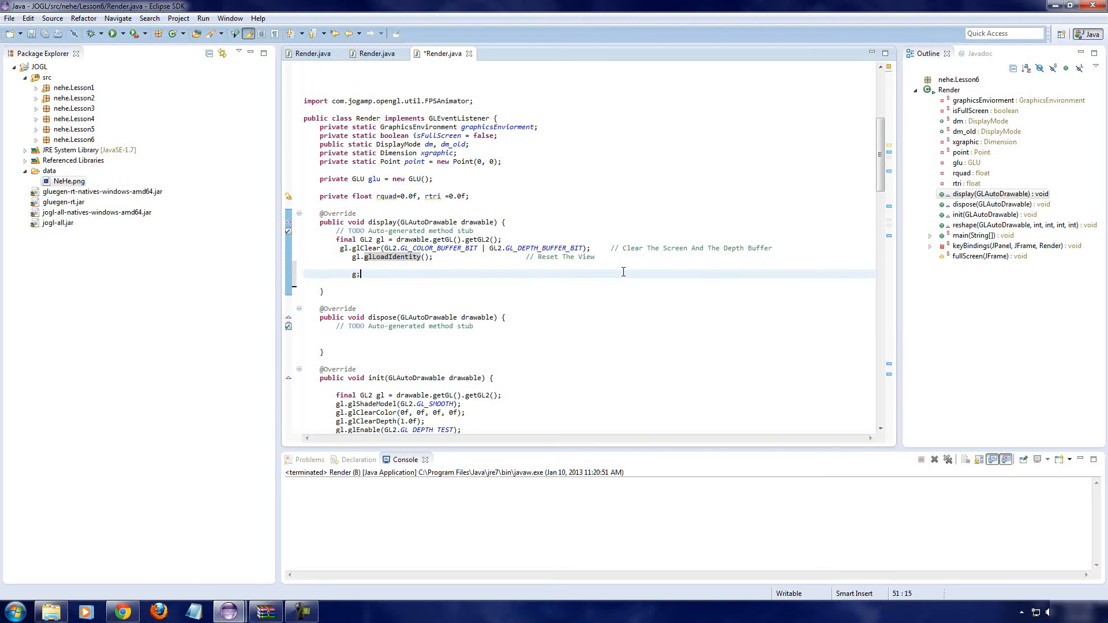
{"action": "type", "text": "l.f"}
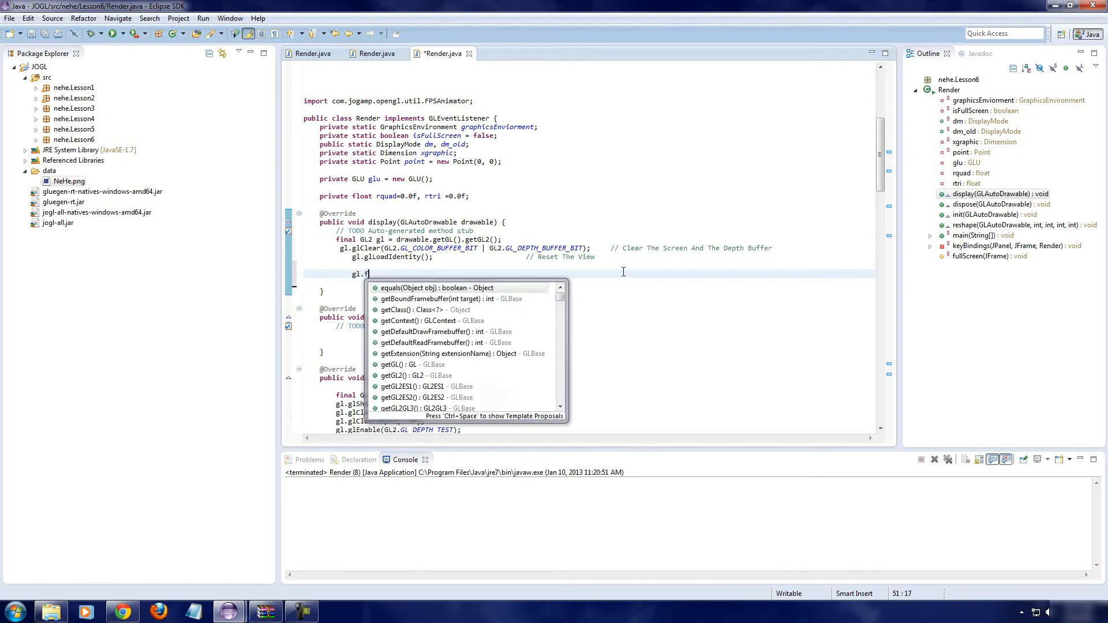
{"action": "key", "text": "Backspace"}
{"action": "type", "text": "gl"}
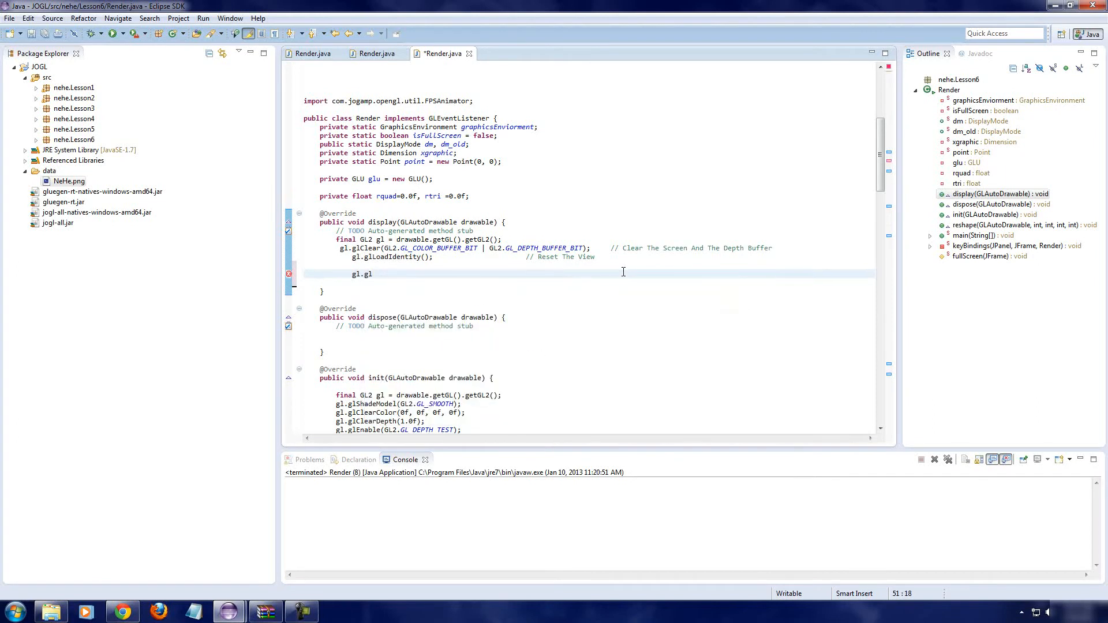
{"action": "type", "text": "flush();"}
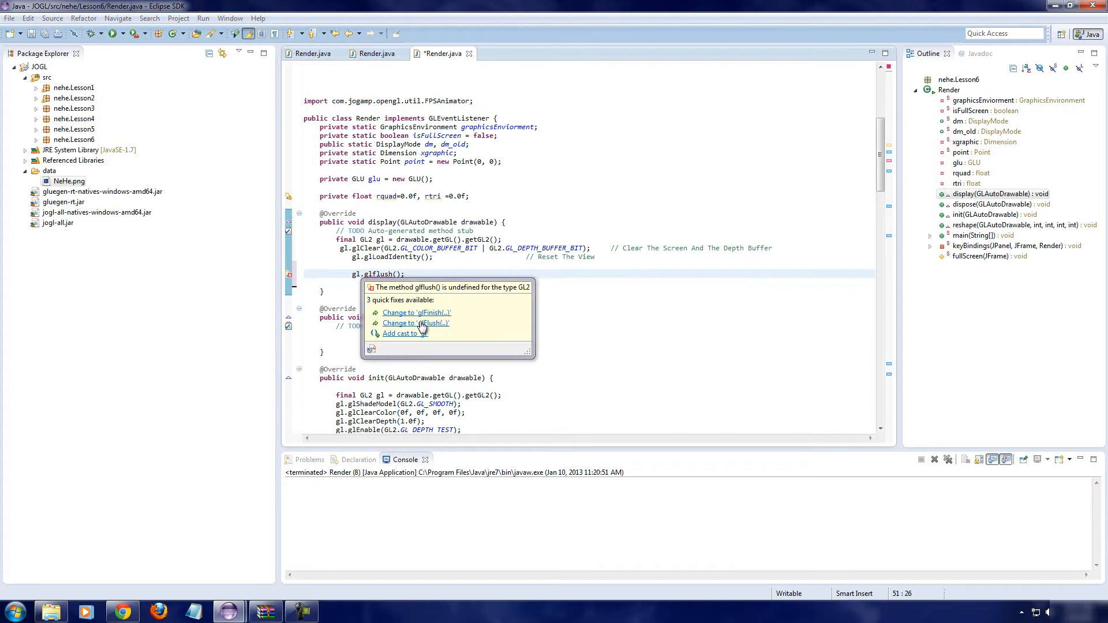
{"action": "left_click", "coordinate": [416, 323]}
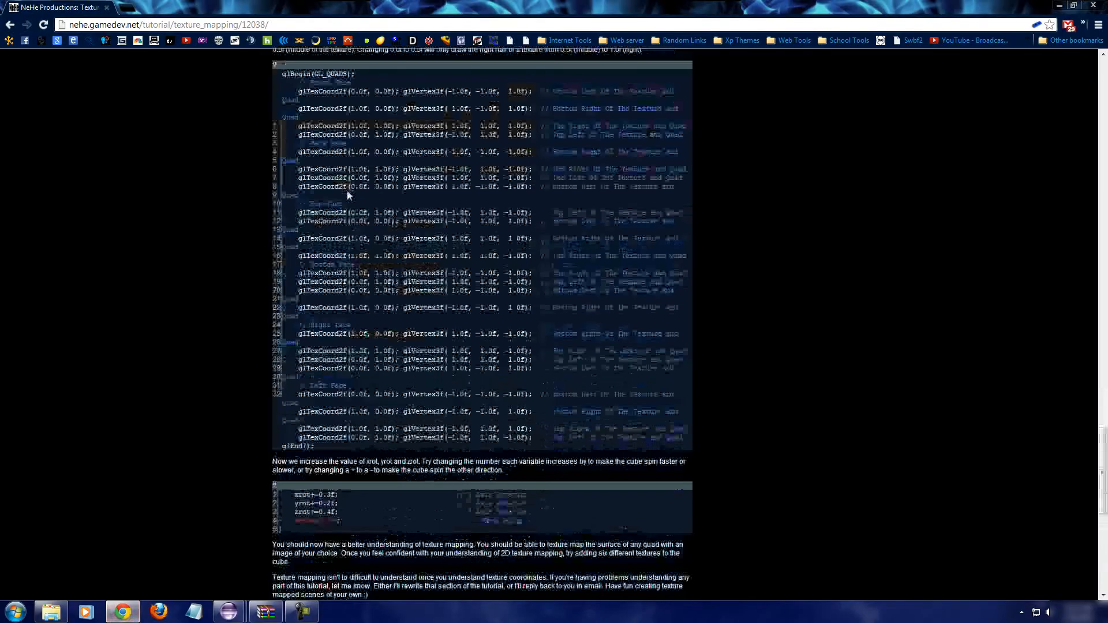
Step: Scroll the NeHe tutorial's textured cube code, then return to the JOGL project
{"action": "scroll", "scroll_direction": "up", "scroll_amount": 3}
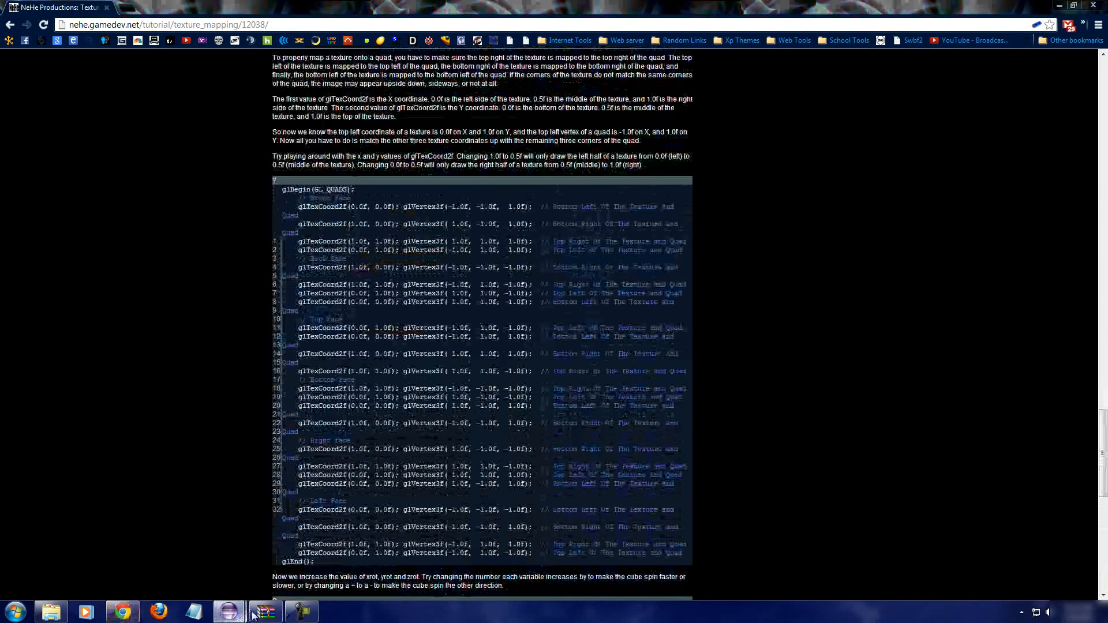
{"action": "mouse_move", "coordinate": [266, 611]}
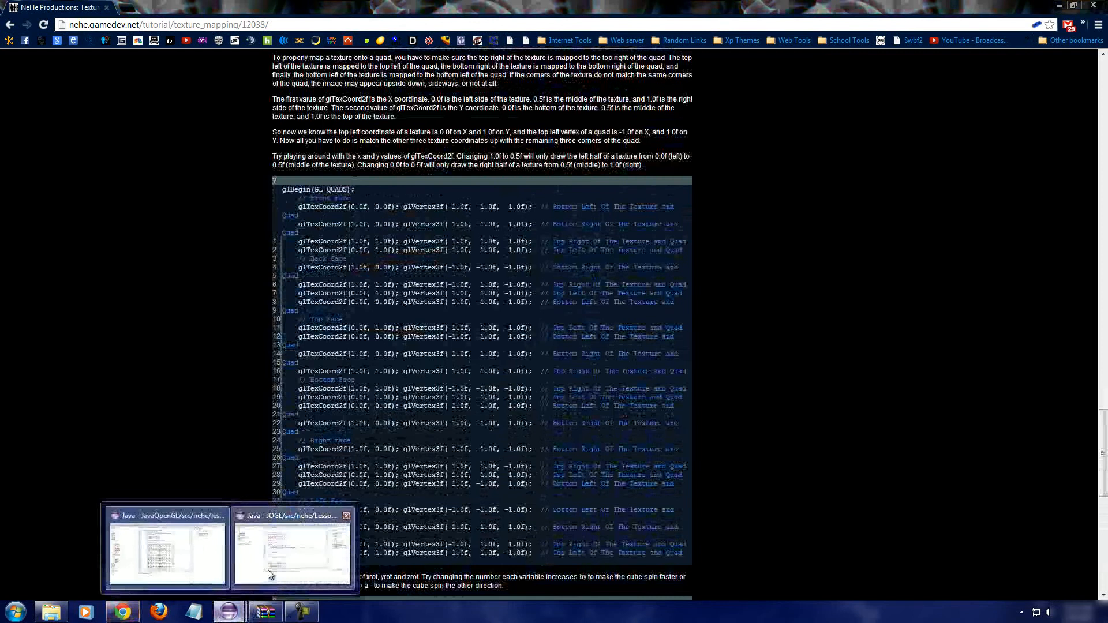
{"action": "left_click", "coordinate": [291, 548]}
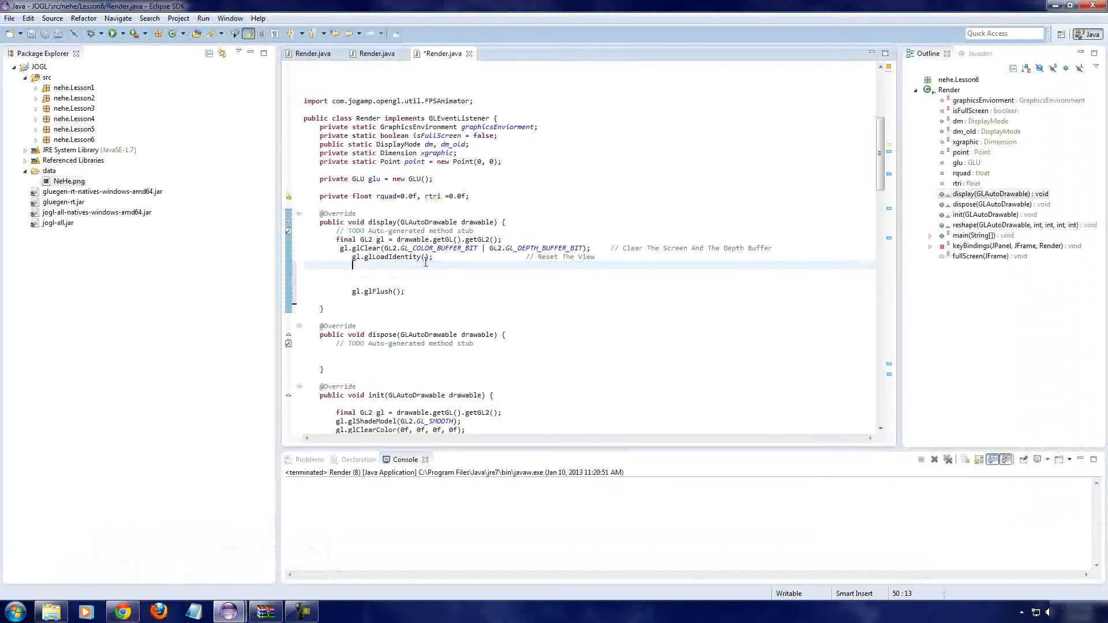
Step: Add gl.glTranslatef(0f, 0f, -5.0f) after the view reset in display()
{"action": "type", "text": "g"}
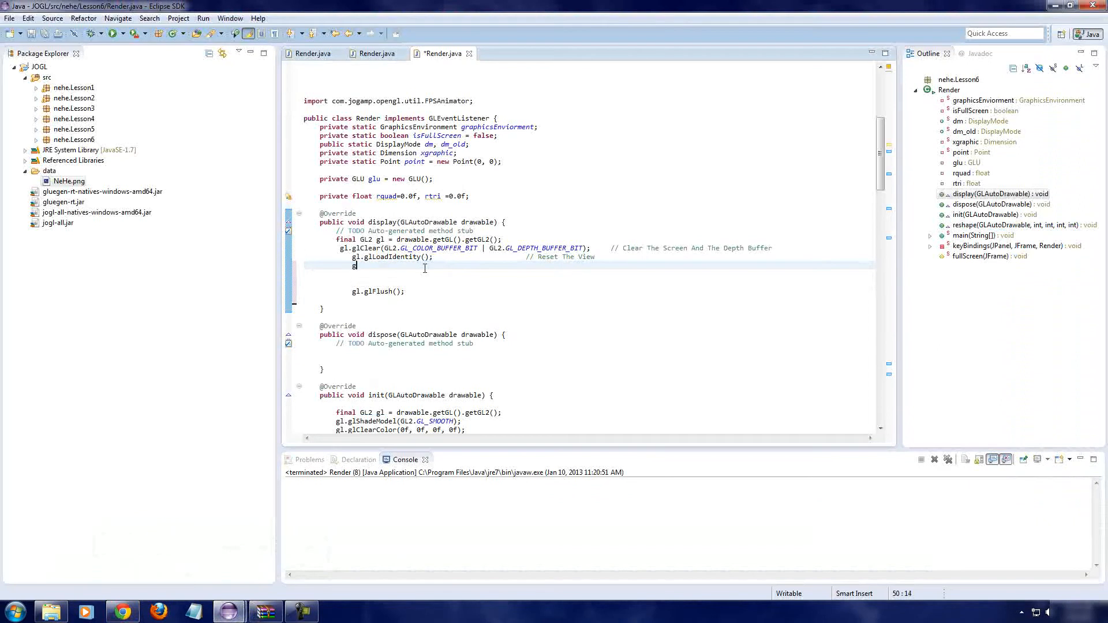
{"action": "type", "text": "."}
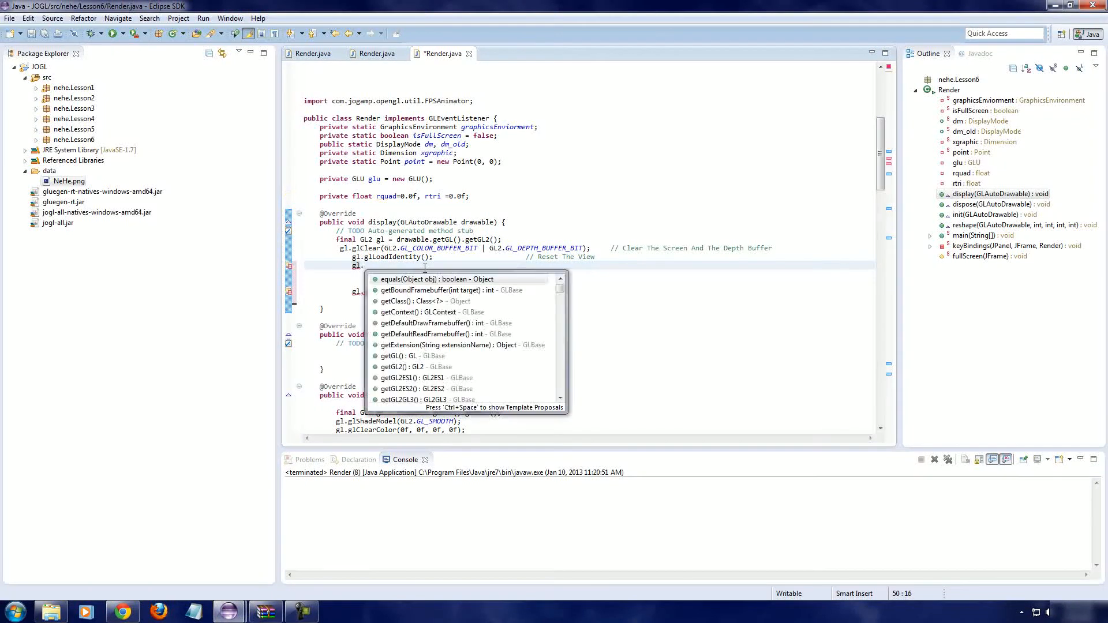
{"action": "type", "text": "glT"}
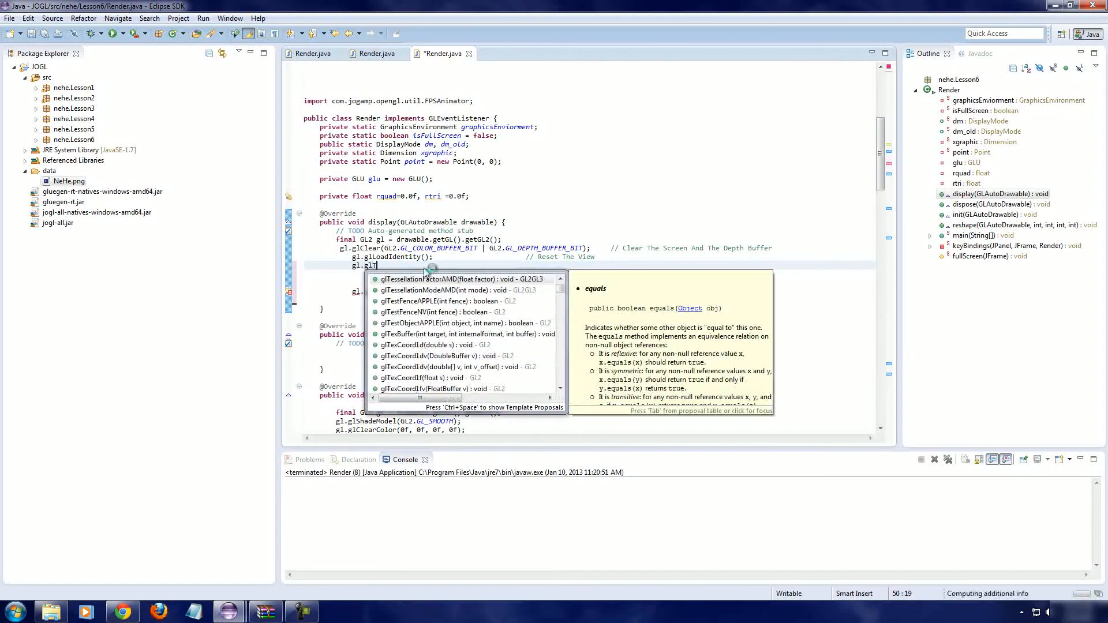
{"action": "type", "text": "ranslatef(x, y, z"}
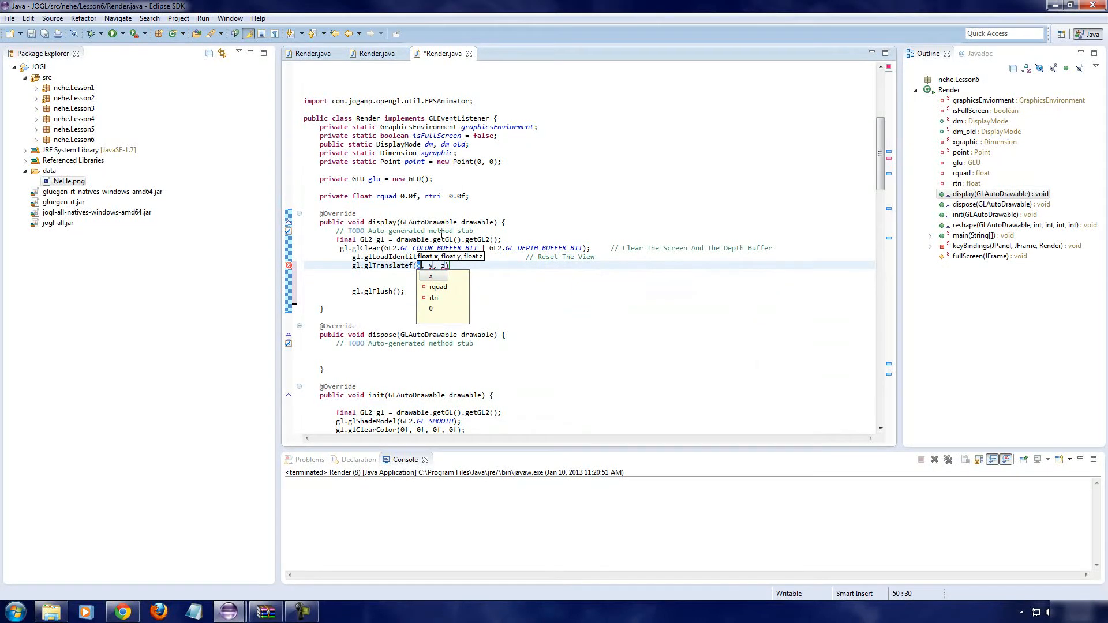
{"action": "type", "text": "0f,"}
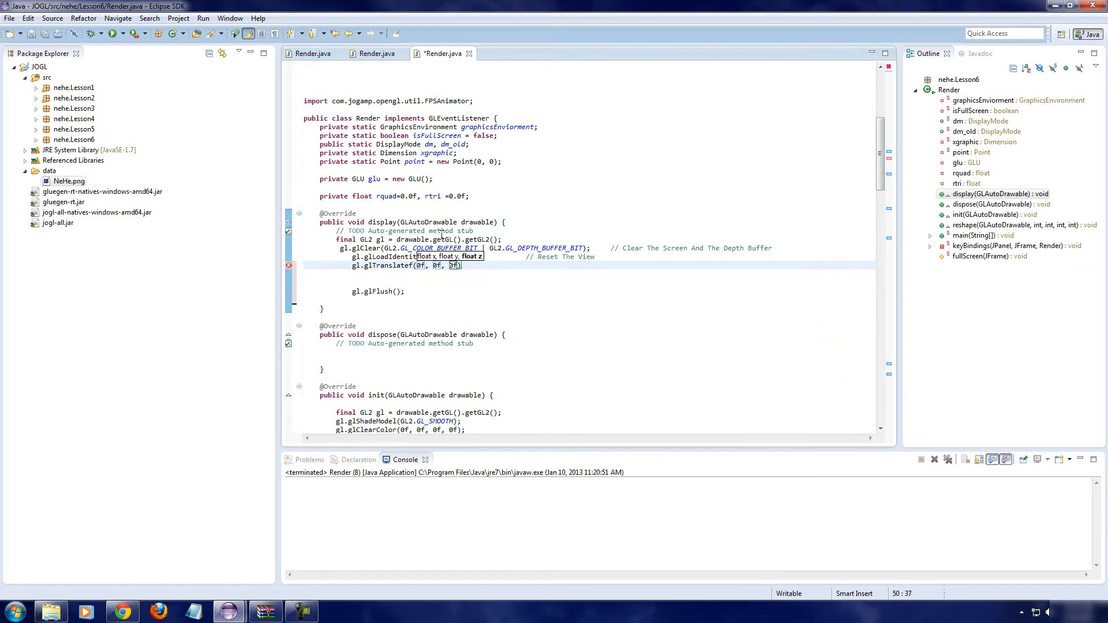
{"action": "type", "text": "-50"}
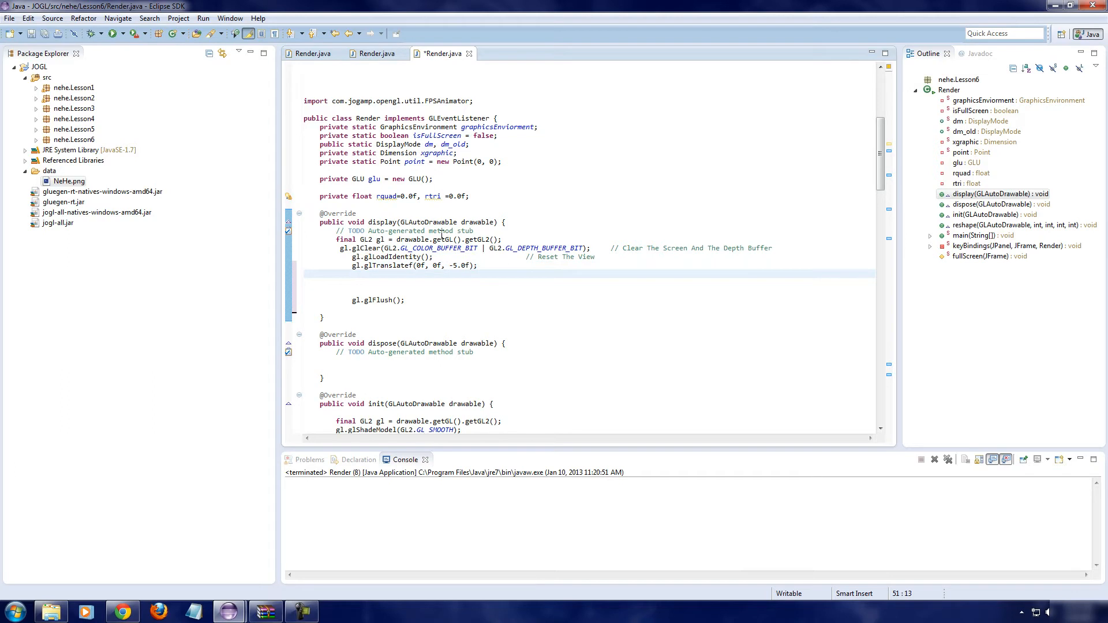
Step: Insert gl.glRotatef(xrot, 1.0f, 0.0f, 0.0f) via content assist after the translate
{"action": "type", "text": "gl."}
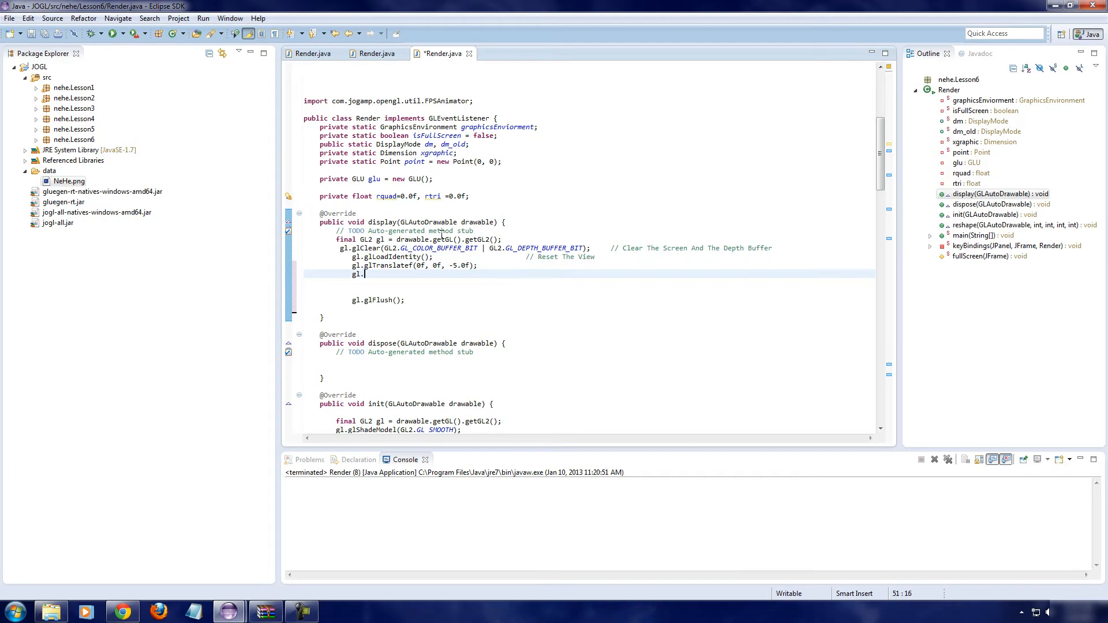
{"action": "key", "text": "Backspace"}
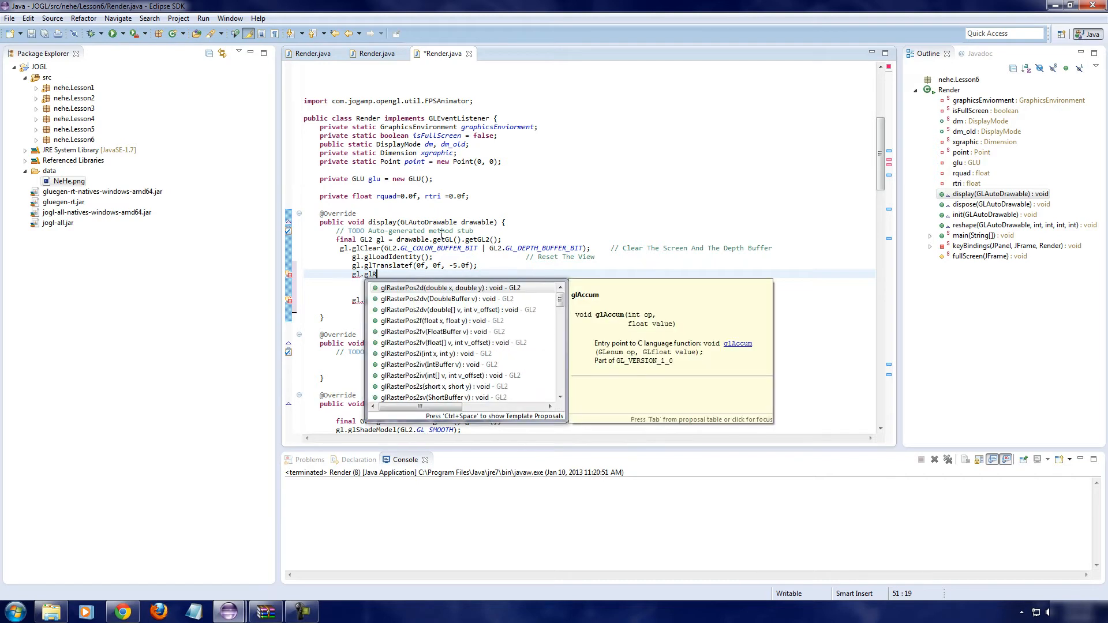
{"action": "type", "text": "o"}
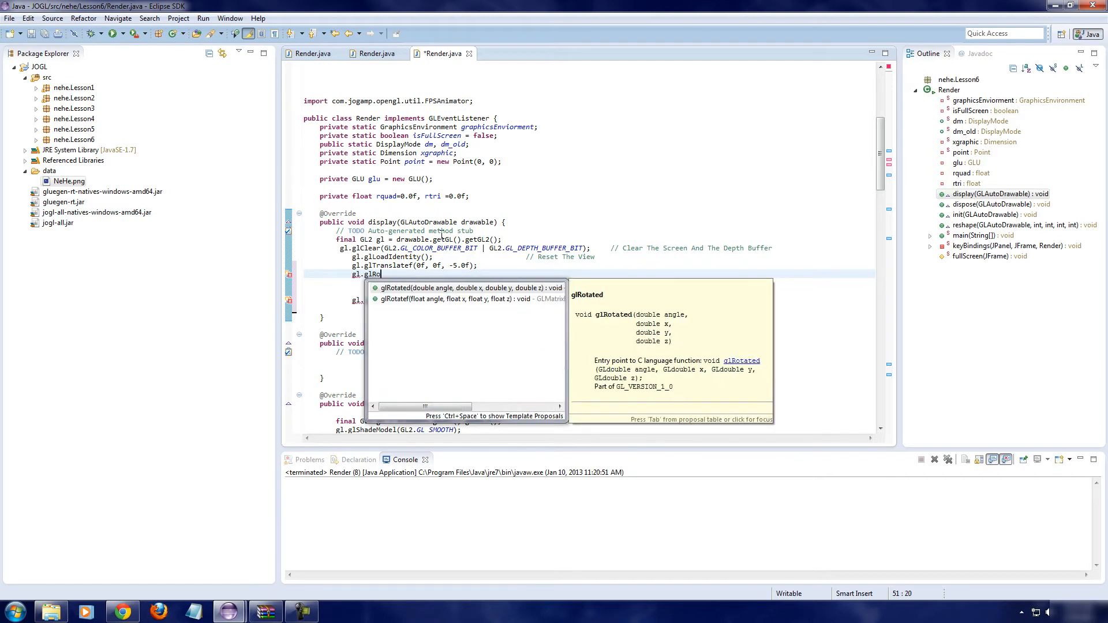
{"action": "left_click", "coordinate": [465, 298]}
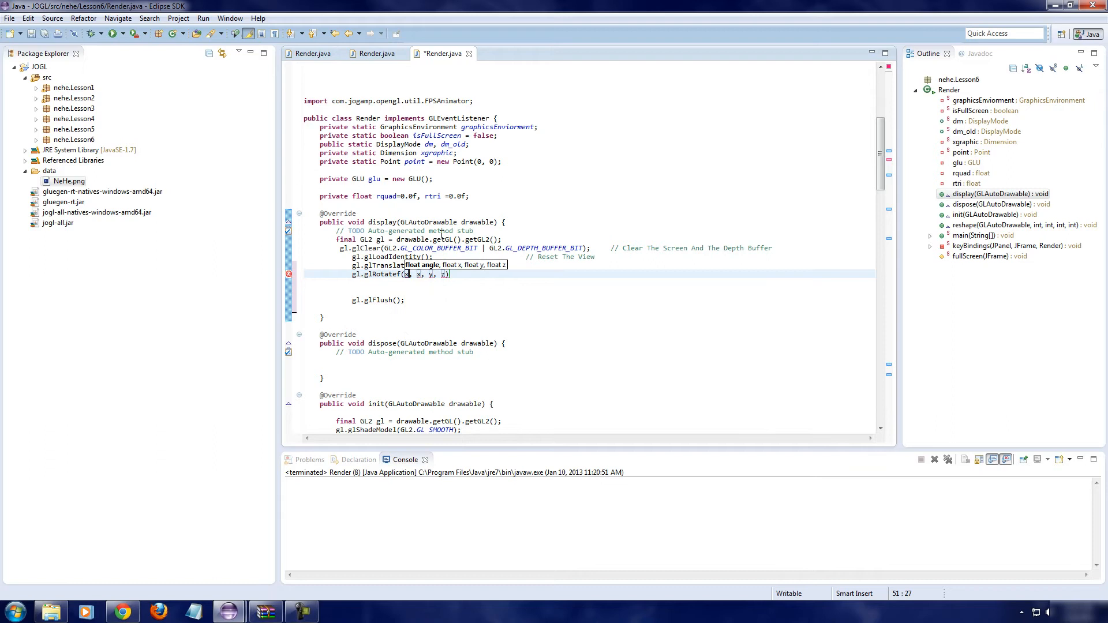
{"action": "type", "text": "xrot"}
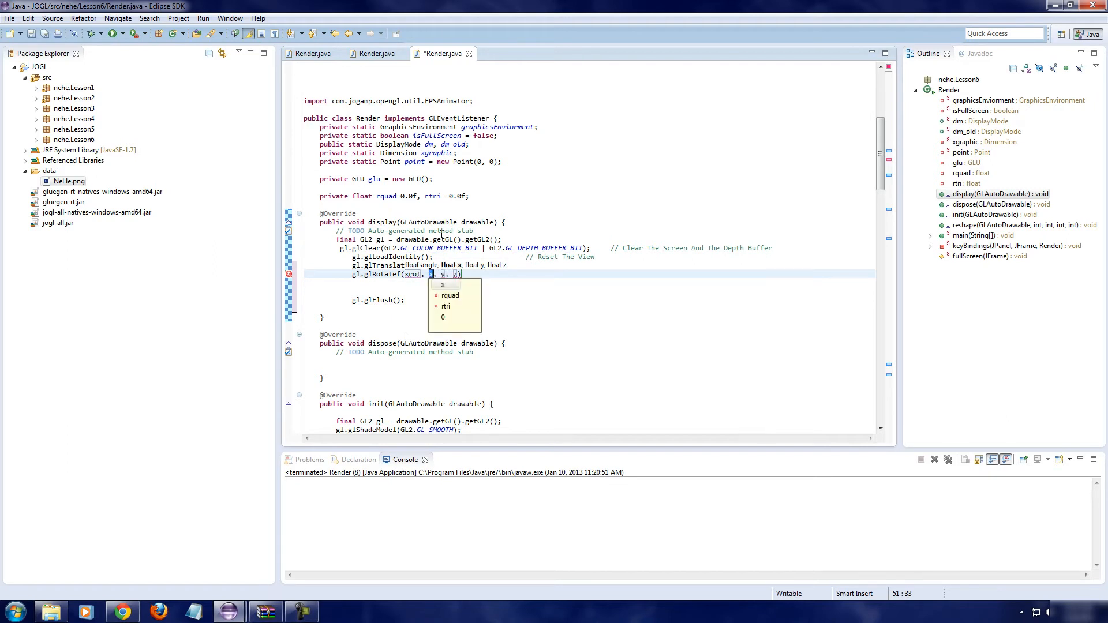
{"action": "type", "text": "1.0f,"}
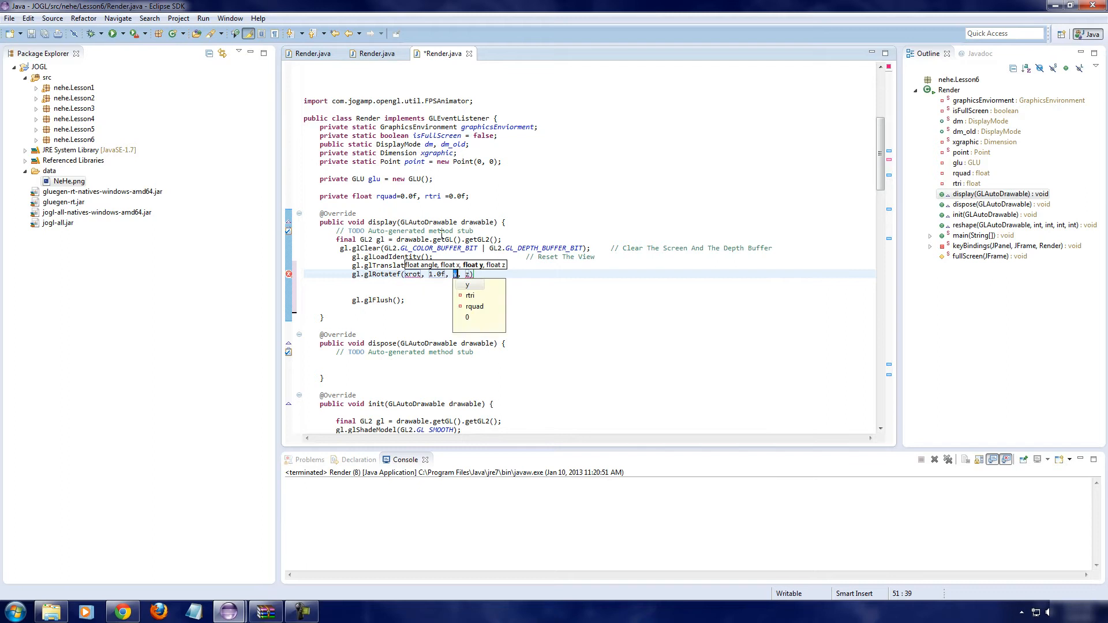
{"action": "type", "text": "0.0f,"}
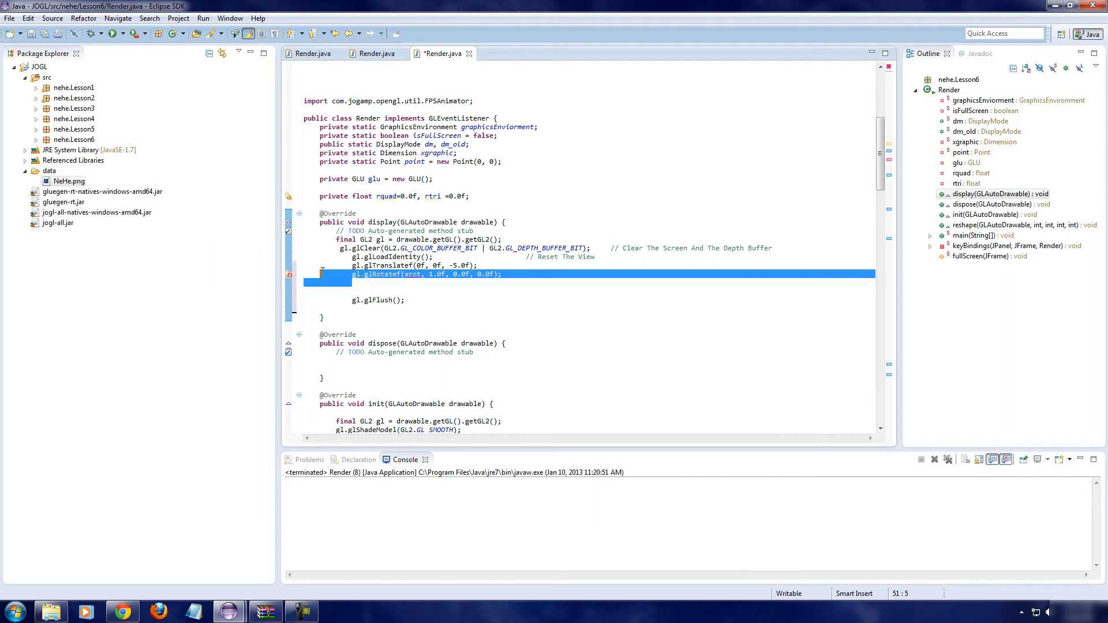
Step: Paste two copies of the rotate line, editing them to yrot (0,1,0) and zrot (0,0,1)
{"action": "left_click", "coordinate": [499, 274]}
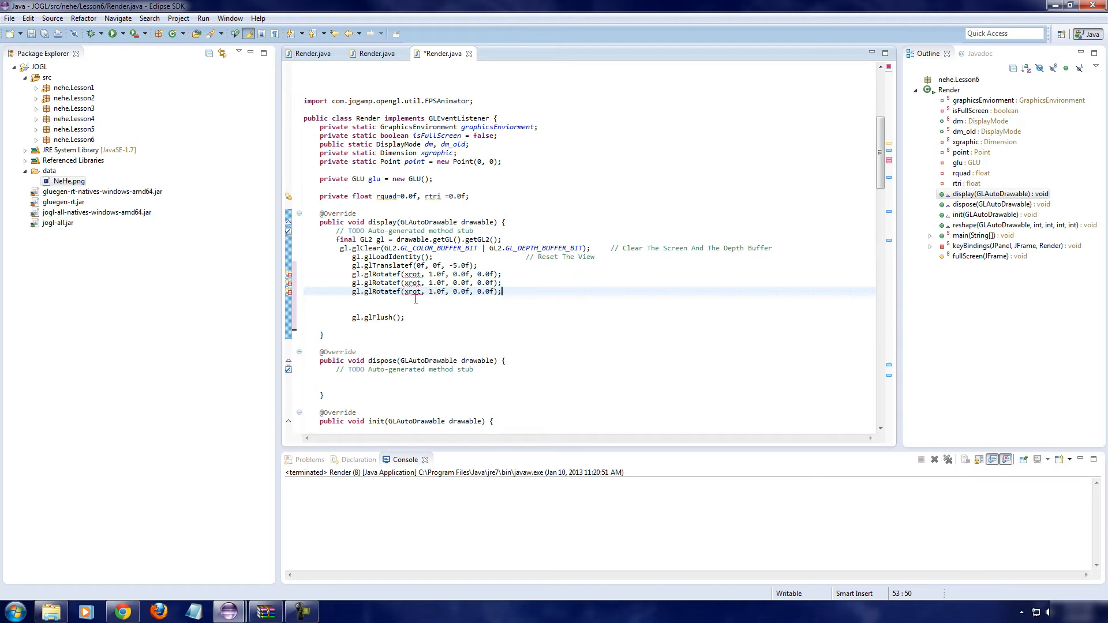
{"action": "left_click", "coordinate": [408, 283]}
{"action": "type", "text": "y"}
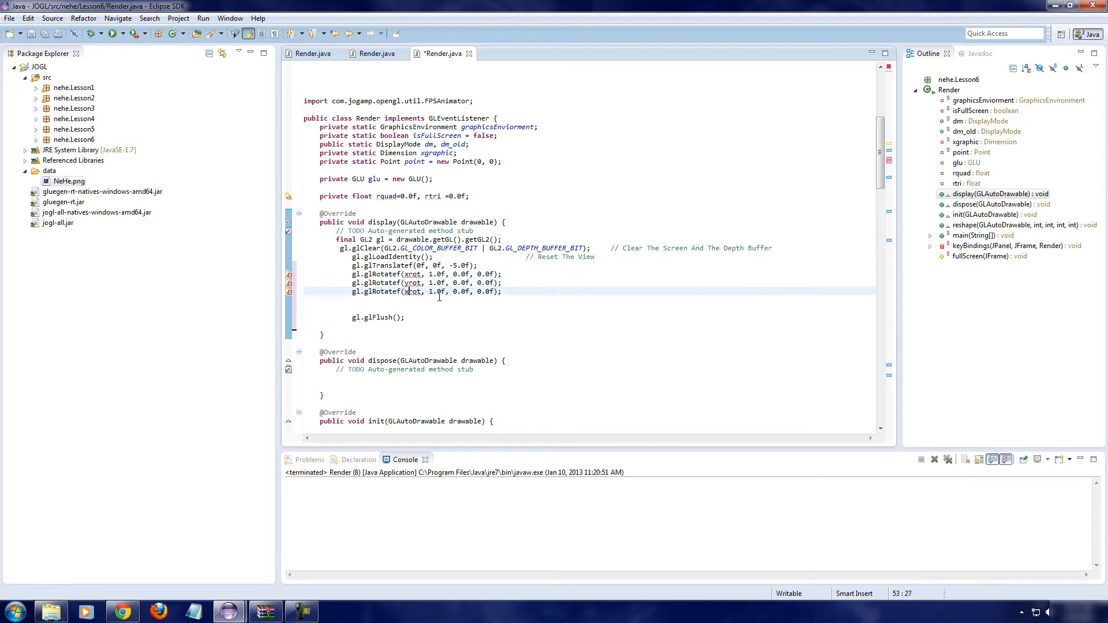
{"action": "left_click", "coordinate": [431, 282]}
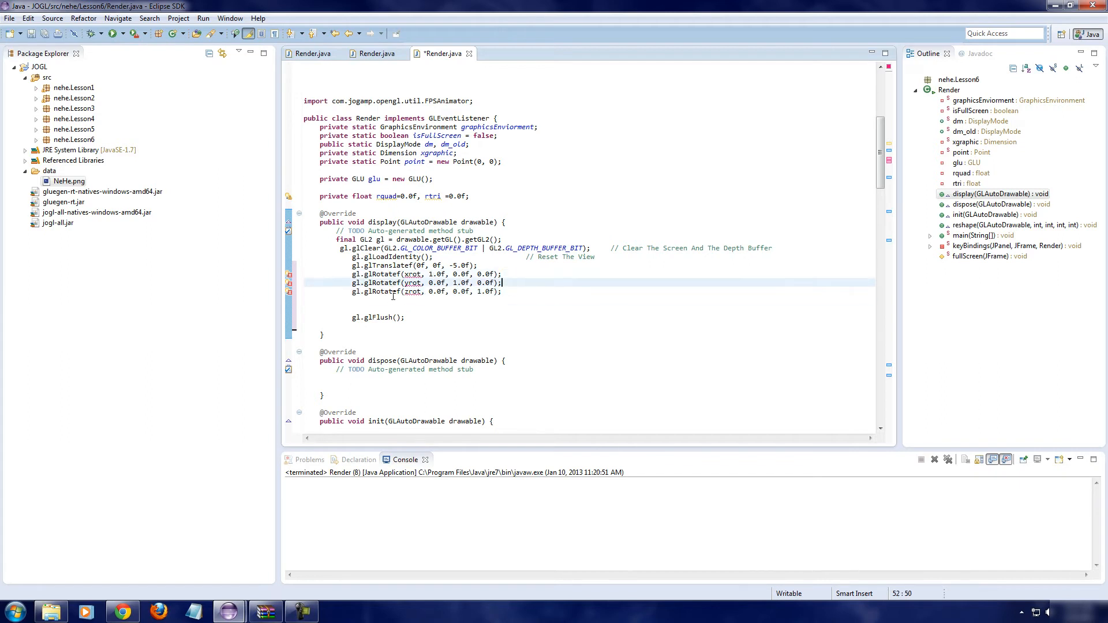
{"action": "scroll", "scroll_direction": "down", "scroll_amount": 3}
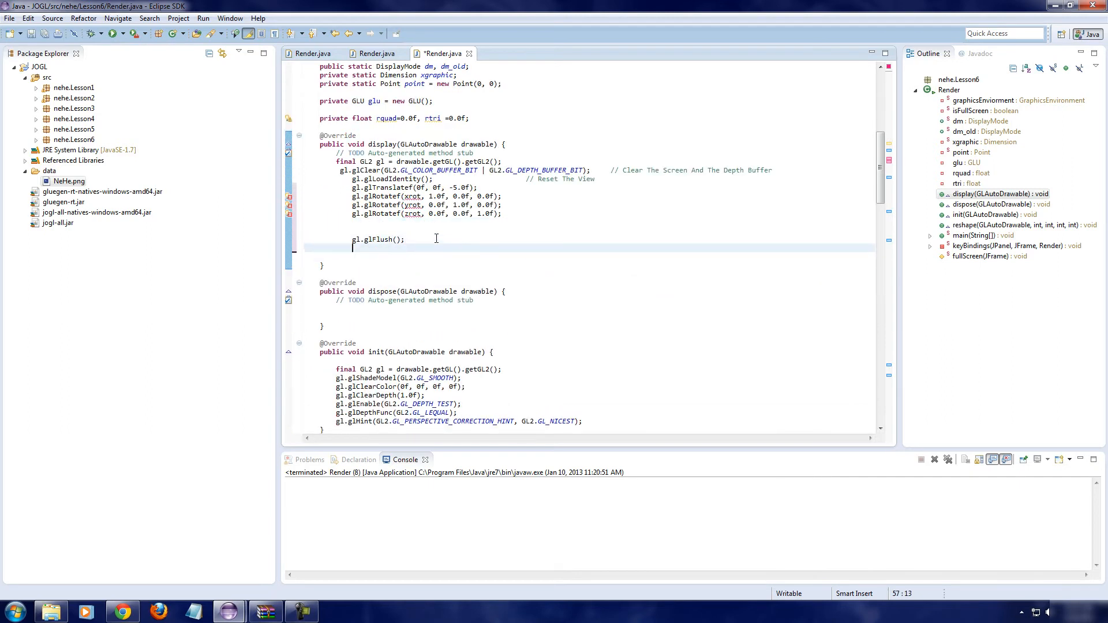
Step: Add xrot+=.3f, yrot+=.2f and zrot+=.4 increments after gl.glFlush()
{"action": "type", "text": "x"}
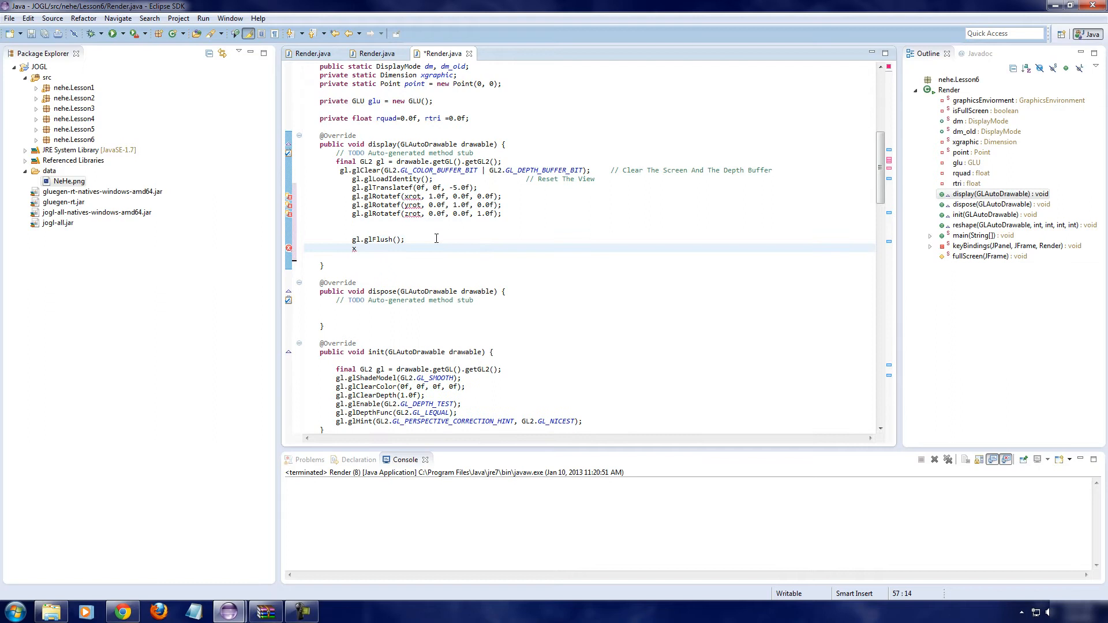
{"action": "type", "text": "rot+="}
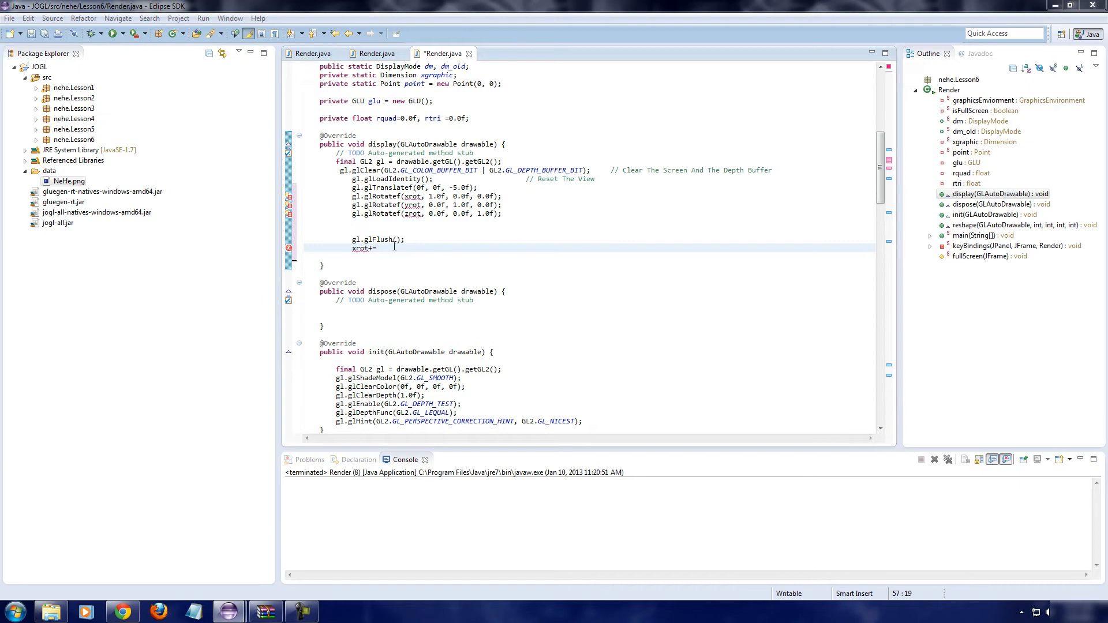
{"action": "type", "text": "=.f"}
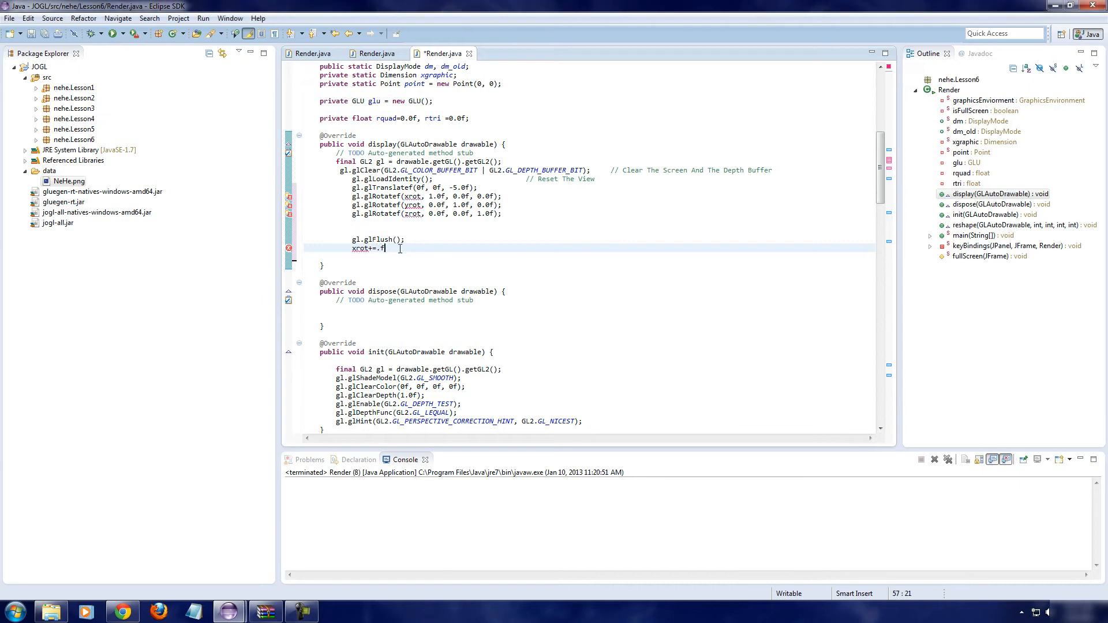
{"action": "type", "text": "3f;"}
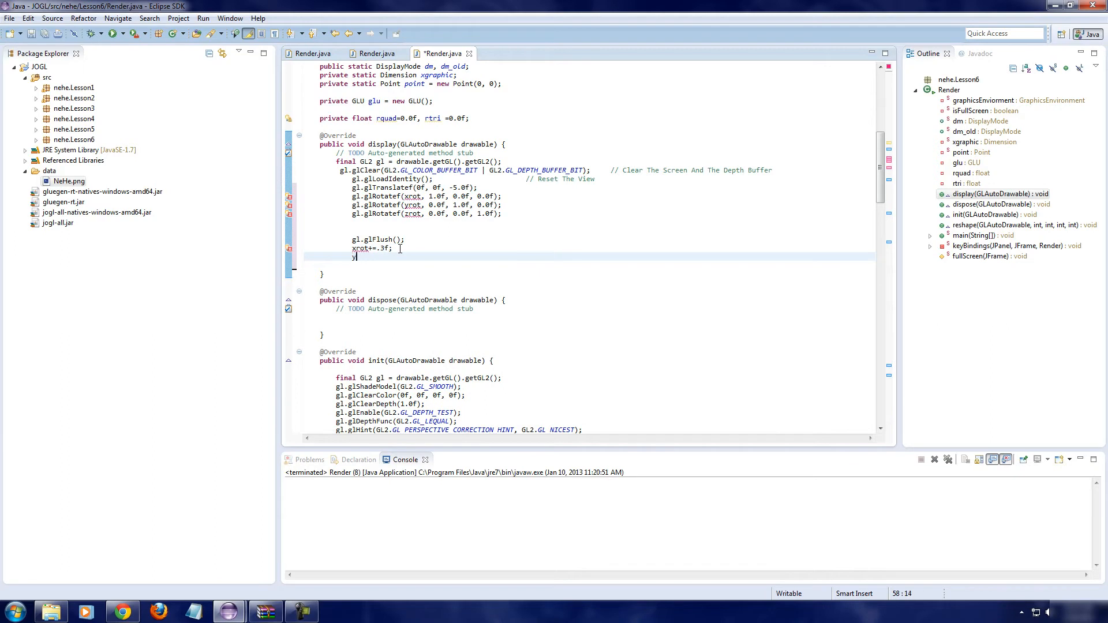
{"action": "type", "text": "yrot+"}
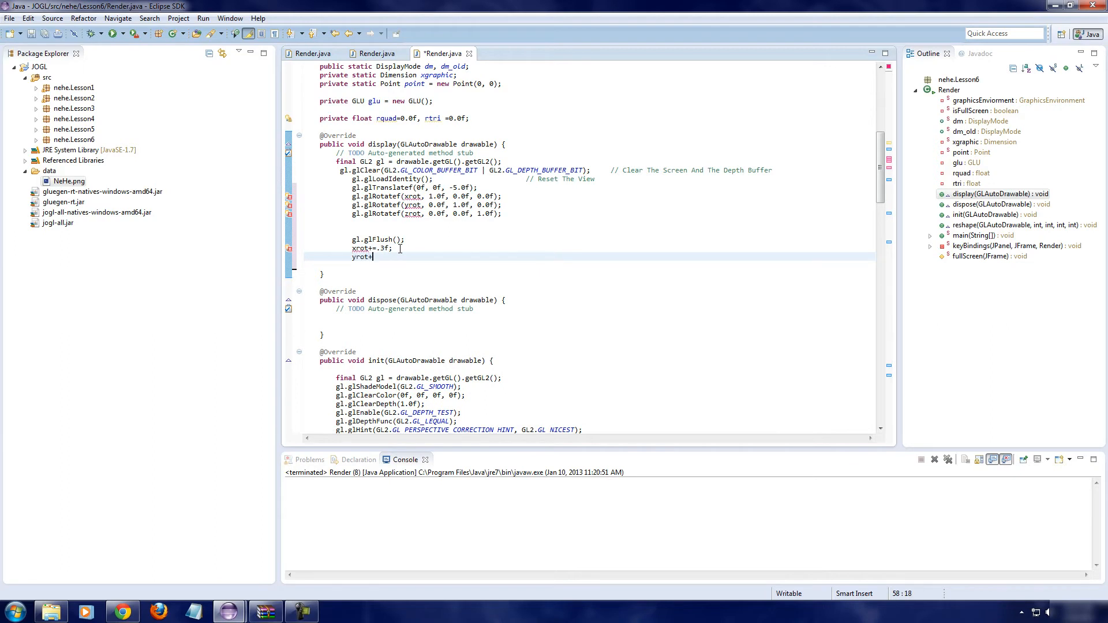
{"action": "type", "text": "=.2f;"}
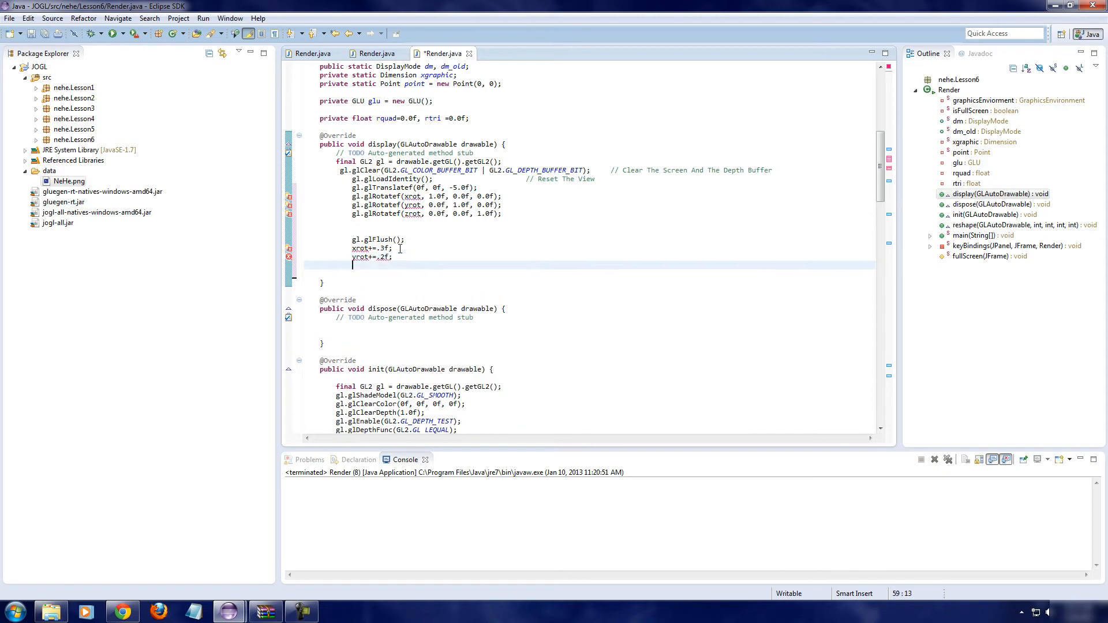
{"action": "type", "text": "zrot"}
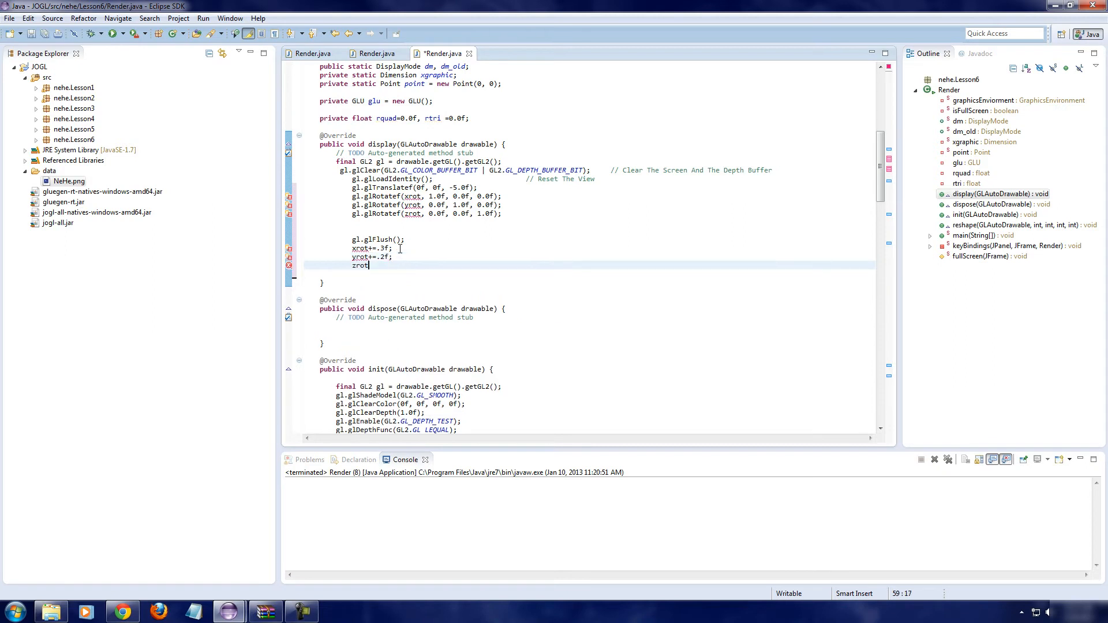
{"action": "type", "text": "+="}
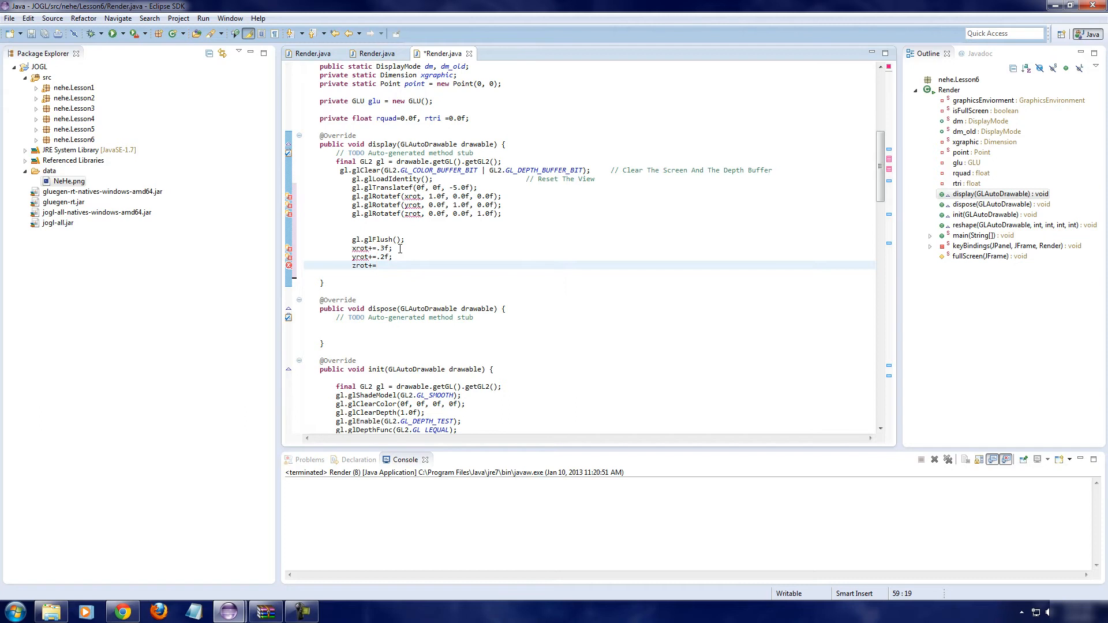
{"action": "type", "text": ".4;"}
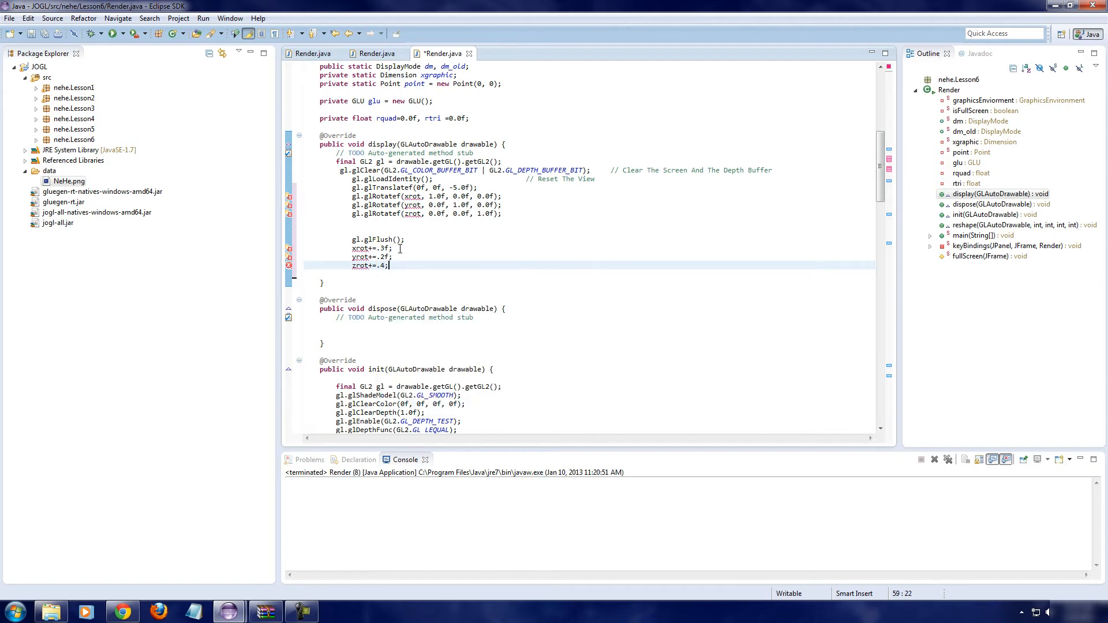
{"action": "left_click", "coordinate": [441, 274]}
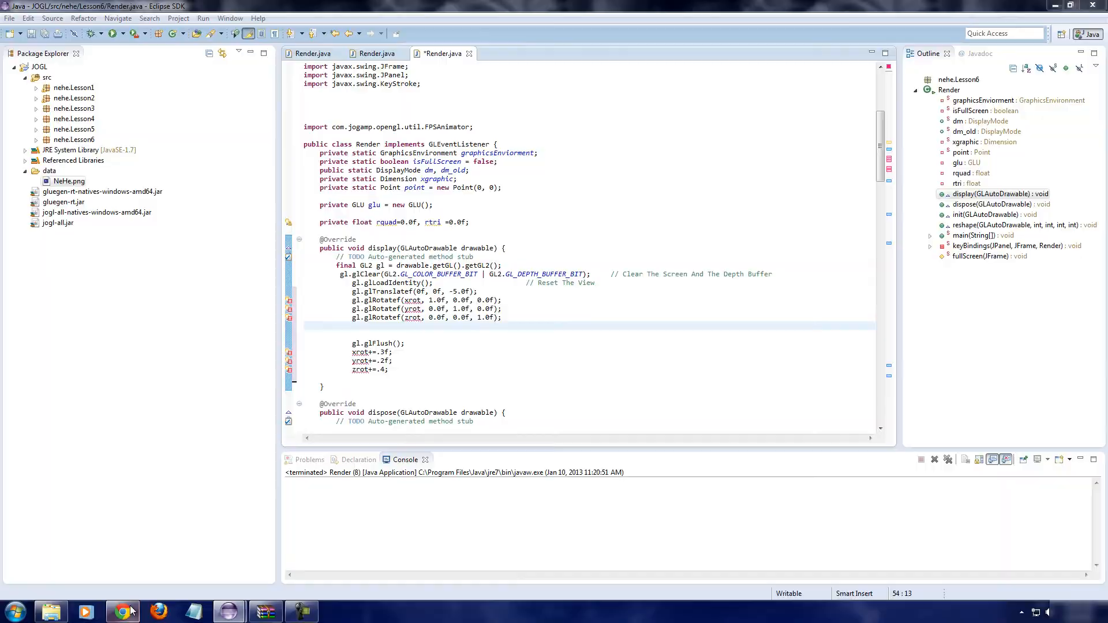
Step: View the tutorial's glBegin(GL_QUADS) textured cube code in Chrome, then return to Eclipse
{"action": "left_click", "coordinate": [123, 610]}
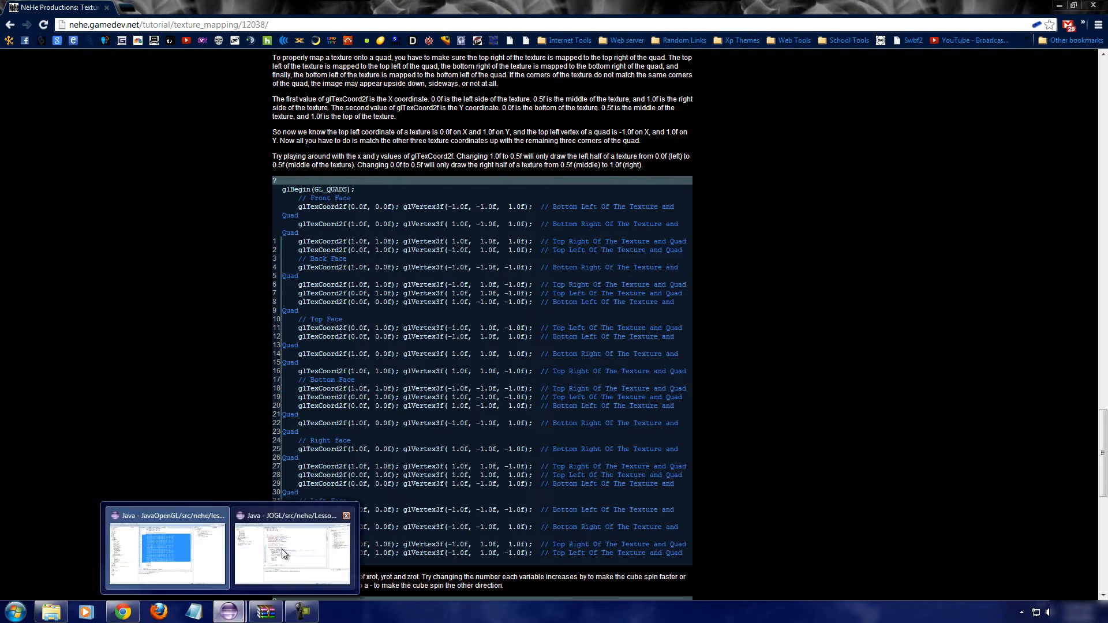
{"action": "left_click", "coordinate": [290, 552]}
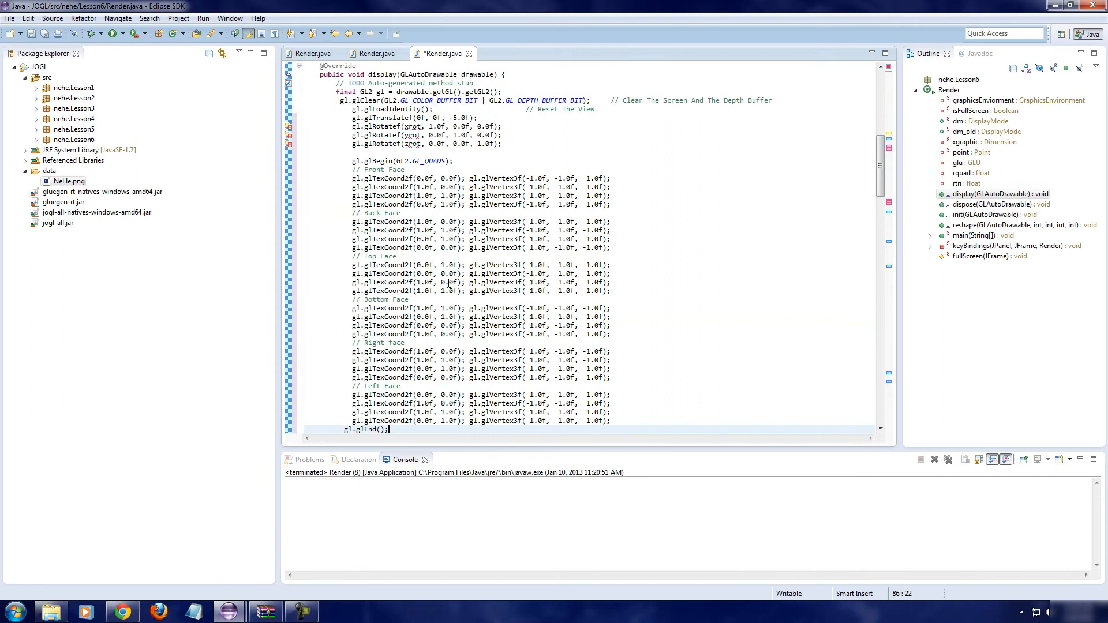
Step: Switch back to Eclipse and place the cursor before the glBegin(GL2.GL_QUADS) face block
{"action": "left_click", "coordinate": [528, 230]}
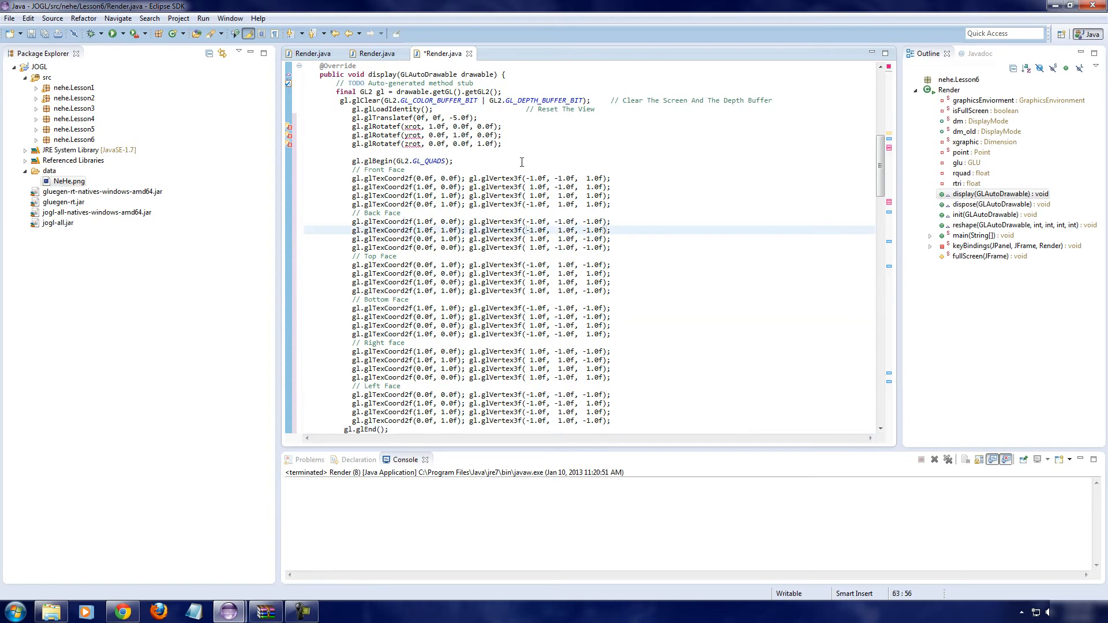
{"action": "left_click", "coordinate": [415, 177]}
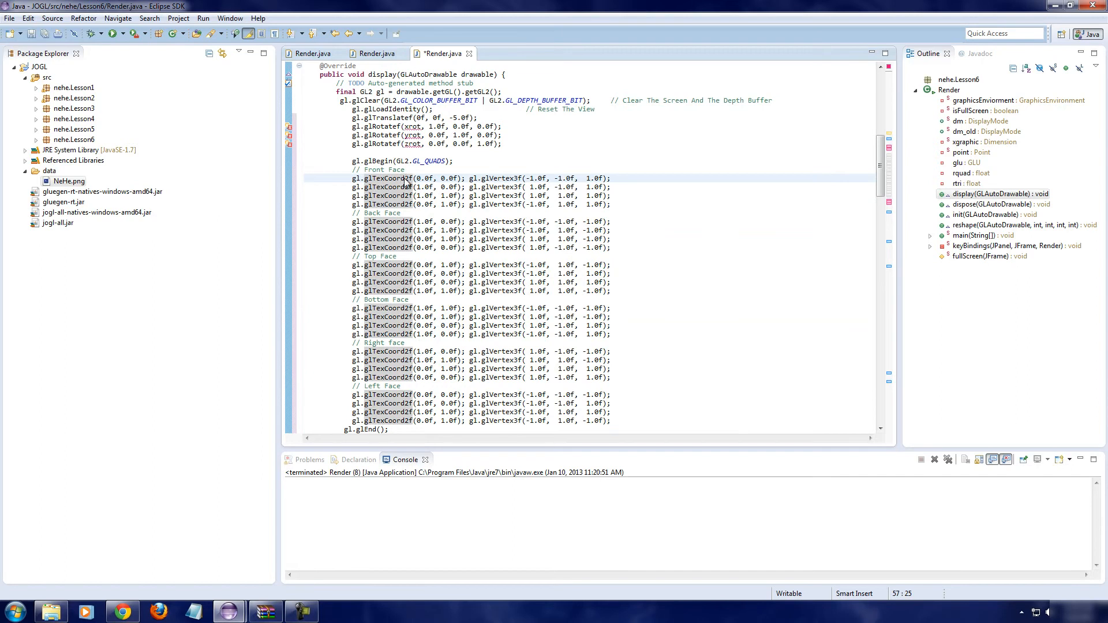
{"action": "left_click", "coordinate": [375, 178]}
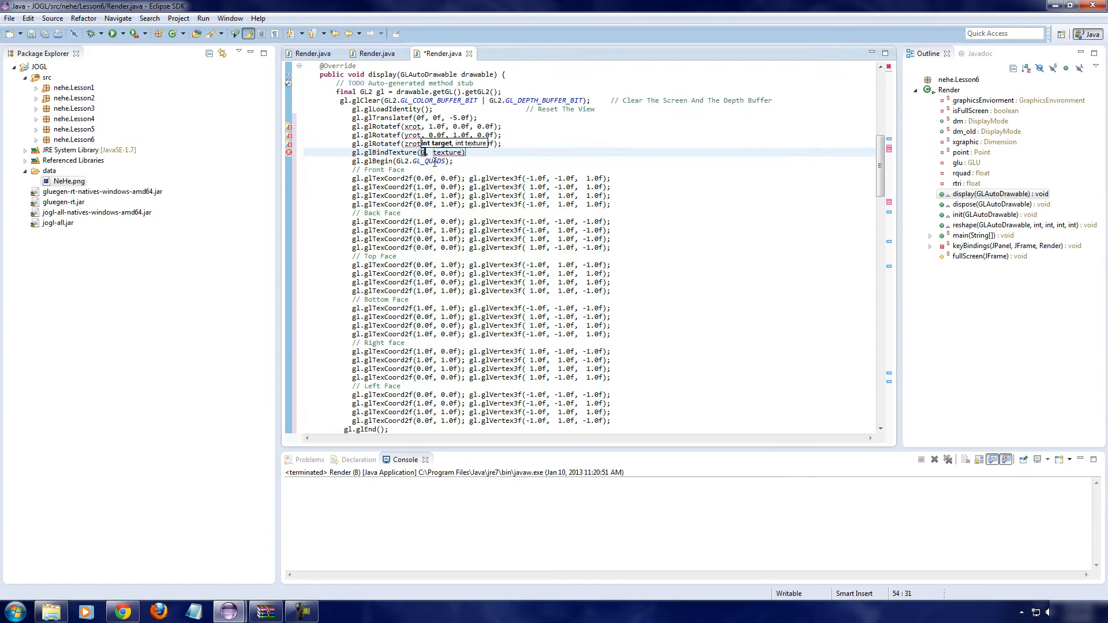
Step: Fill the glBindTexture call with the GL2.GL_TEXTURE_2D target and texture argument
{"action": "type", "text": "GL2,"}
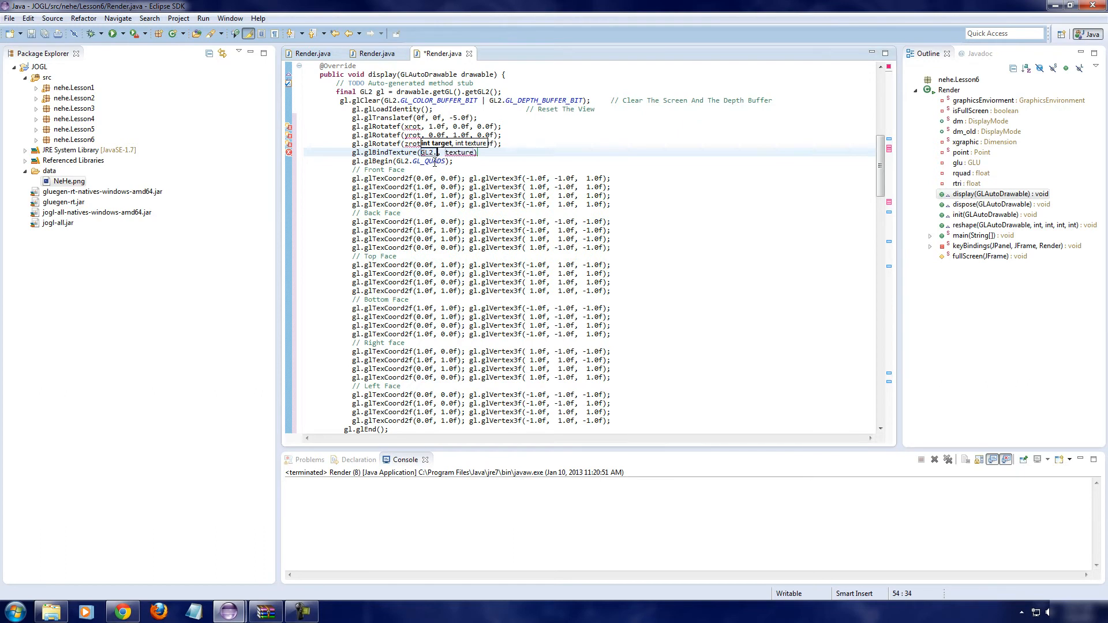
{"action": "type", "text": "GL"}
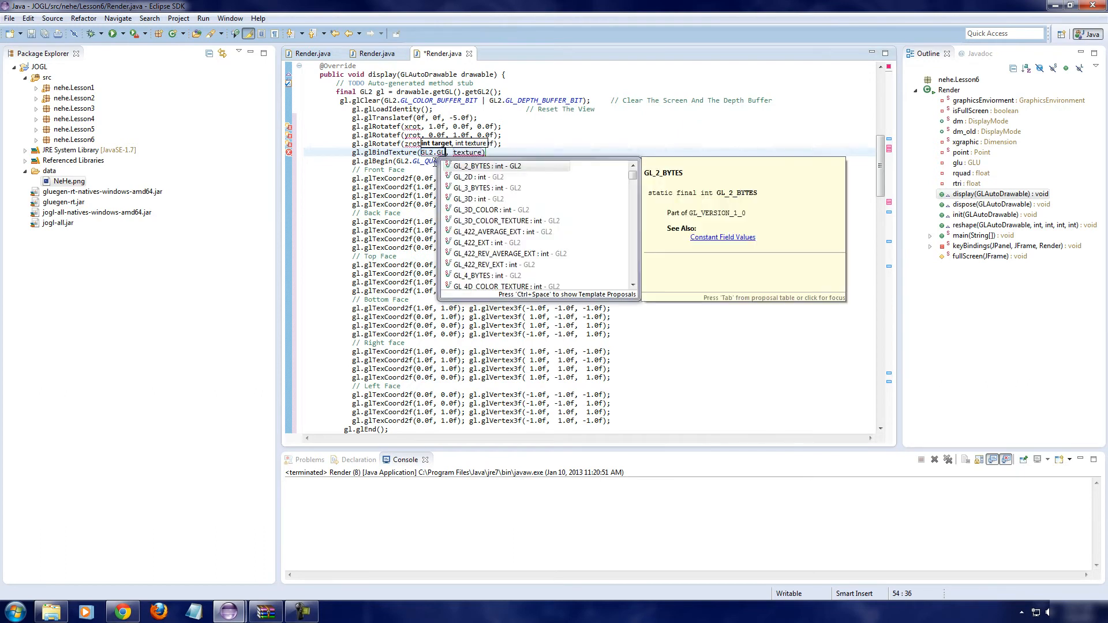
{"action": "type", "text": "Text"}
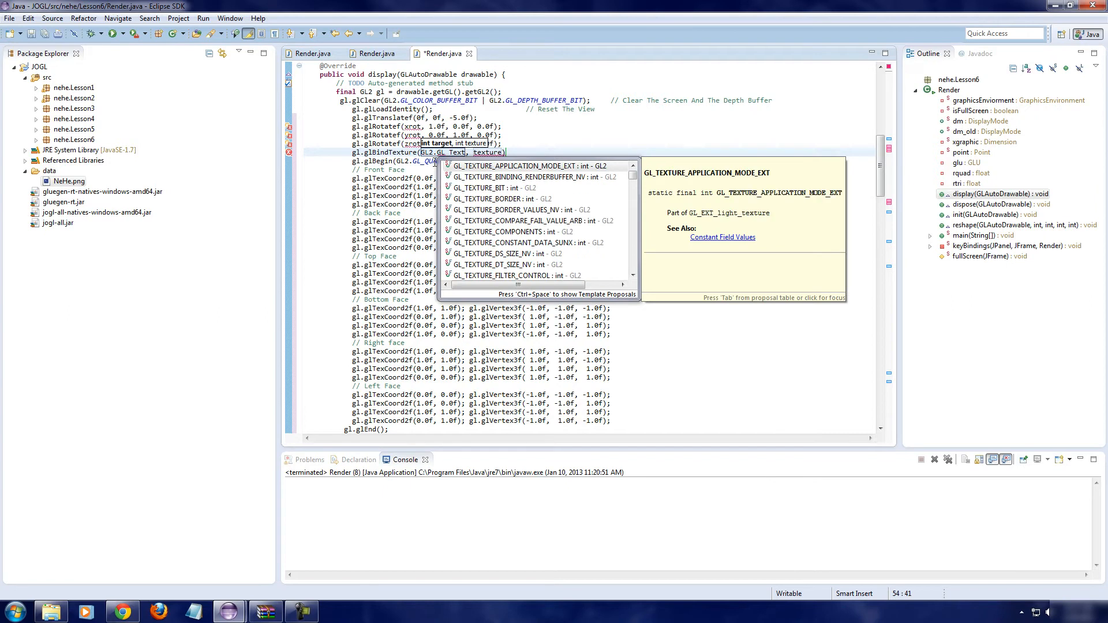
{"action": "type", "text": "ure"}
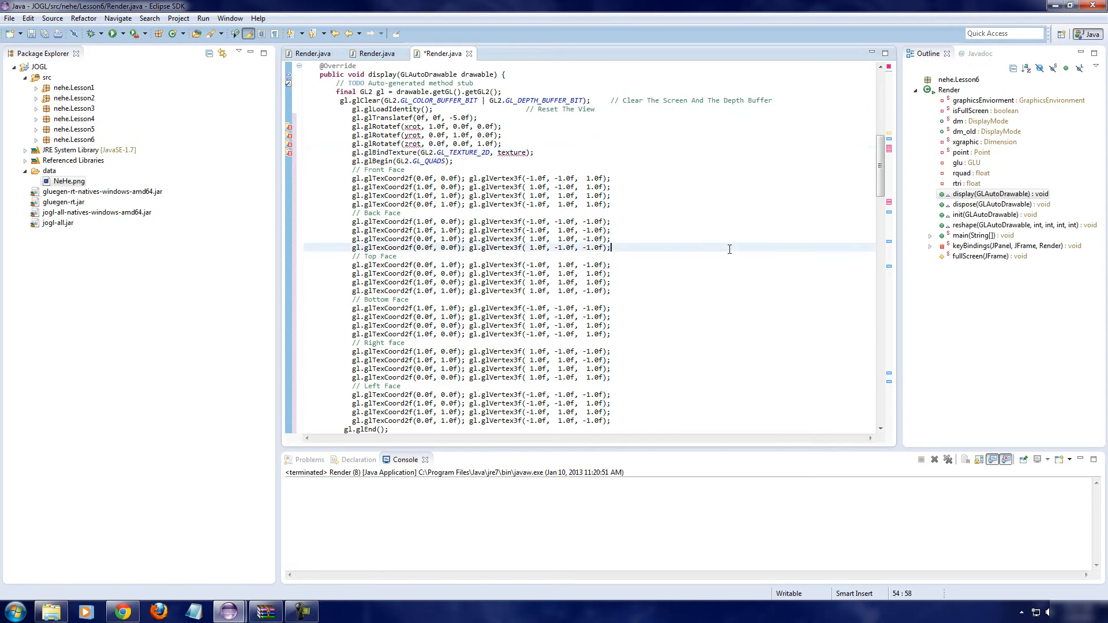
Step: Review the display() face code and return to the glBindTexture call
{"action": "scroll", "scroll_direction": "up", "scroll_amount": 3}
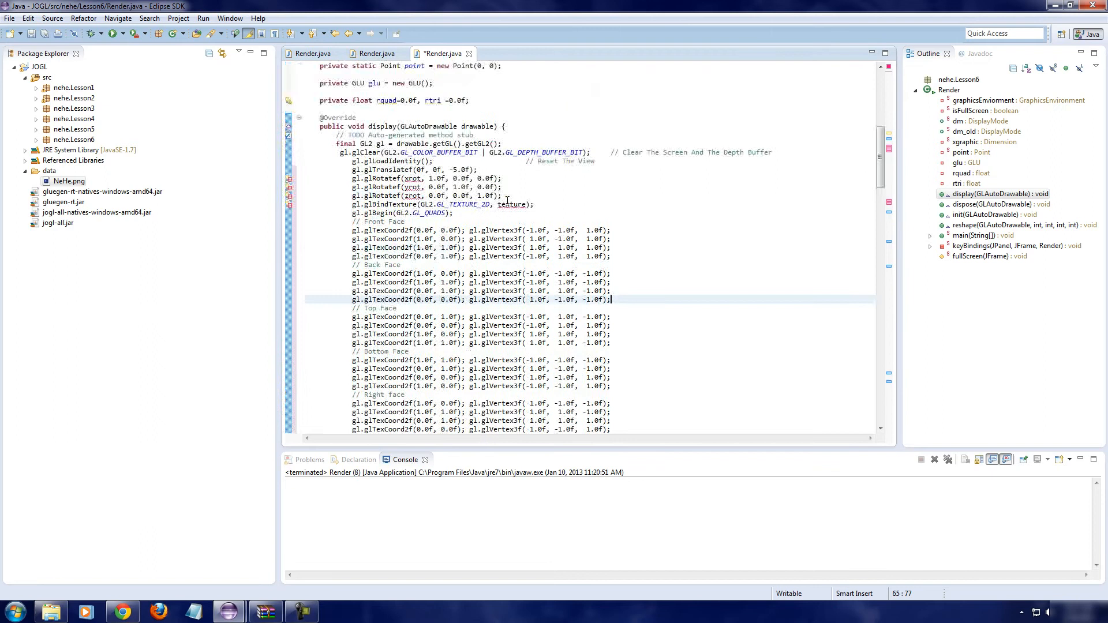
{"action": "scroll", "scroll_direction": "down", "scroll_amount": 3}
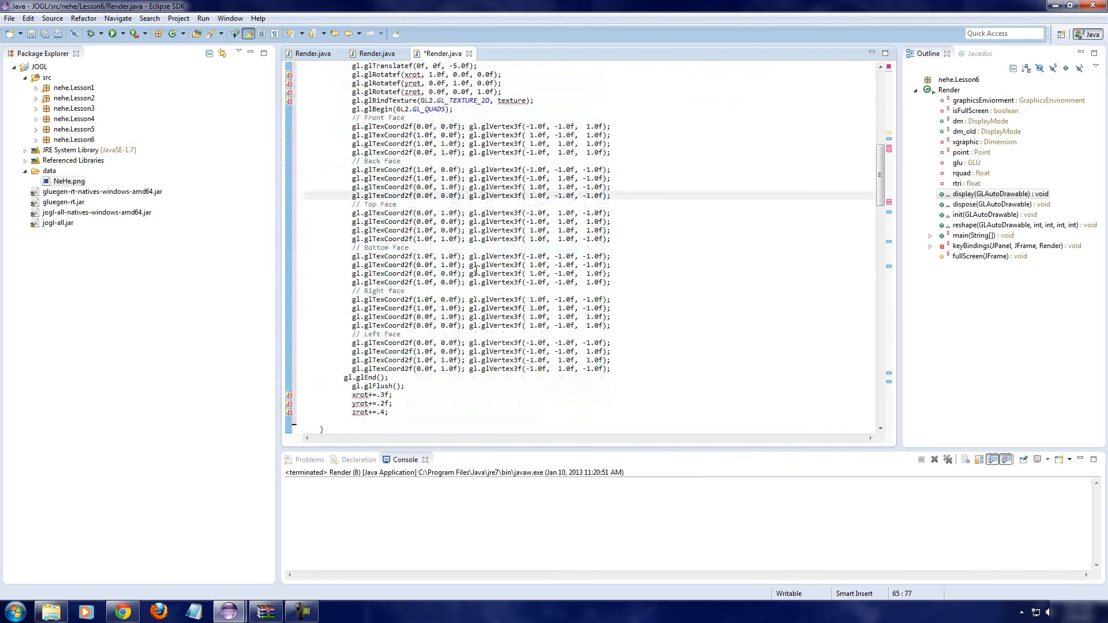
{"action": "scroll", "scroll_direction": "up", "scroll_amount": 3}
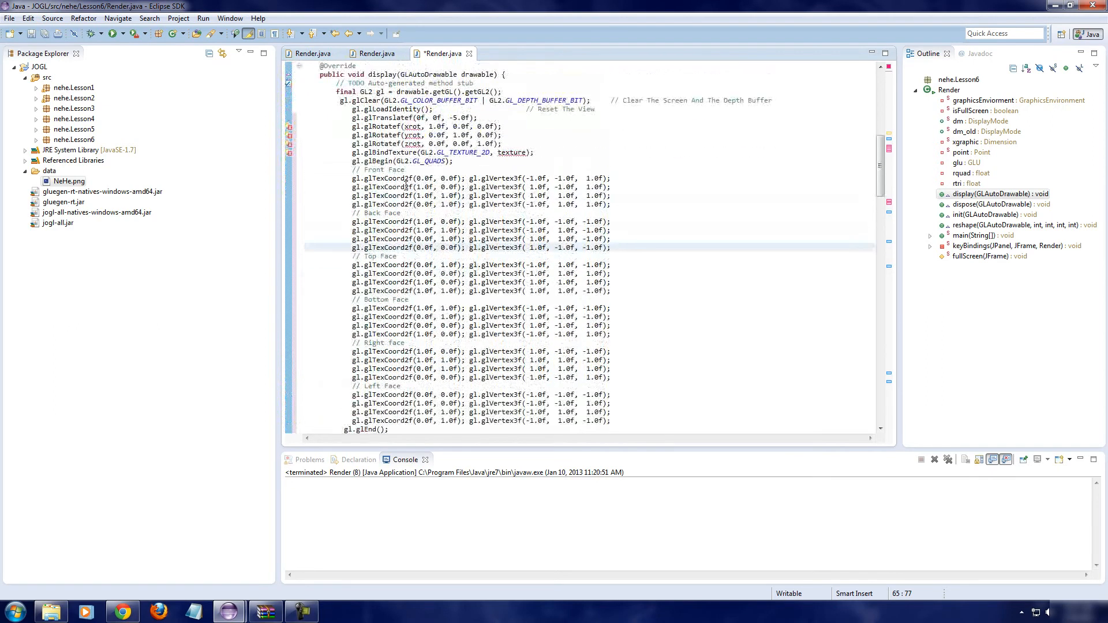
{"action": "left_click", "coordinate": [479, 177]}
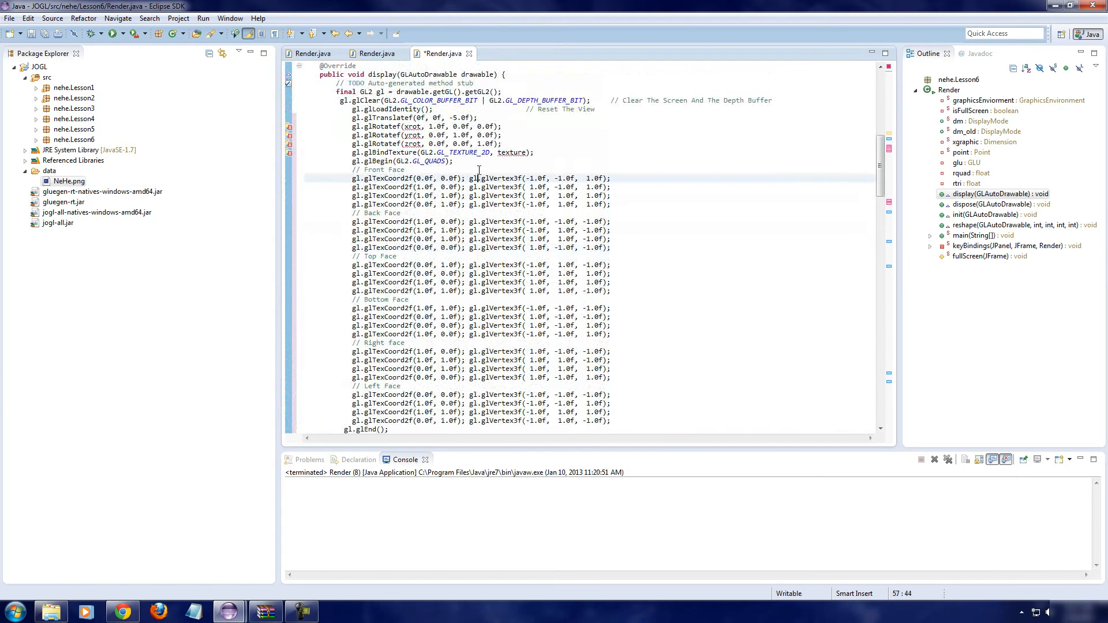
{"action": "left_click", "coordinate": [404, 153]}
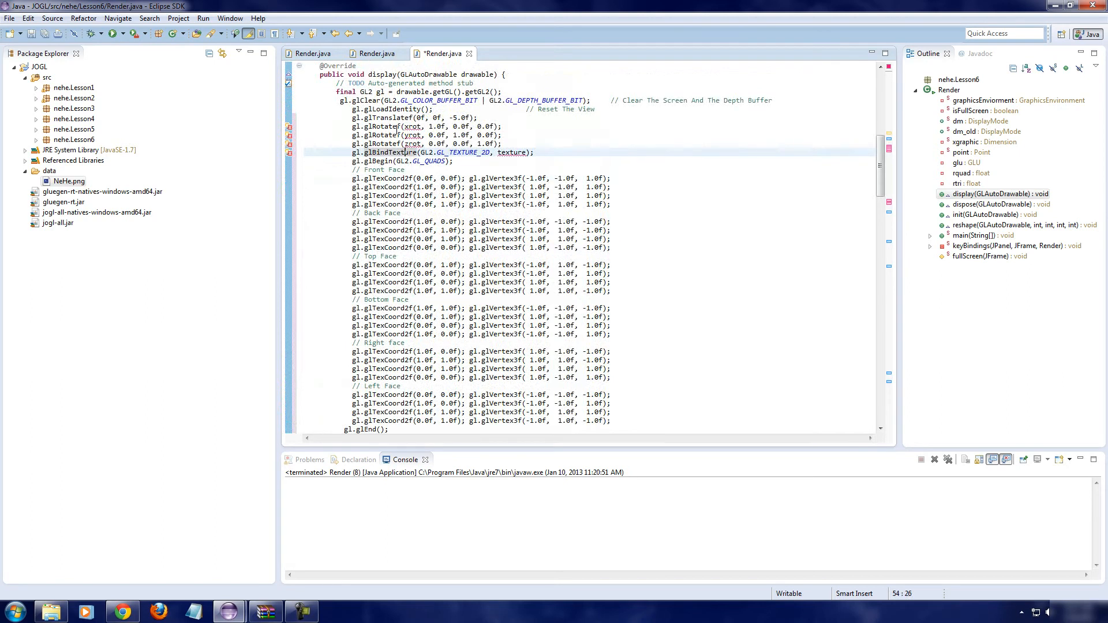
{"action": "mouse_move", "coordinate": [385, 178]}
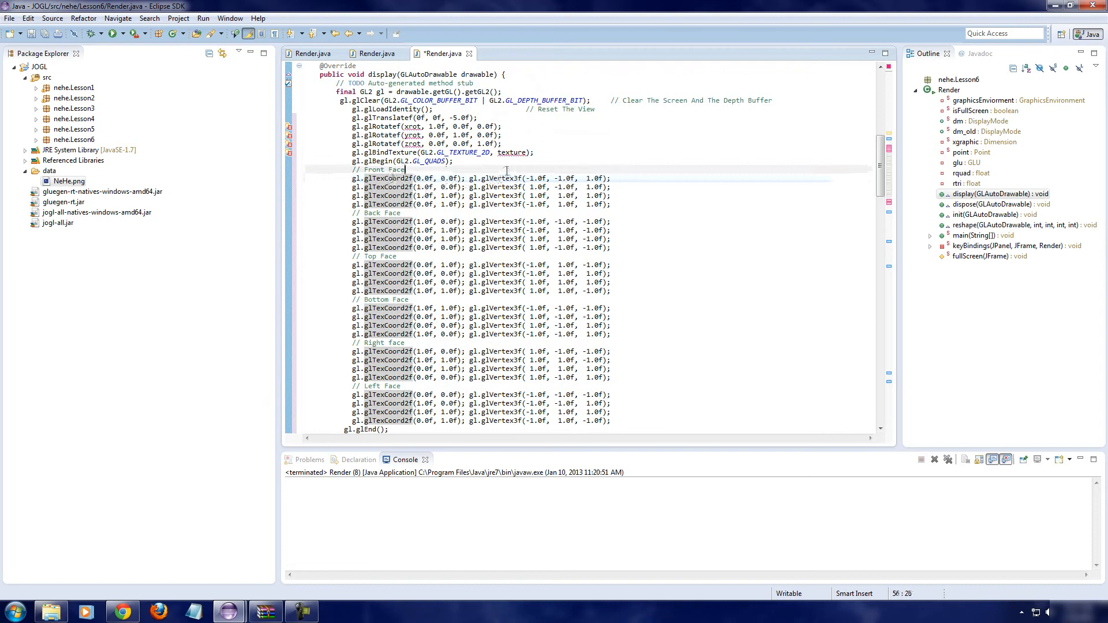
{"action": "scroll", "scroll_direction": "up", "scroll_amount": 3}
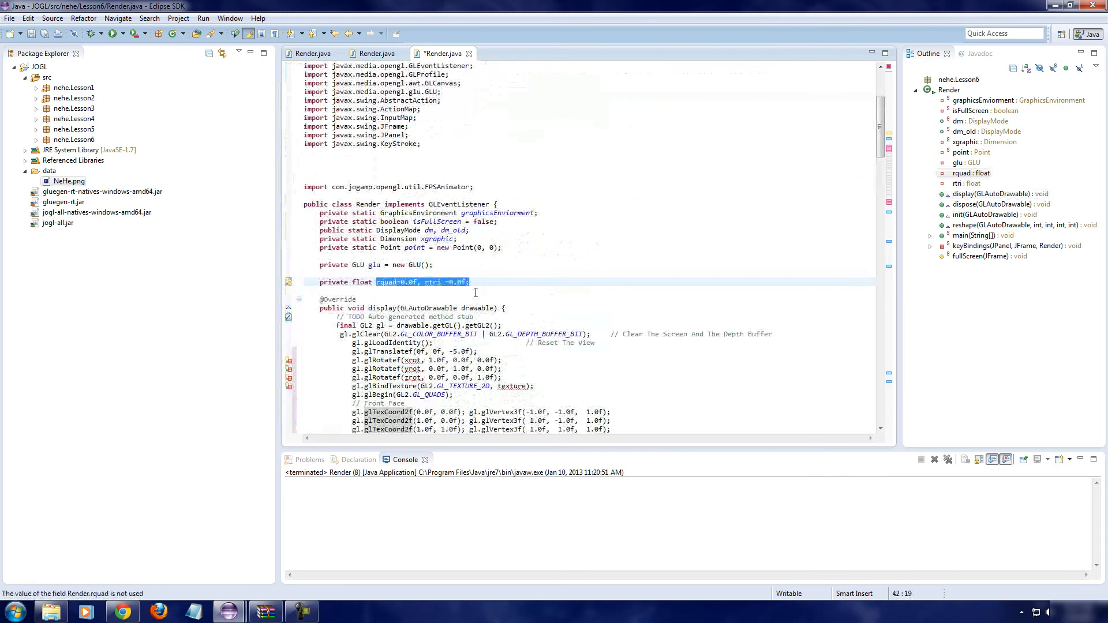
Step: Replace the rquad and rtri declarations with float fields xrot, yrot, zrot
{"action": "key", "text": "Delete"}
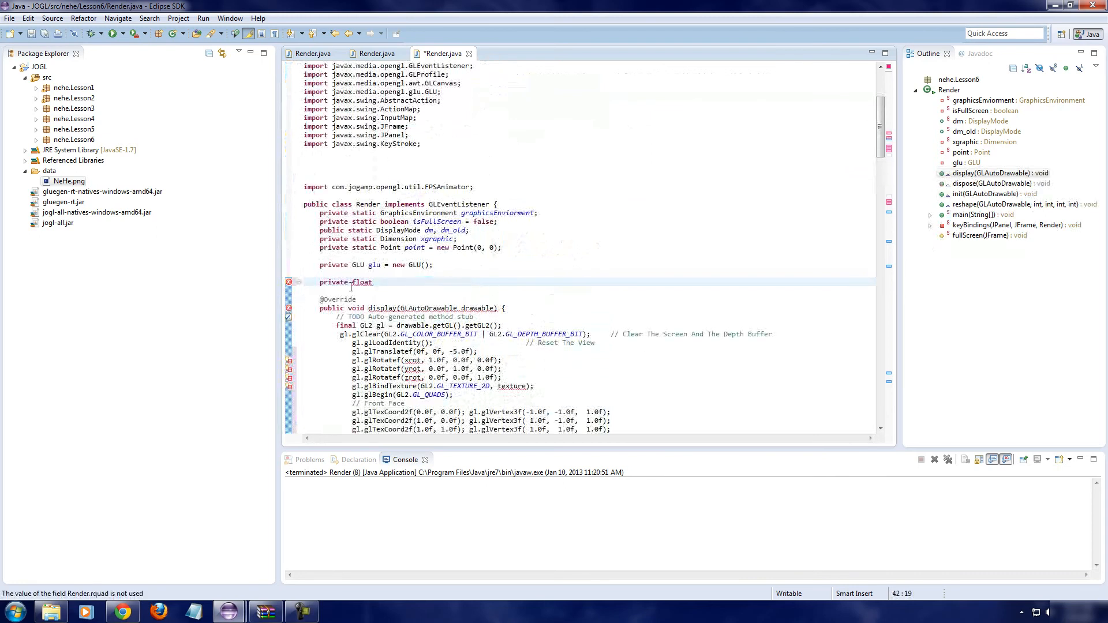
{"action": "type", "text": "x"}
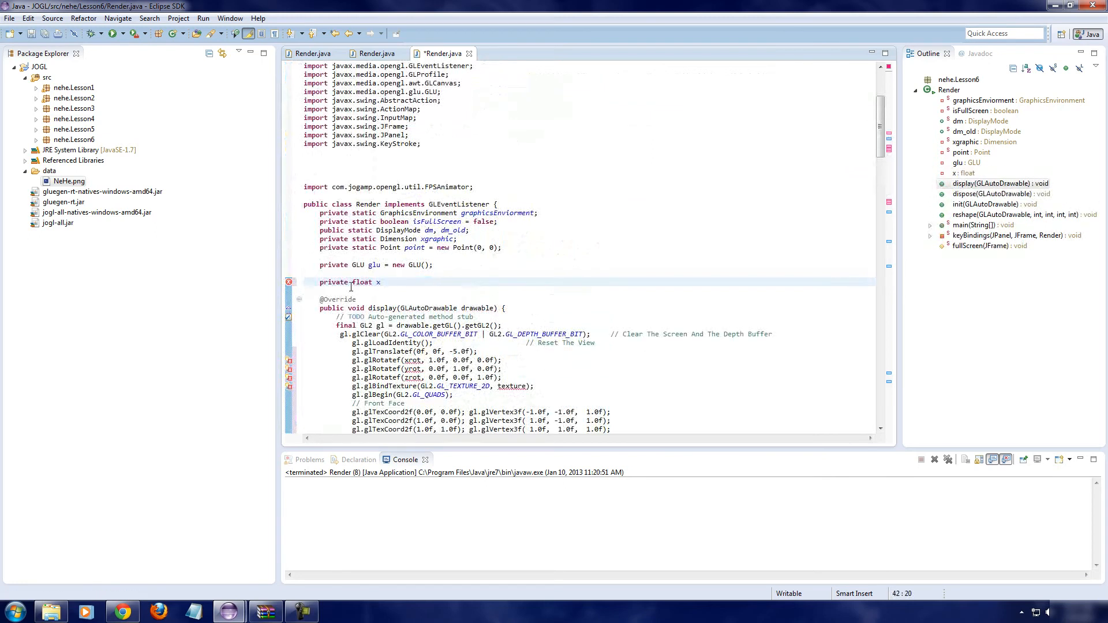
{"action": "type", "text": "rot,"}
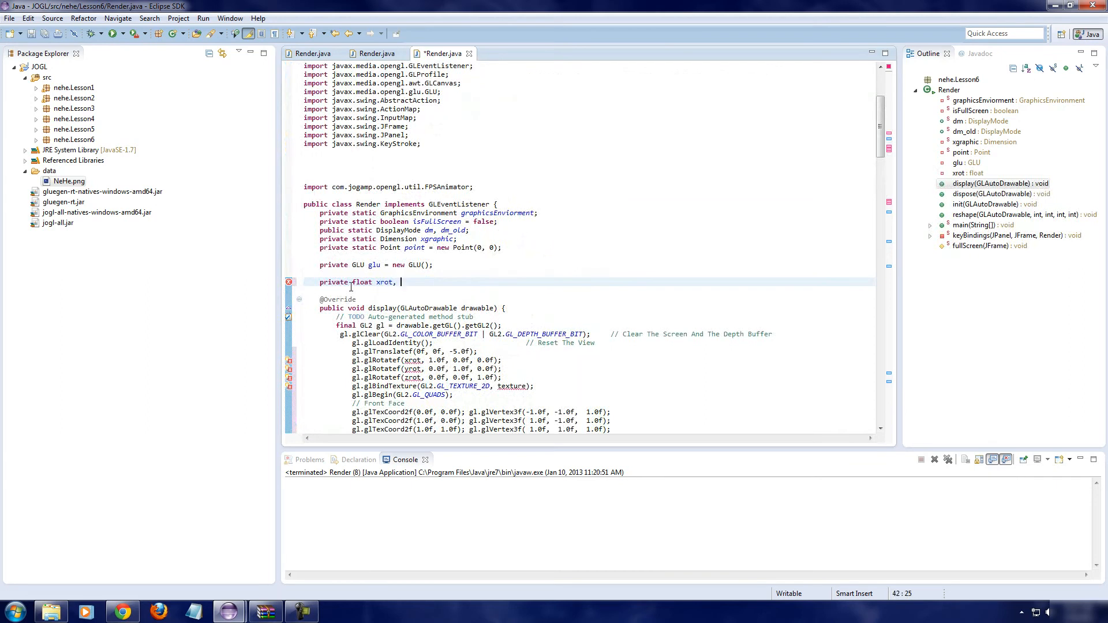
{"action": "type", "text": "yrot,z"}
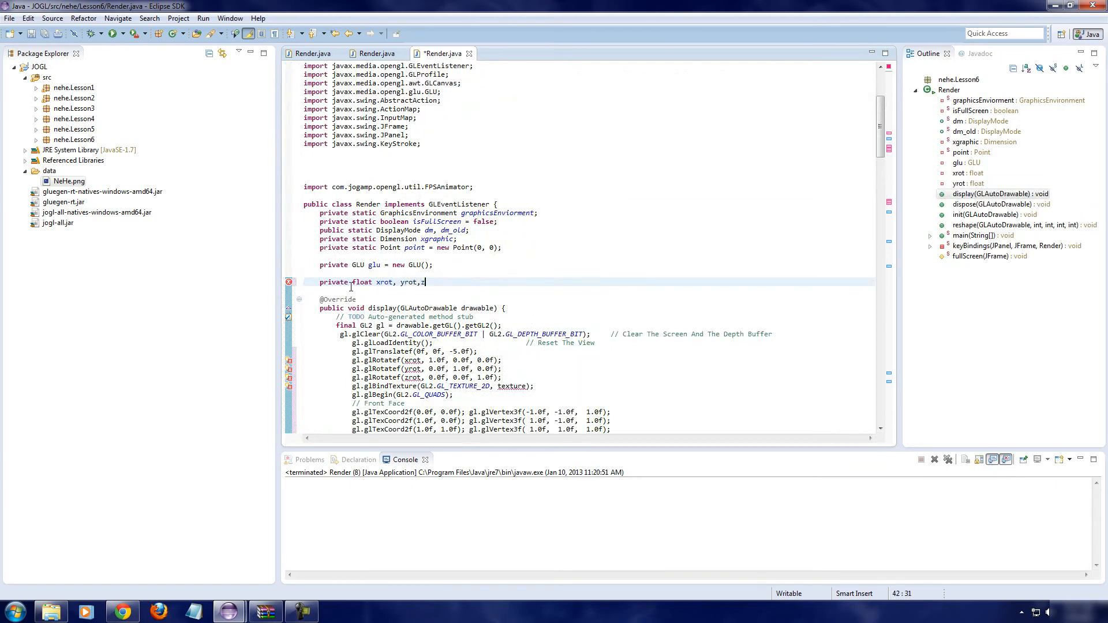
{"action": "type", "text": "o"}
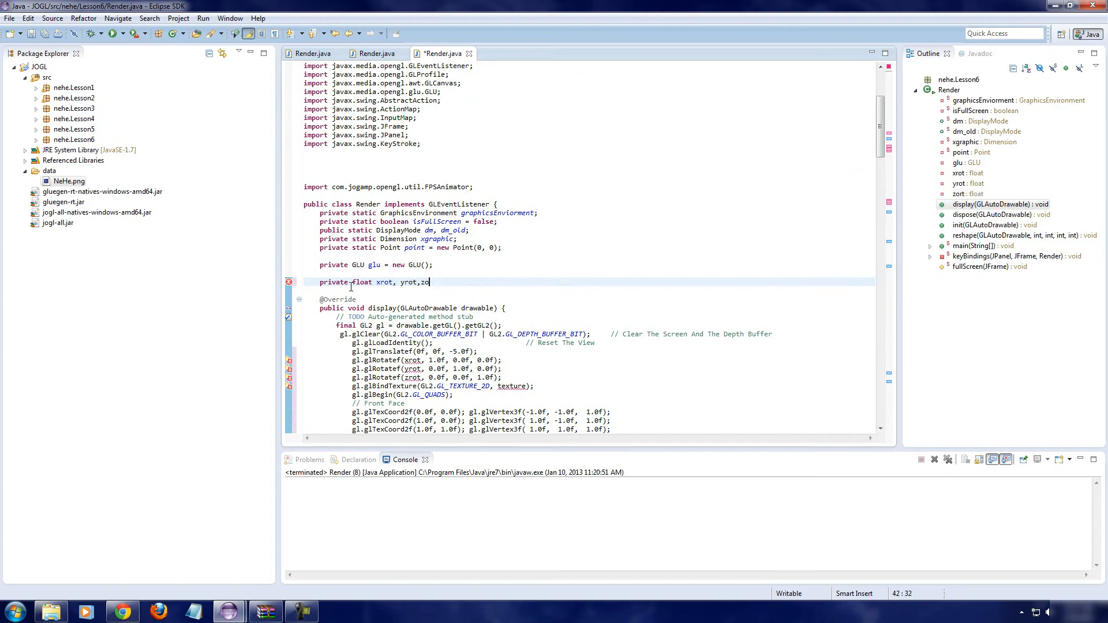
{"action": "type", "text": "rot;"}
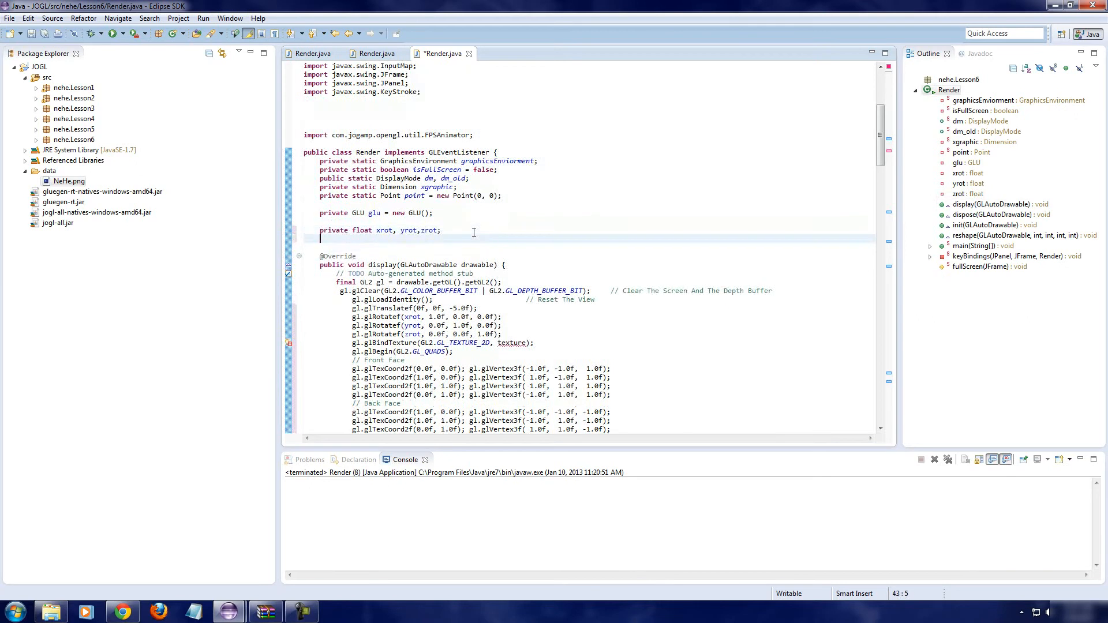
Step: Add a private int texture field and check the zrot rotation line in display()
{"action": "type", "text": "private int"}
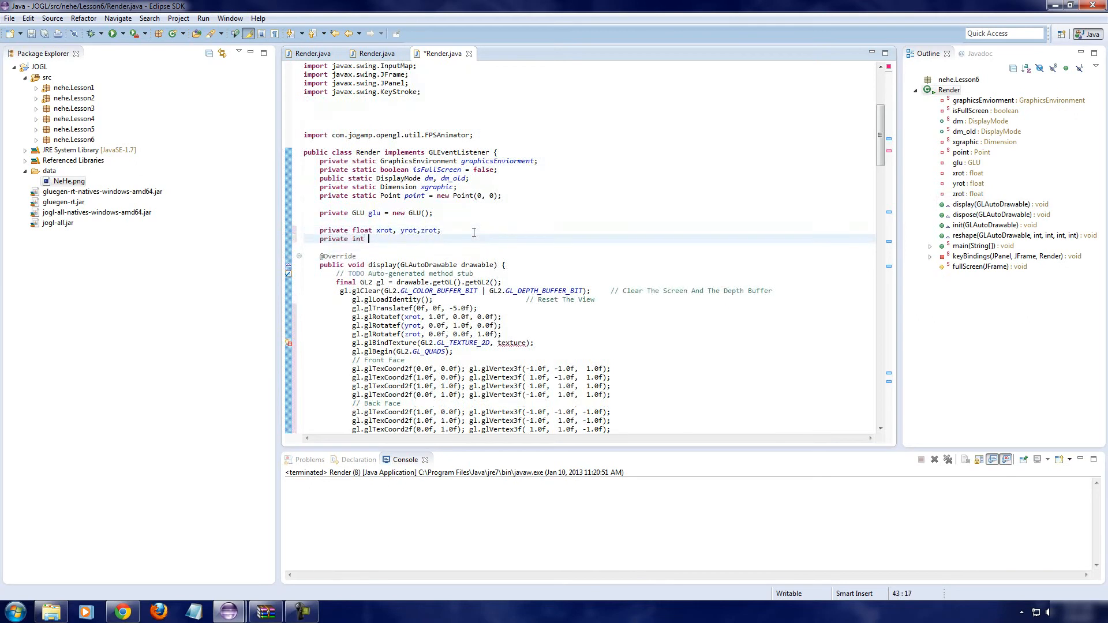
{"action": "type", "text": "texu"}
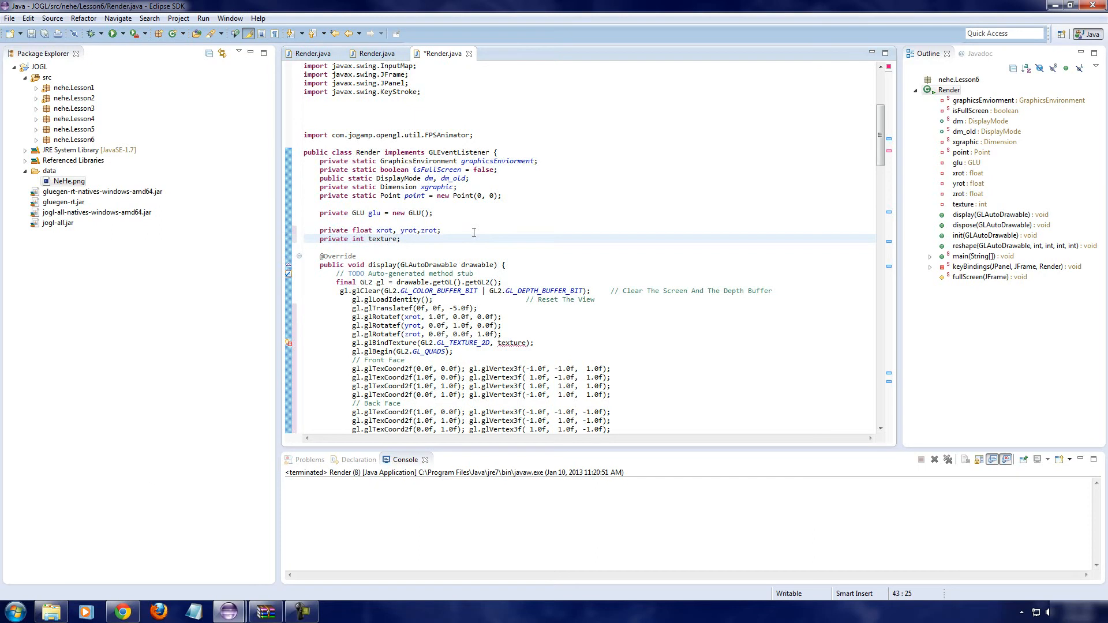
{"action": "left_click", "coordinate": [494, 221]}
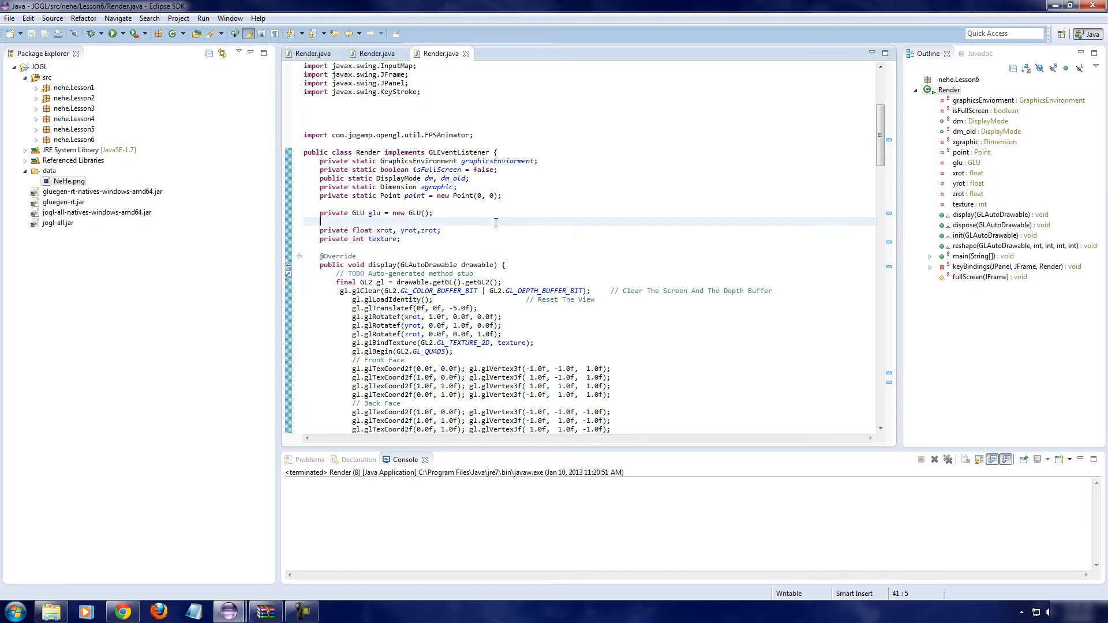
{"action": "scroll", "scroll_direction": "up", "scroll_amount": 3}
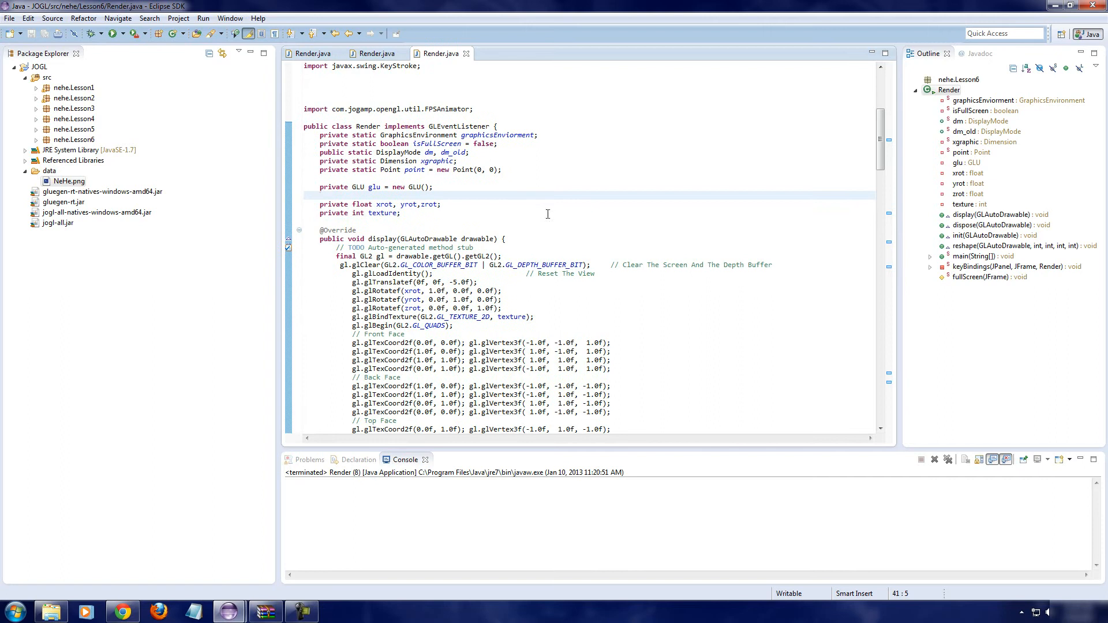
{"action": "left_click", "coordinate": [501, 308]}
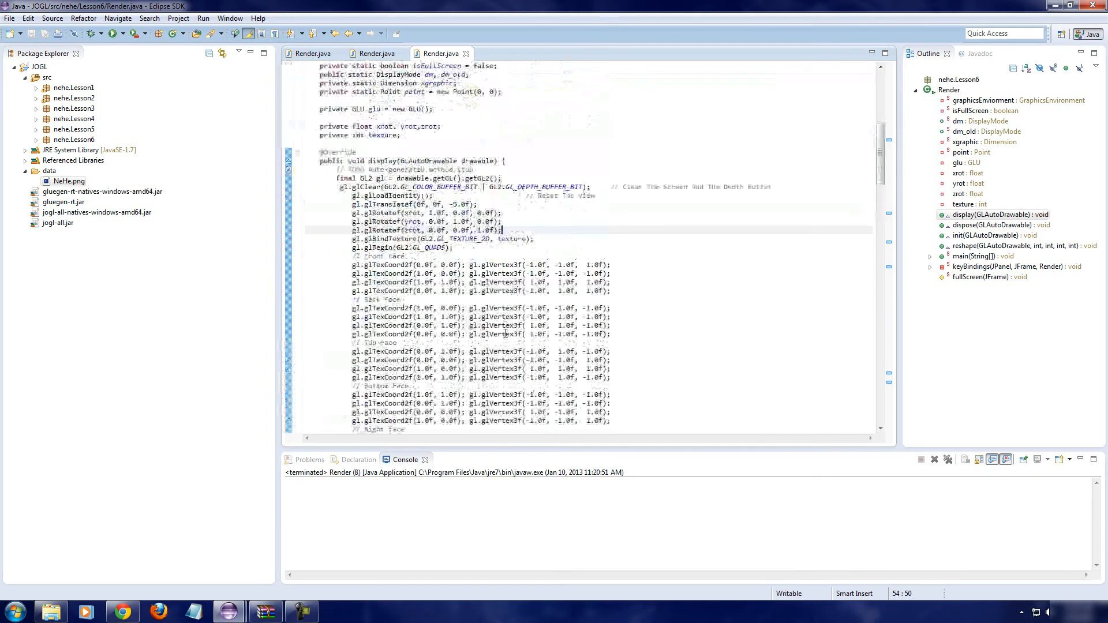
{"action": "scroll", "scroll_direction": "up", "scroll_amount": 3}
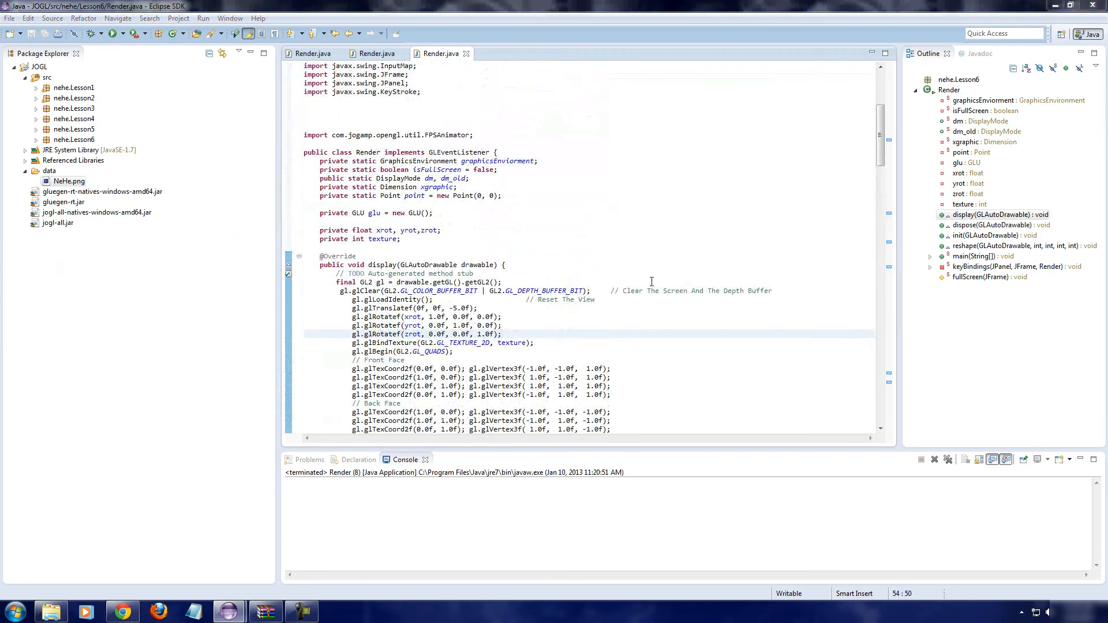
Step: Scroll down to the glHint line at the end of init(GLAutoDrawable)
{"action": "scroll", "scroll_direction": "down", "scroll_amount": 3}
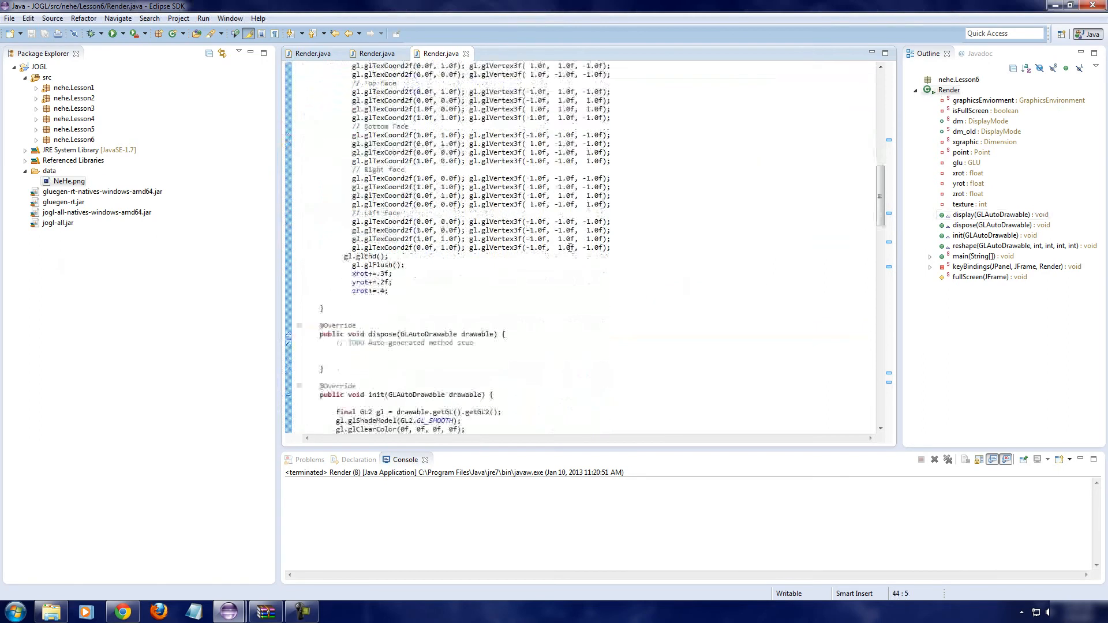
{"action": "scroll", "scroll_direction": "down", "scroll_amount": 3}
{"action": "type", "text": "gl.glHint(GL2.GL_PERSPECTIVE_CORRECTION_HINT, GL2.GL_NICEST);"}
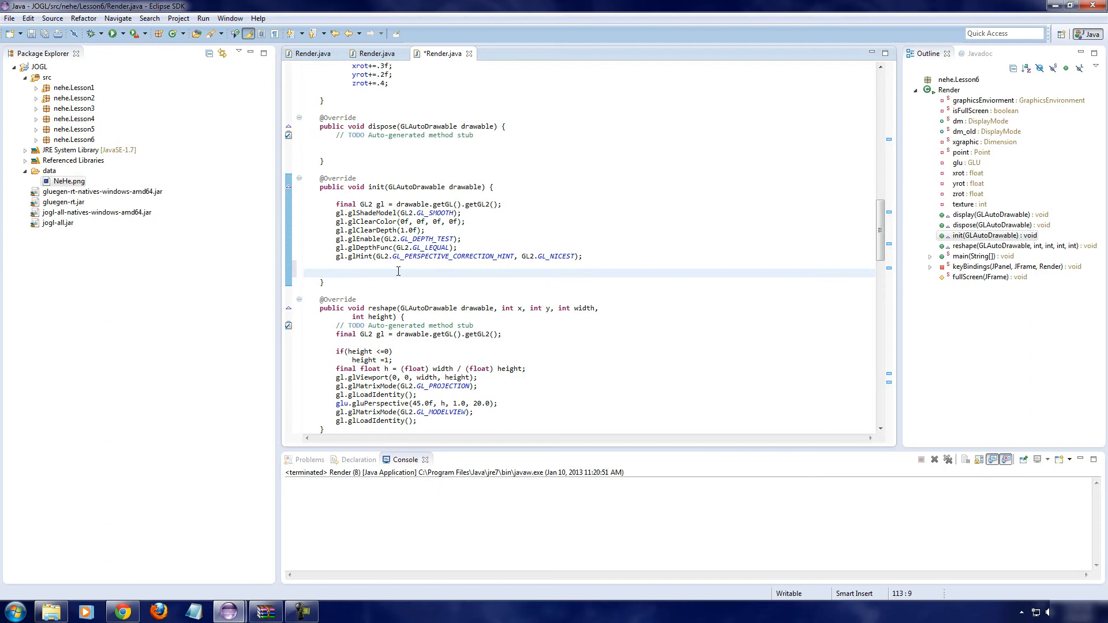
Step: Type gl.glEnable(GL2.GL_TEXTURE_2D); at the end of init using content assist
{"action": "type", "text": "g"}
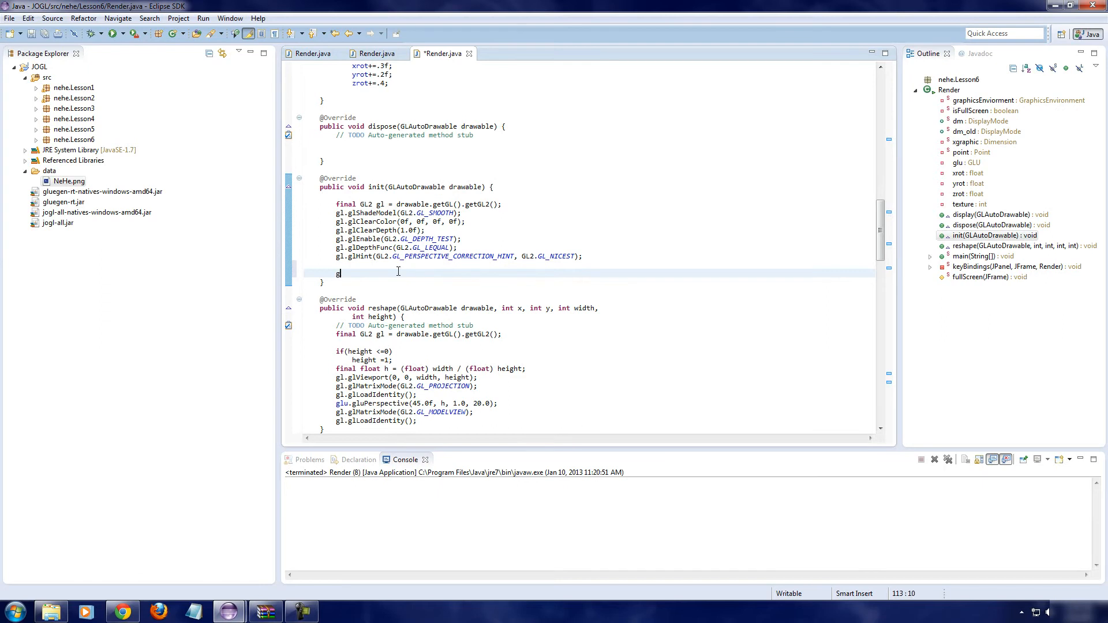
{"action": "type", "text": "l.glEnable(0"}
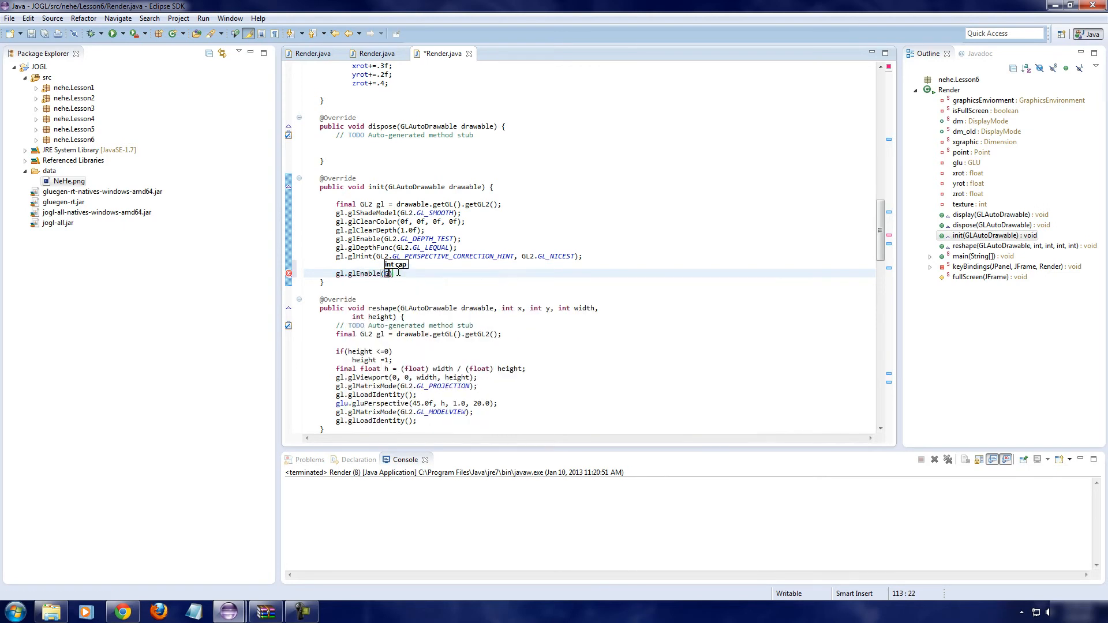
{"action": "type", "text": "GL2.GL"}
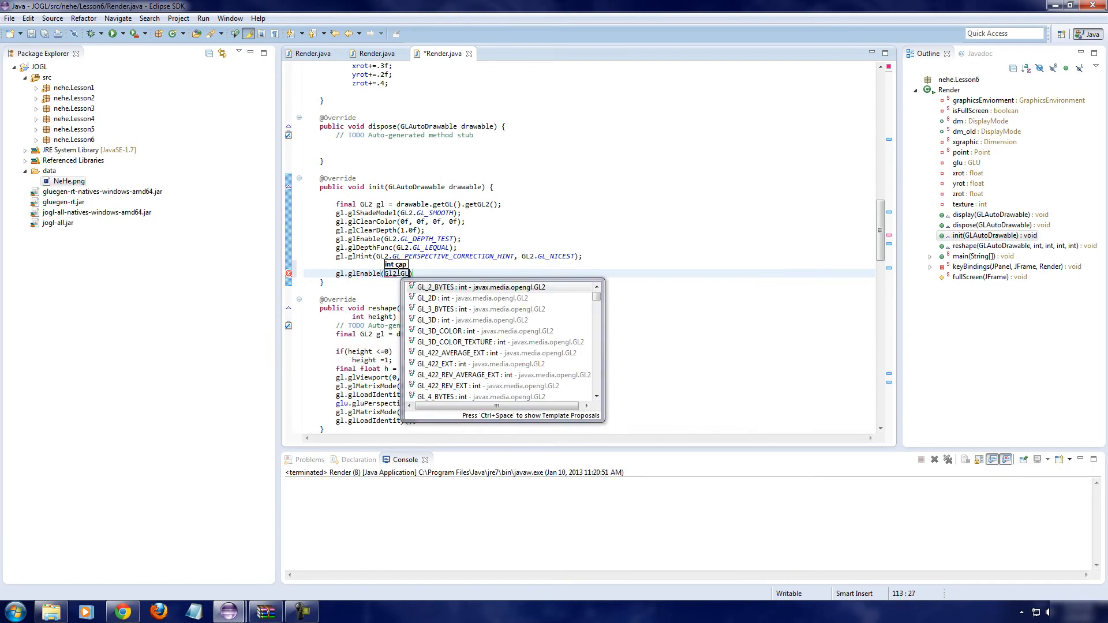
{"action": "type", "text": "_T"}
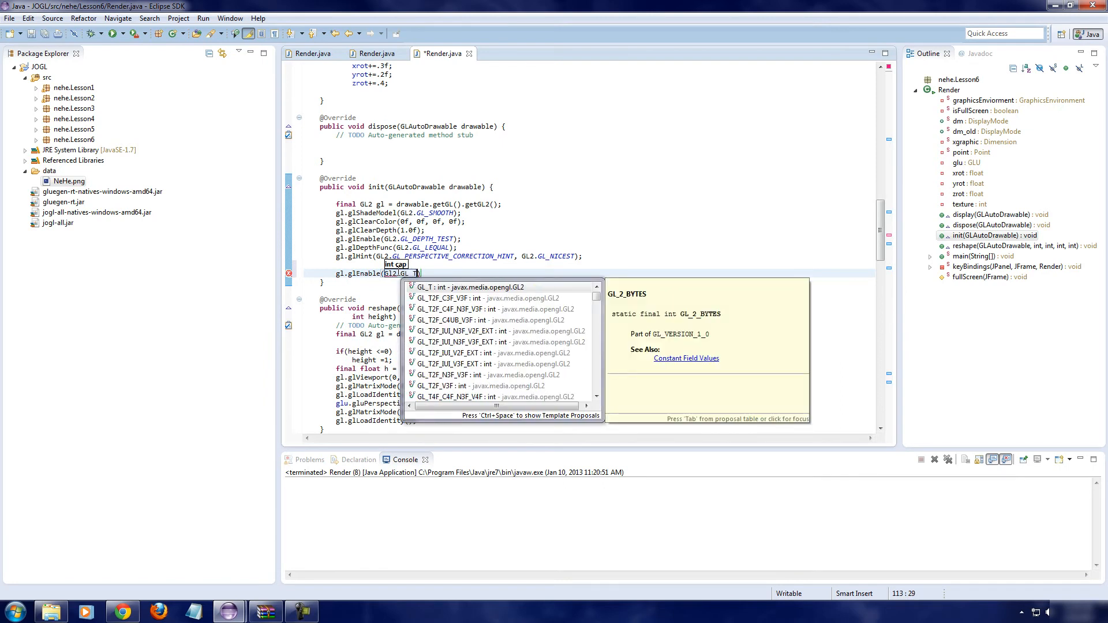
{"action": "type", "text": "exture"}
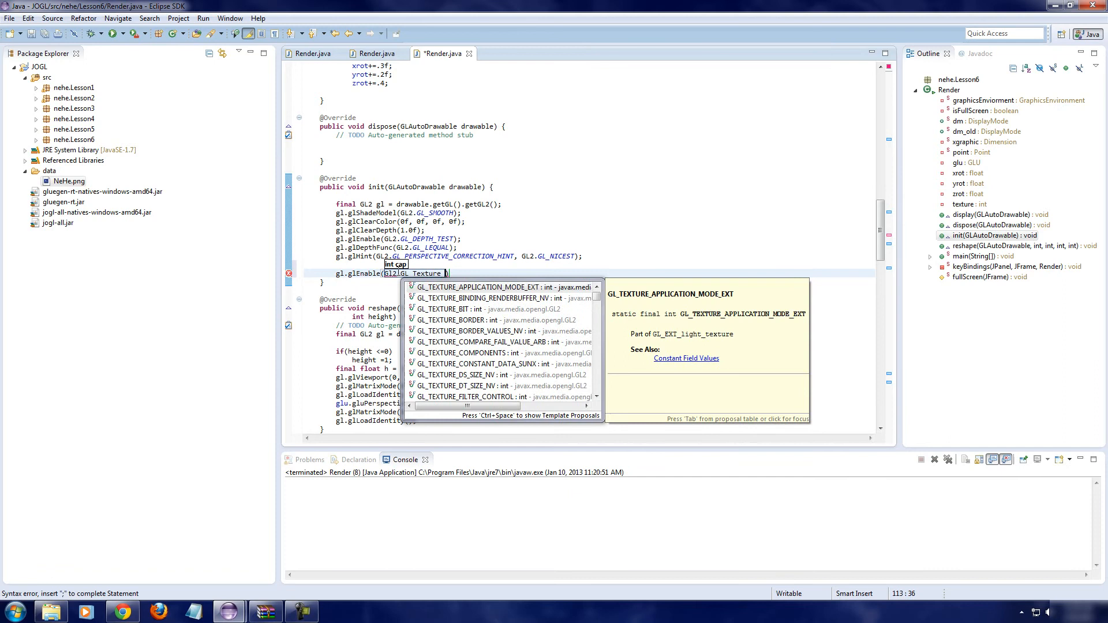
{"action": "type", "text": "2D"}
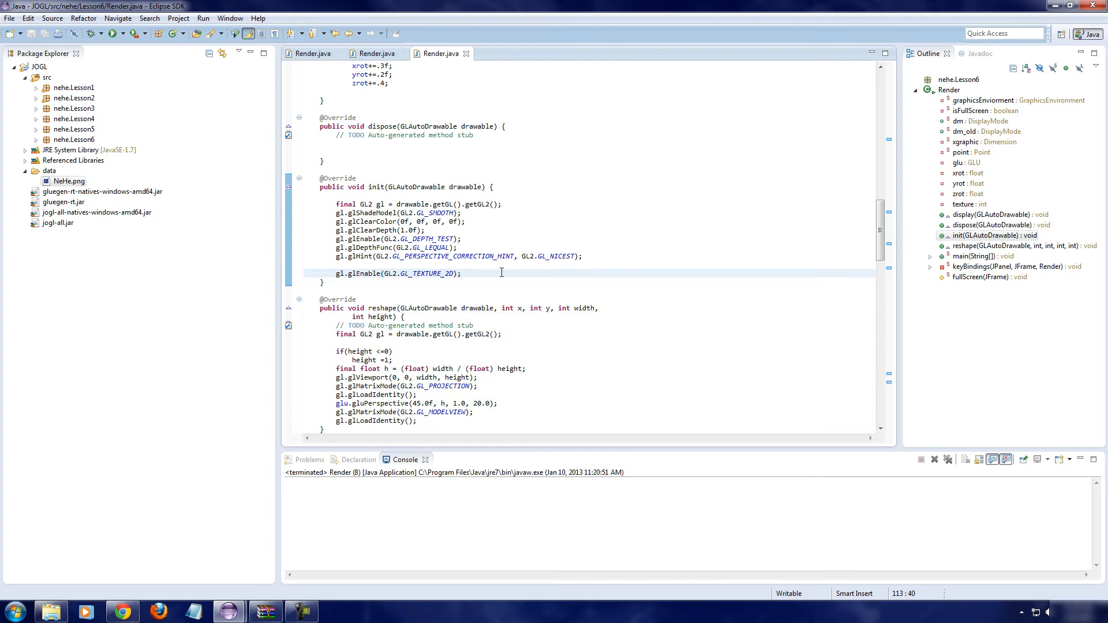
{"action": "mouse_move", "coordinate": [450, 269]}
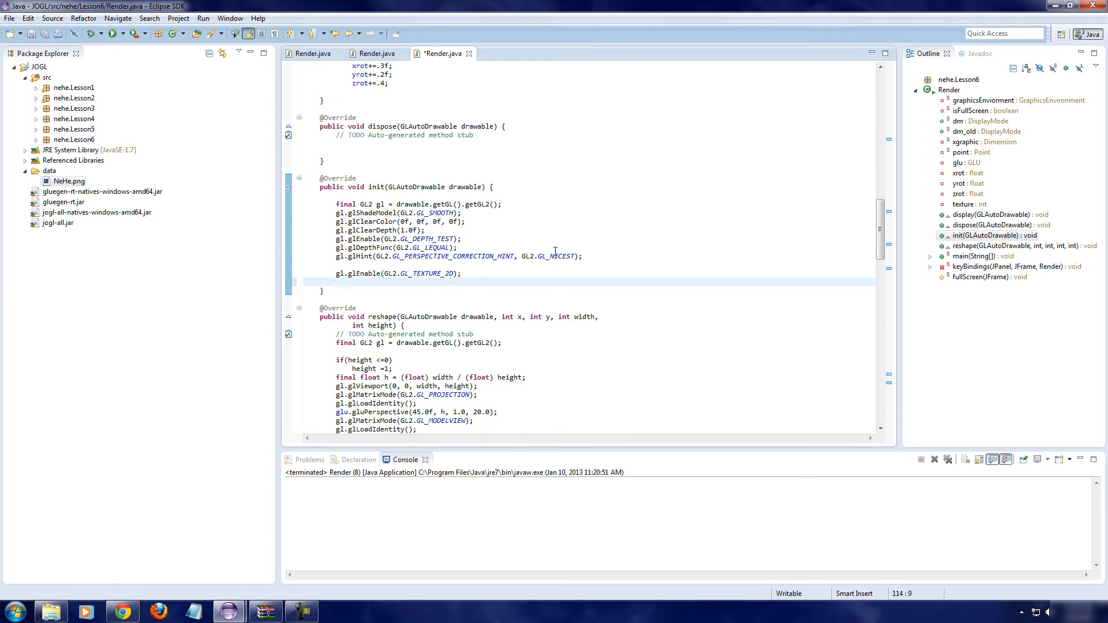
Step: Write try{ }catch(IOException e){ e.printStackTrace(); } below glEnable and enter the try body
{"action": "scroll", "scroll_direction": "up", "scroll_amount": 3}
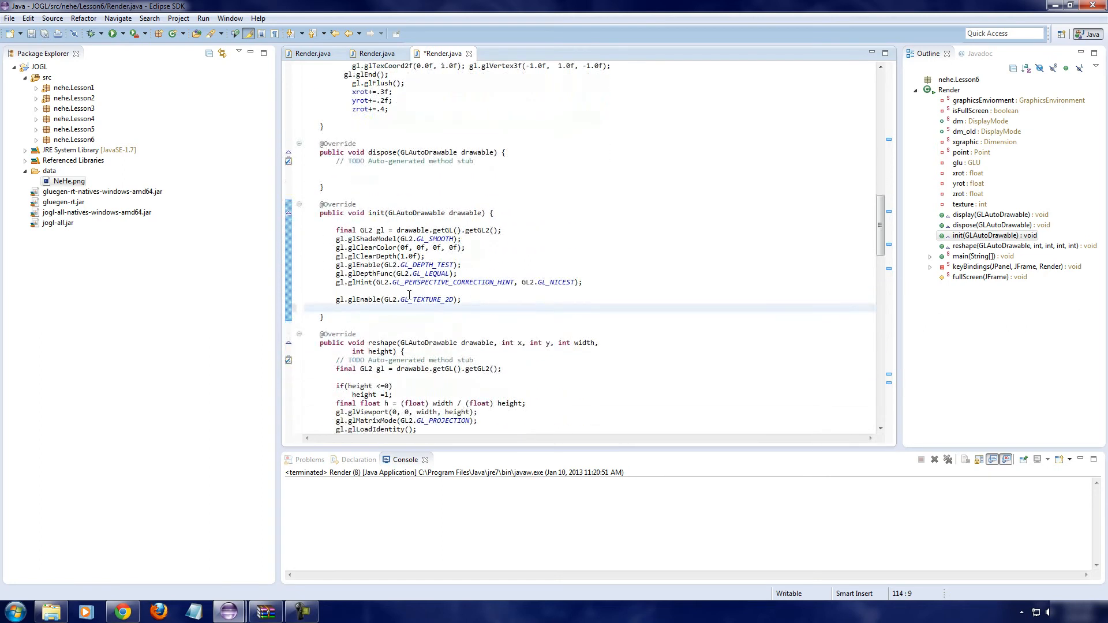
{"action": "scroll", "scroll_direction": "up", "scroll_amount": 3}
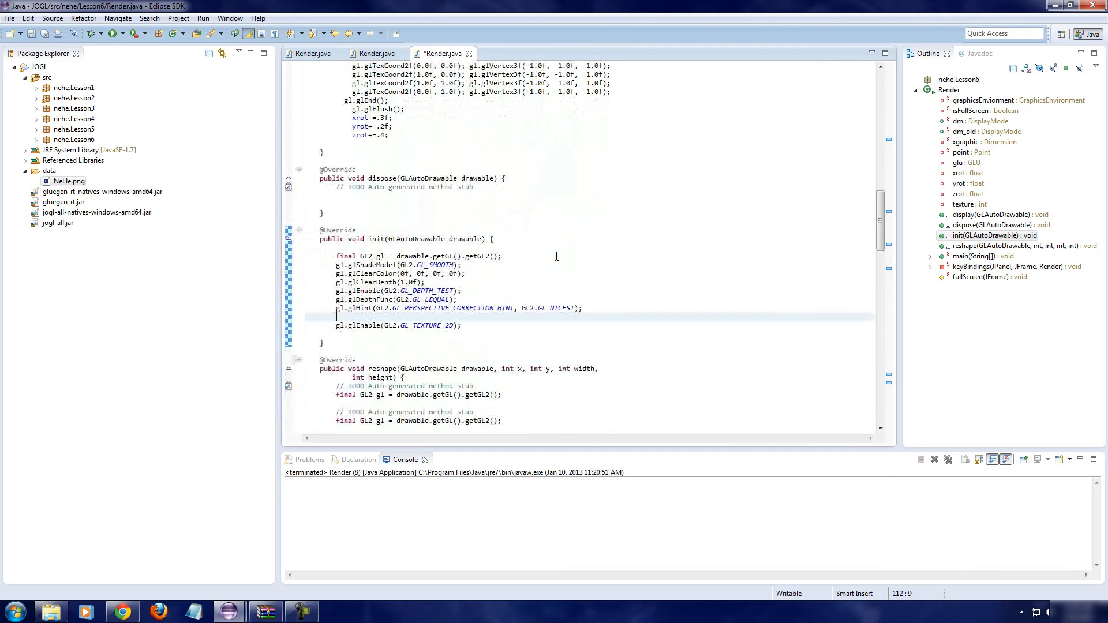
{"action": "scroll", "scroll_direction": "down", "scroll_amount": 3}
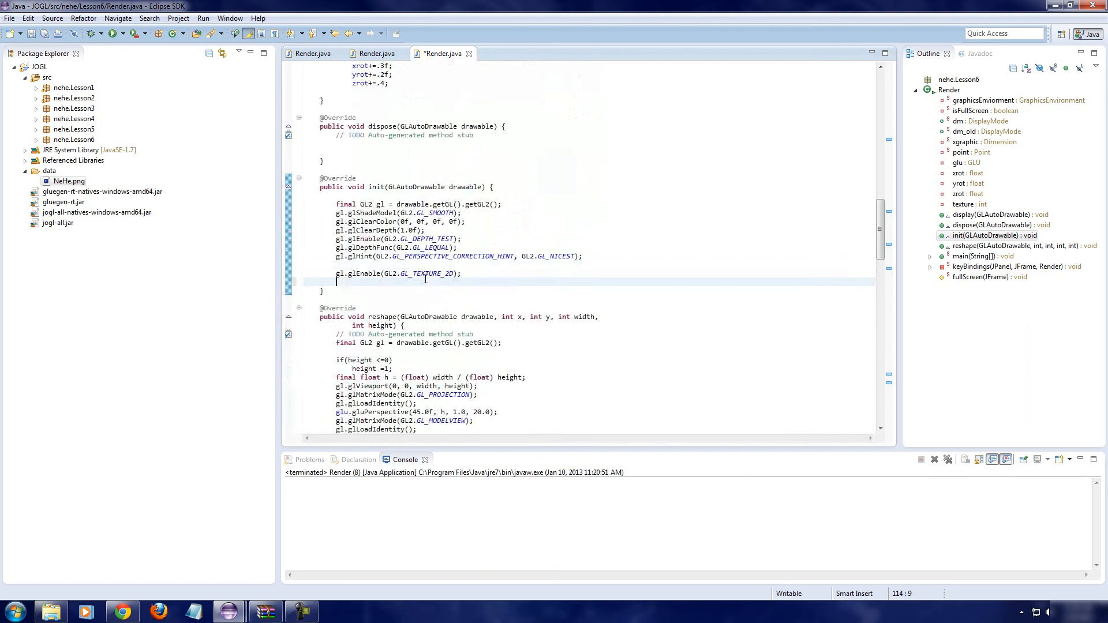
{"action": "type", "text": "try"}
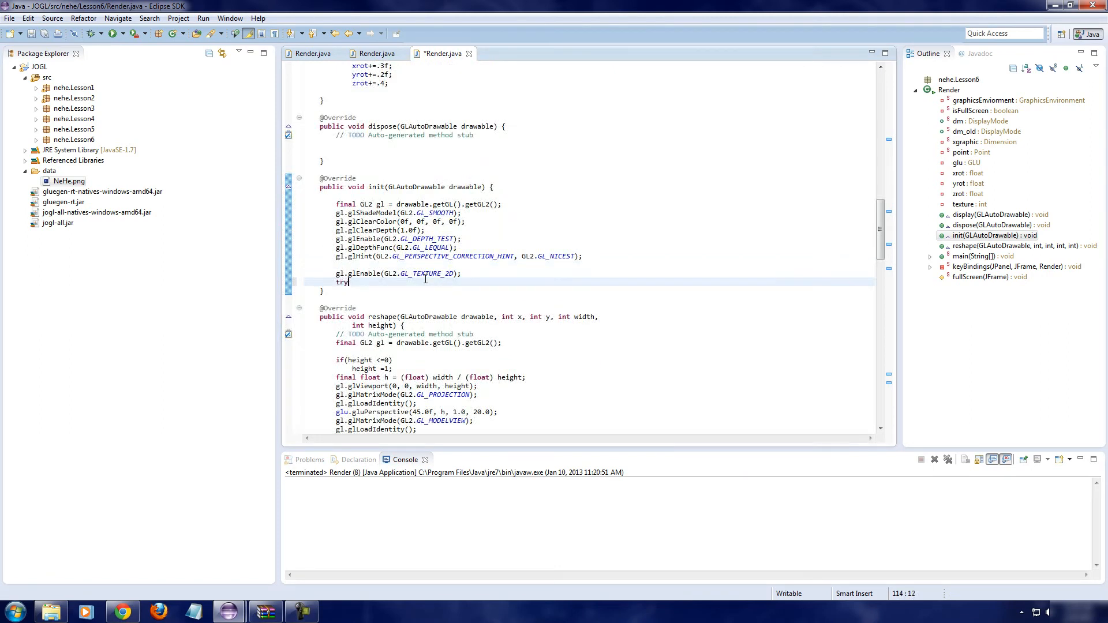
{"action": "type", "text": "{}ceat"}
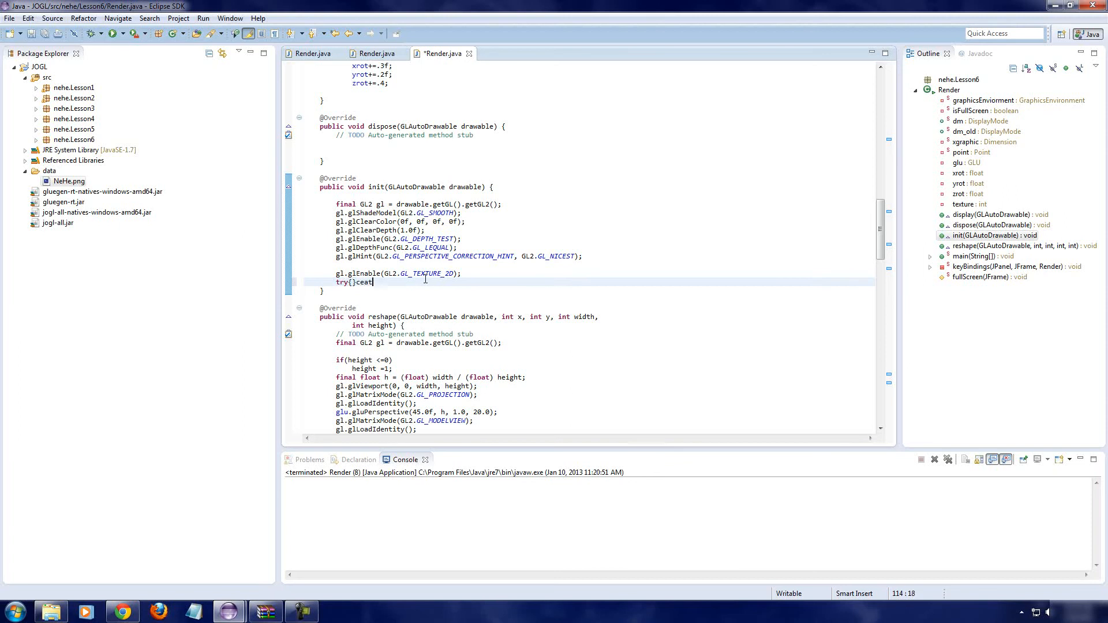
{"action": "type", "text": "ch"}
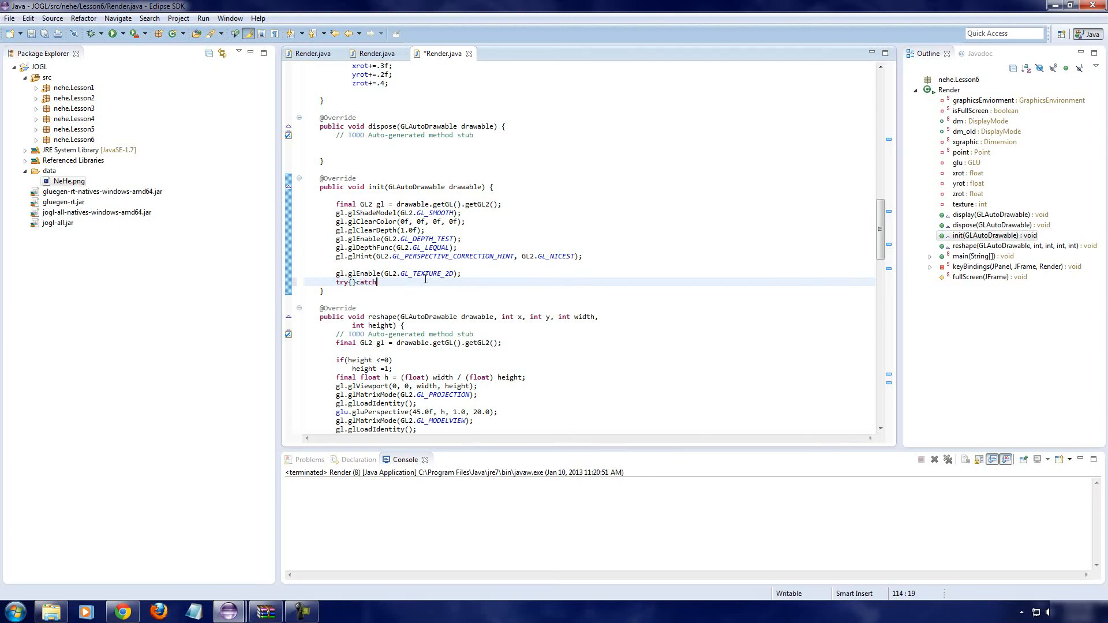
{"action": "type", "text": "("}
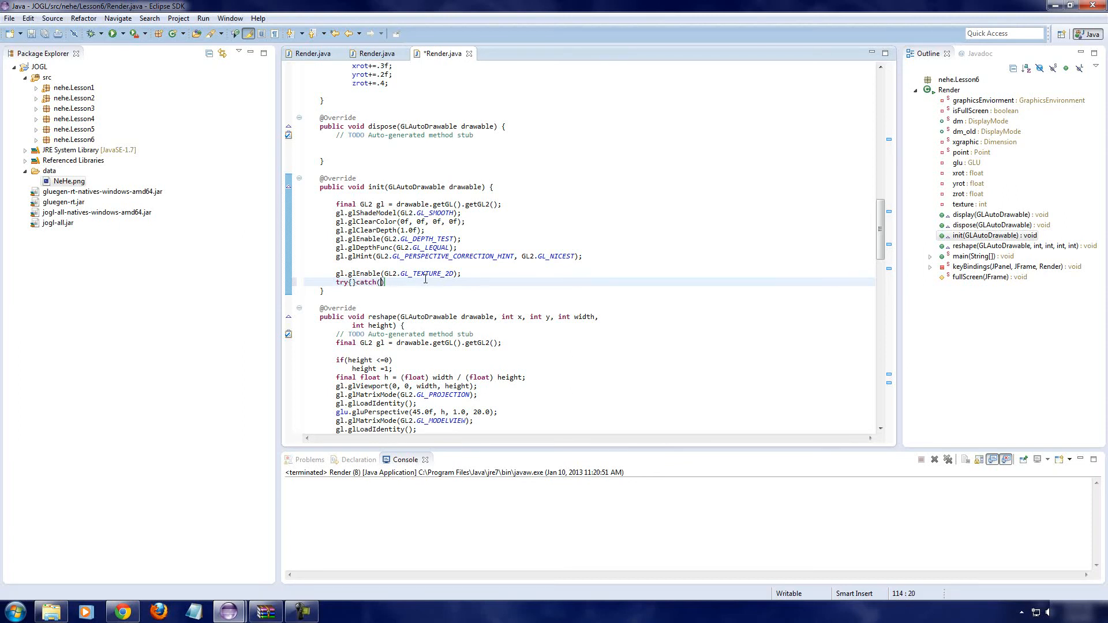
{"action": "type", "text": "IOExcep"}
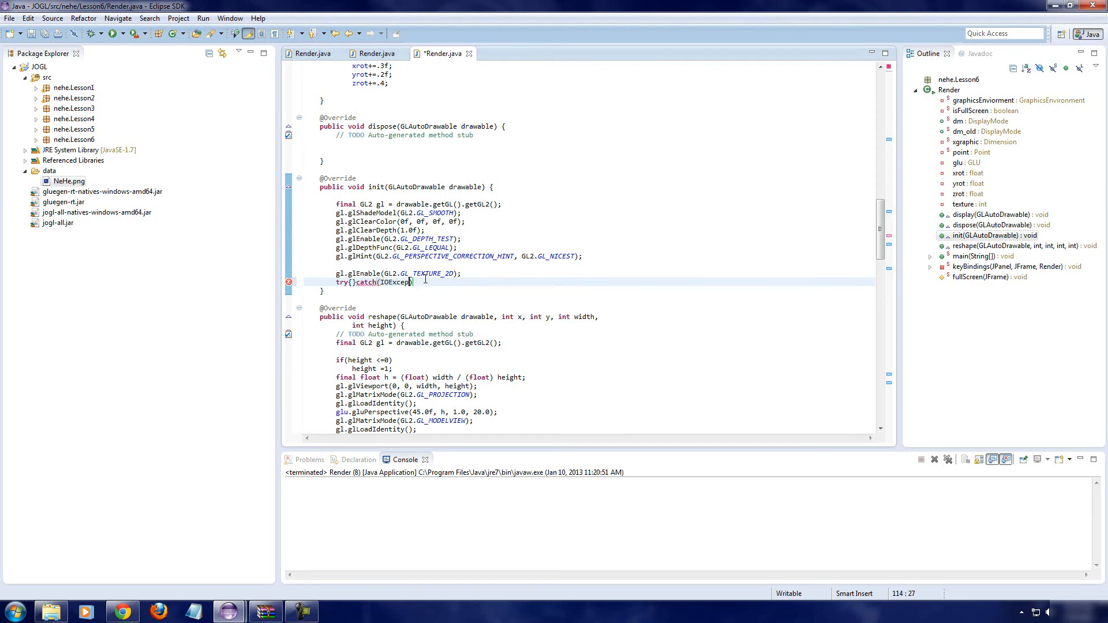
{"action": "type", "text": "tion e){"}
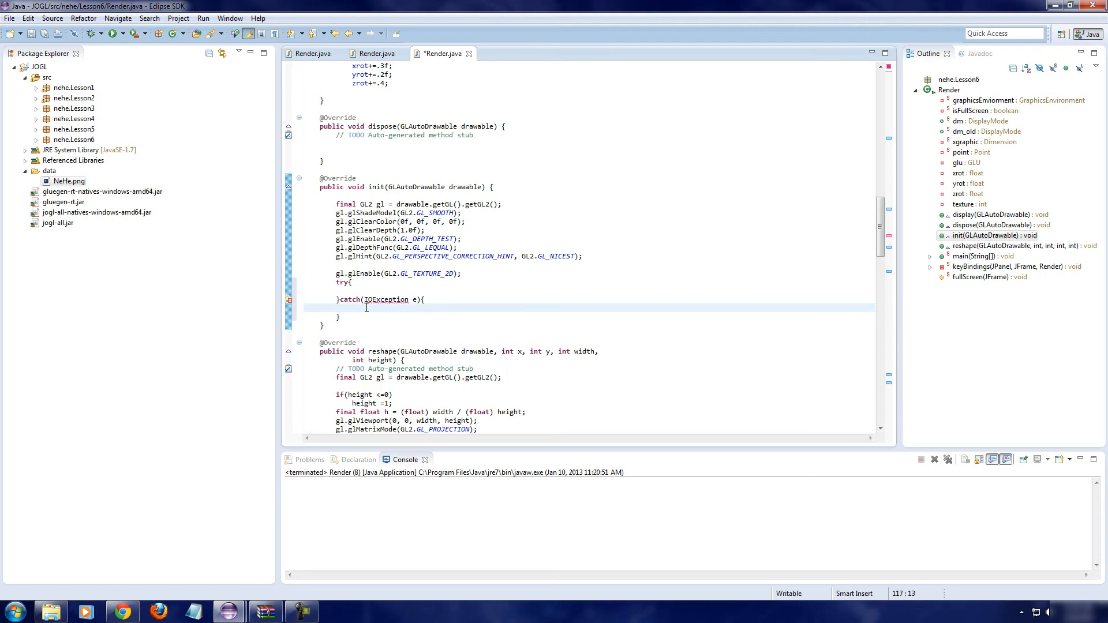
{"action": "type", "text": "e.printStackTrace();"}
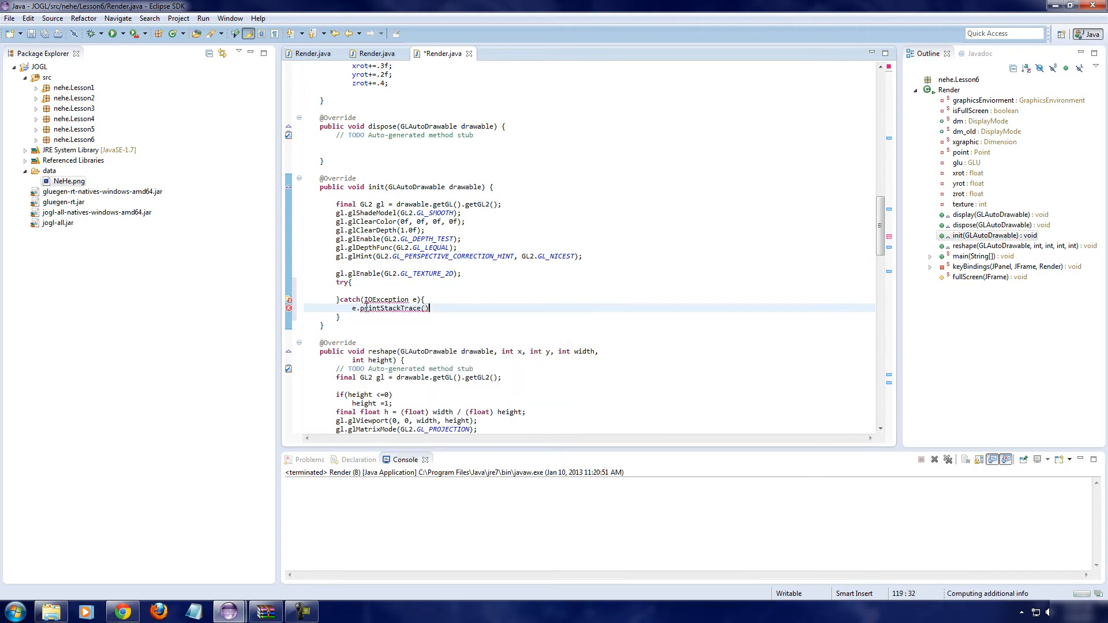
{"action": "left_click", "coordinate": [353, 282]}
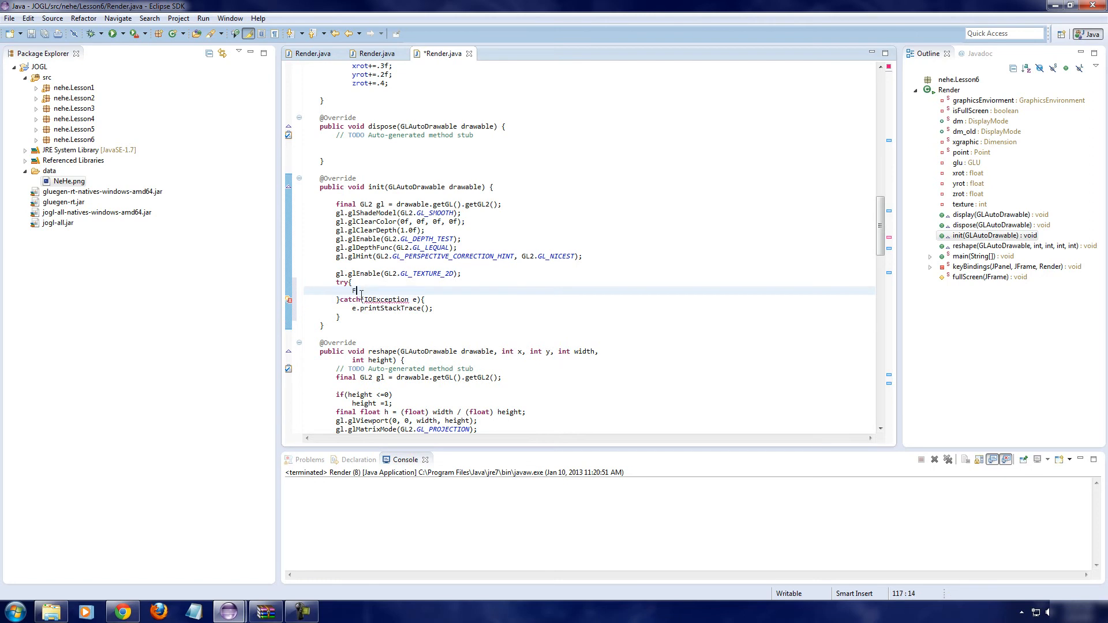
Step: Type File im = new File("data/NeHe.png"); inside the try block
{"action": "type", "text": "ile ="}
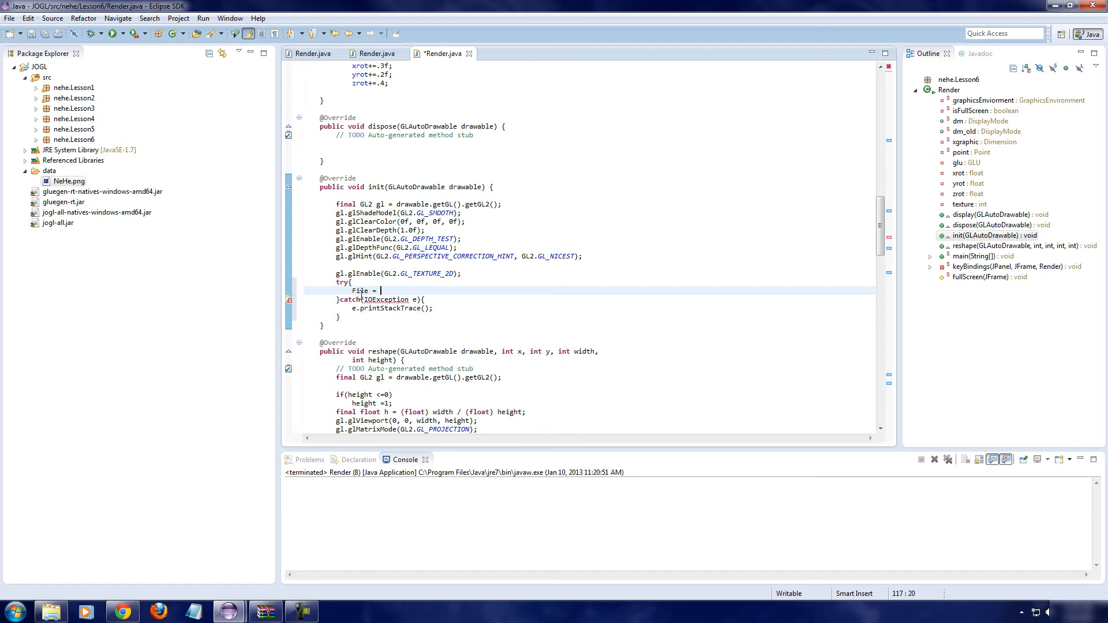
{"action": "type", "text": "im = new File"}
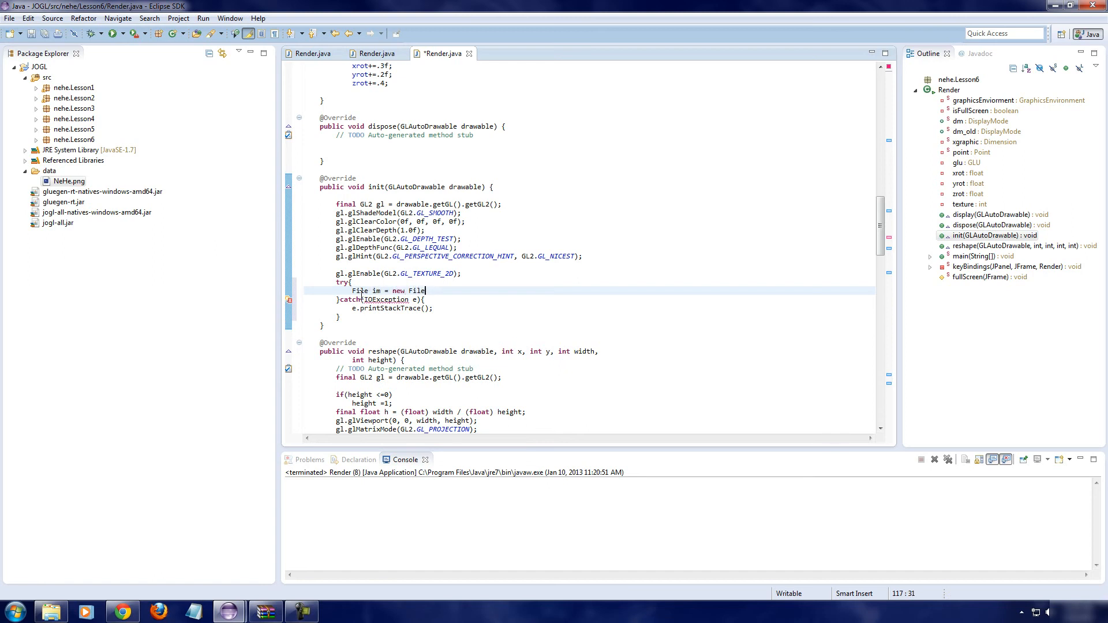
{"action": "type", "text": "(\"\")"}
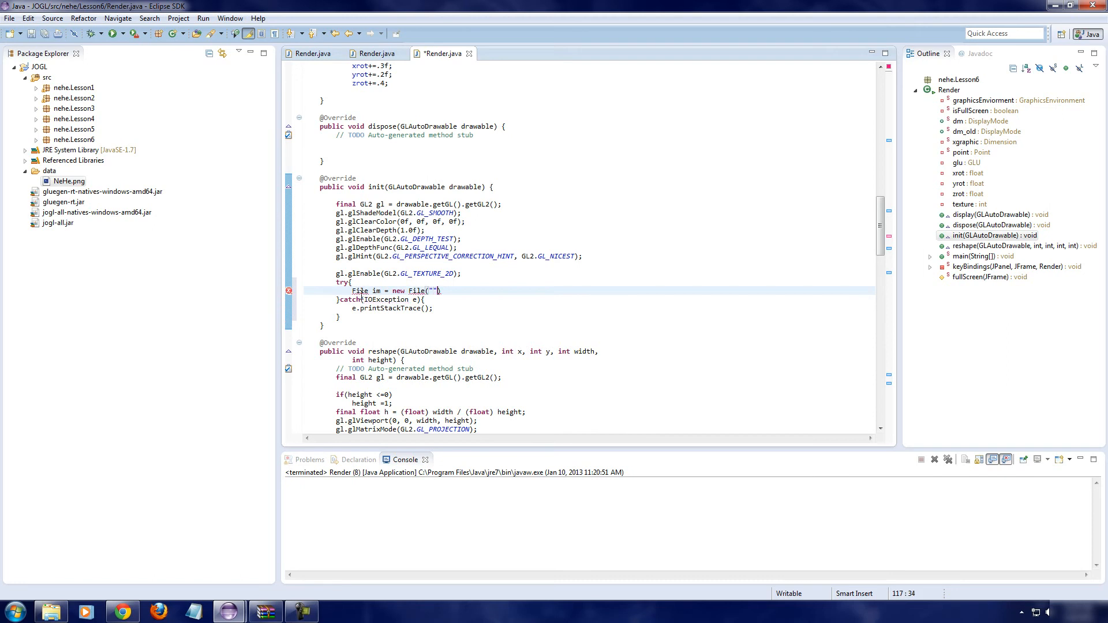
{"action": "type", "text": ")"}
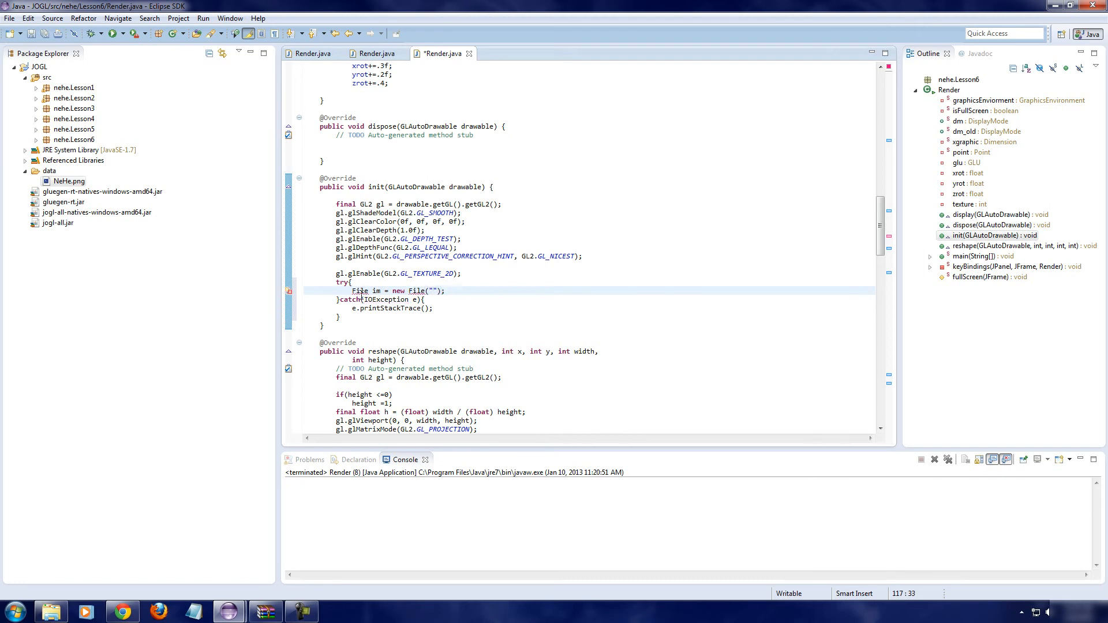
{"action": "type", "text": "data/"}
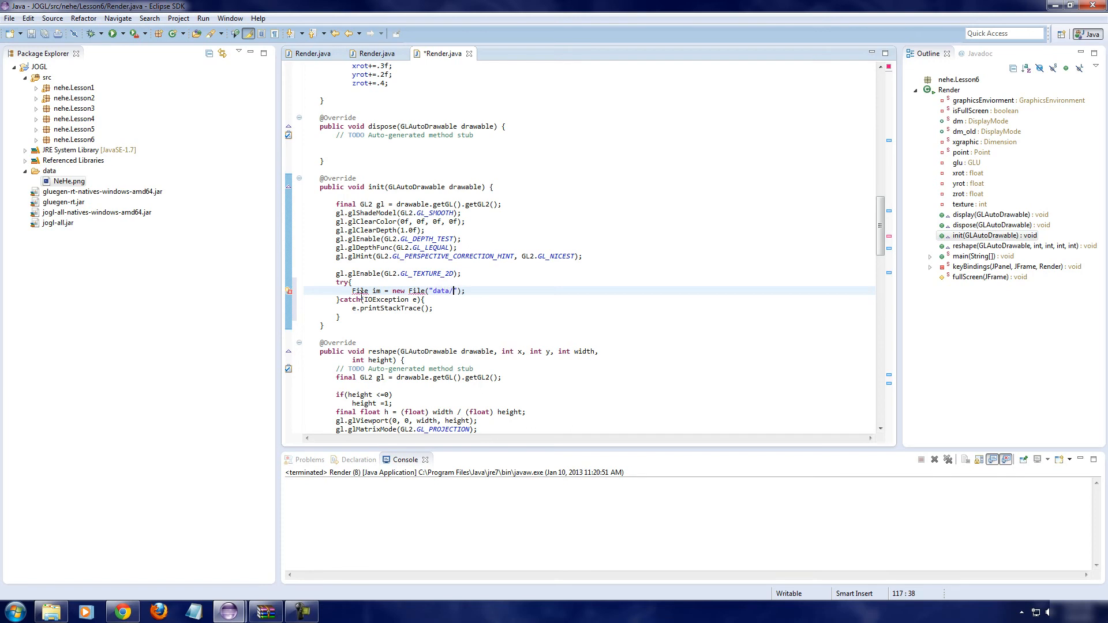
{"action": "type", "text": "NeH"}
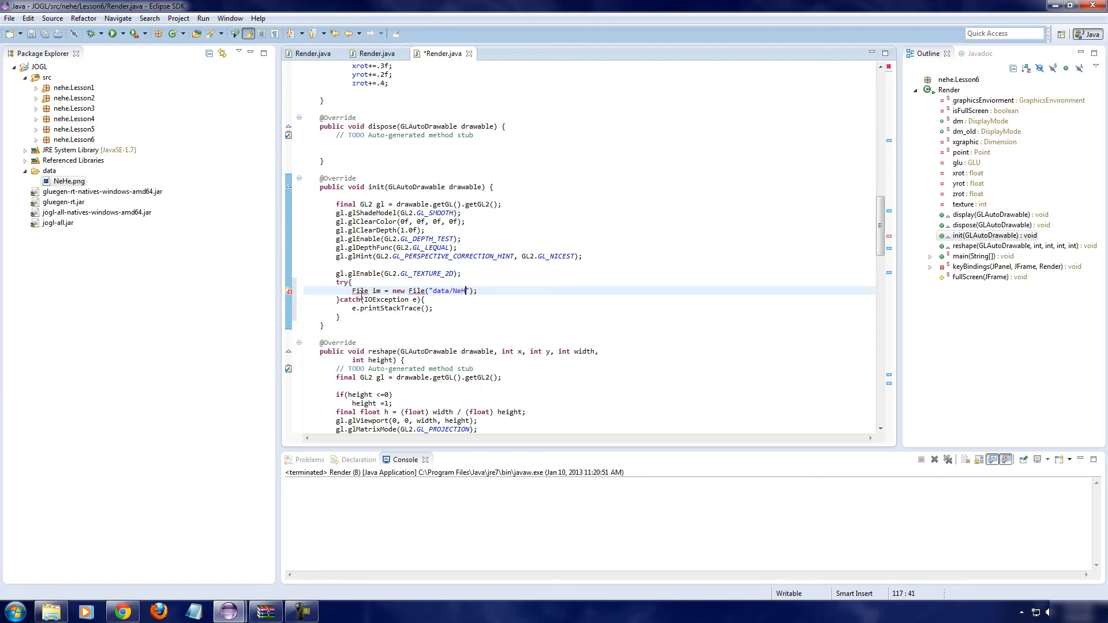
{"action": "type", "text": "E"}
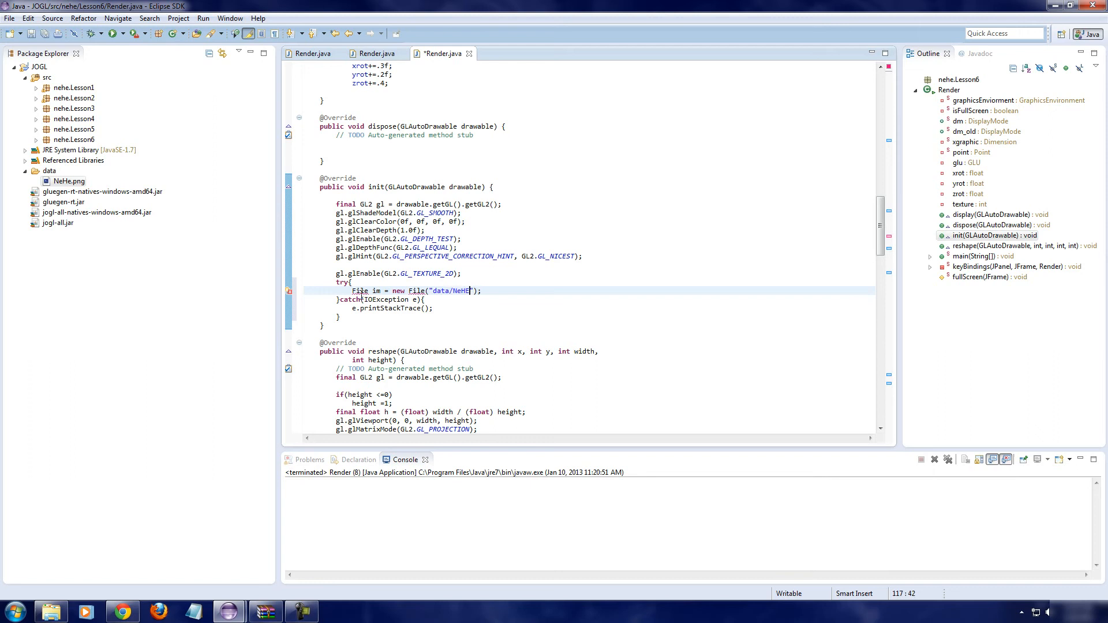
{"action": "type", "text": ".png"}
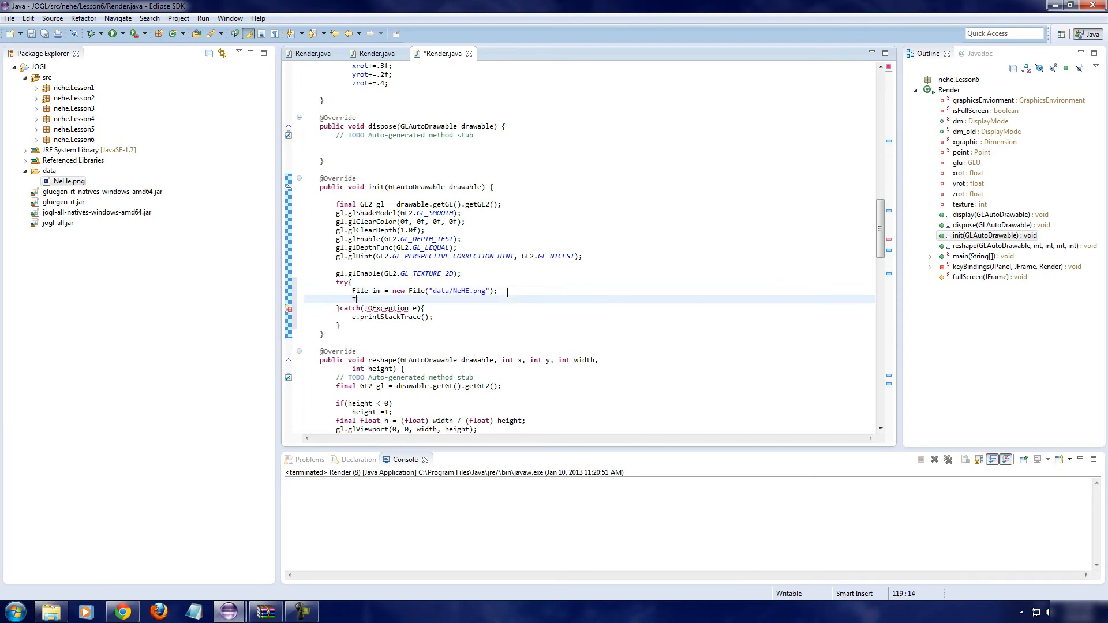
Step: Type Texture t = TextureIO.newTexture(im, true); and resolve the TextureIO error
{"action": "type", "text": "Texture t = Textu"}
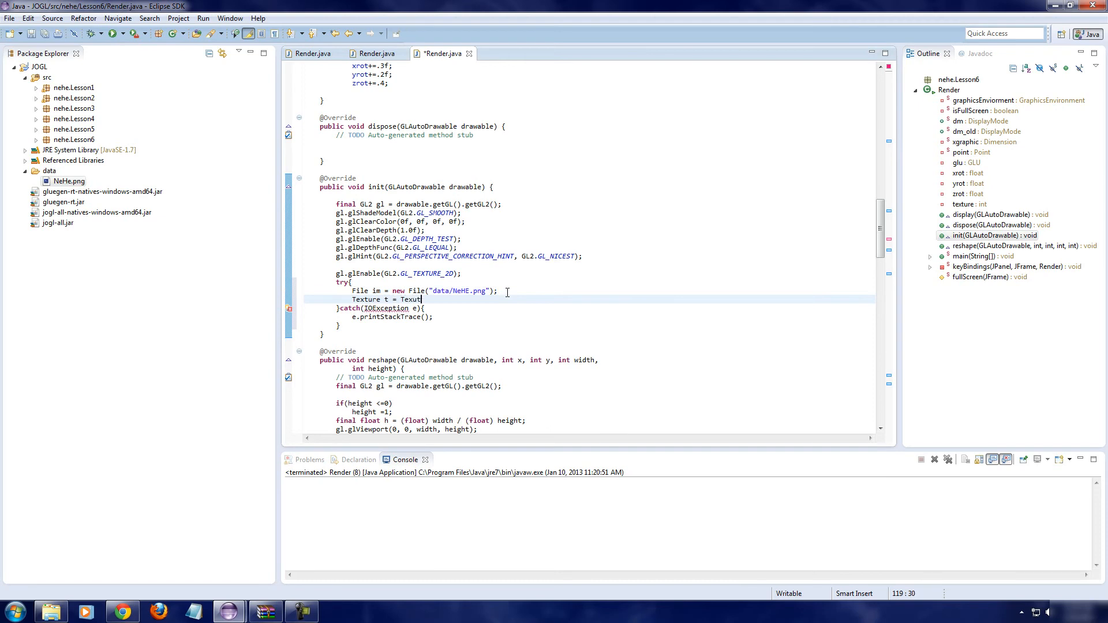
{"action": "type", "text": "e"}
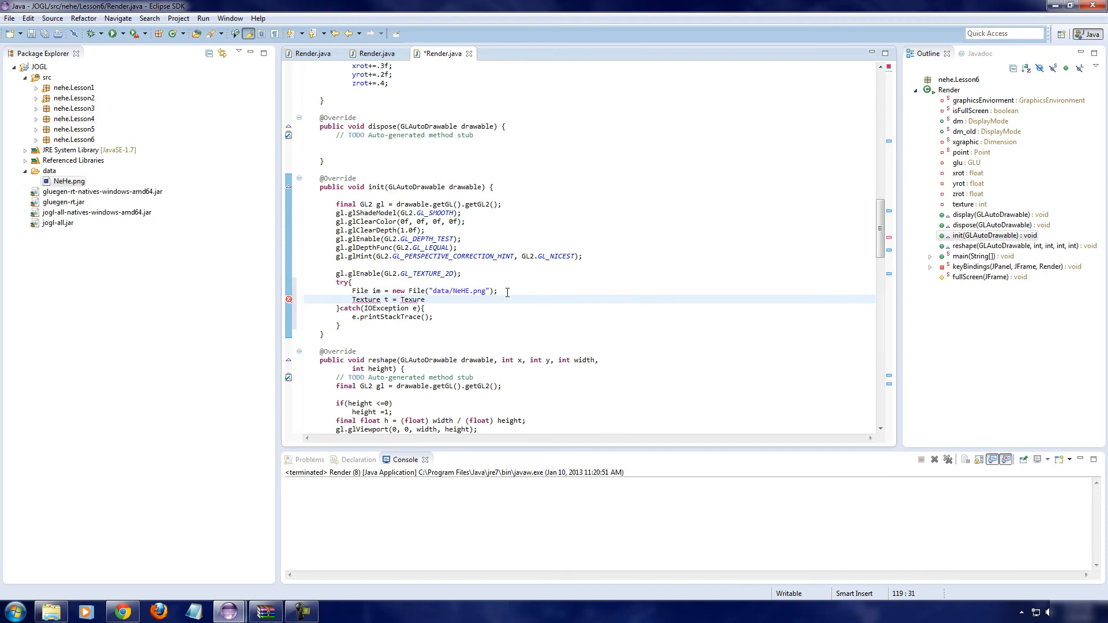
{"action": "type", "text": "IO"}
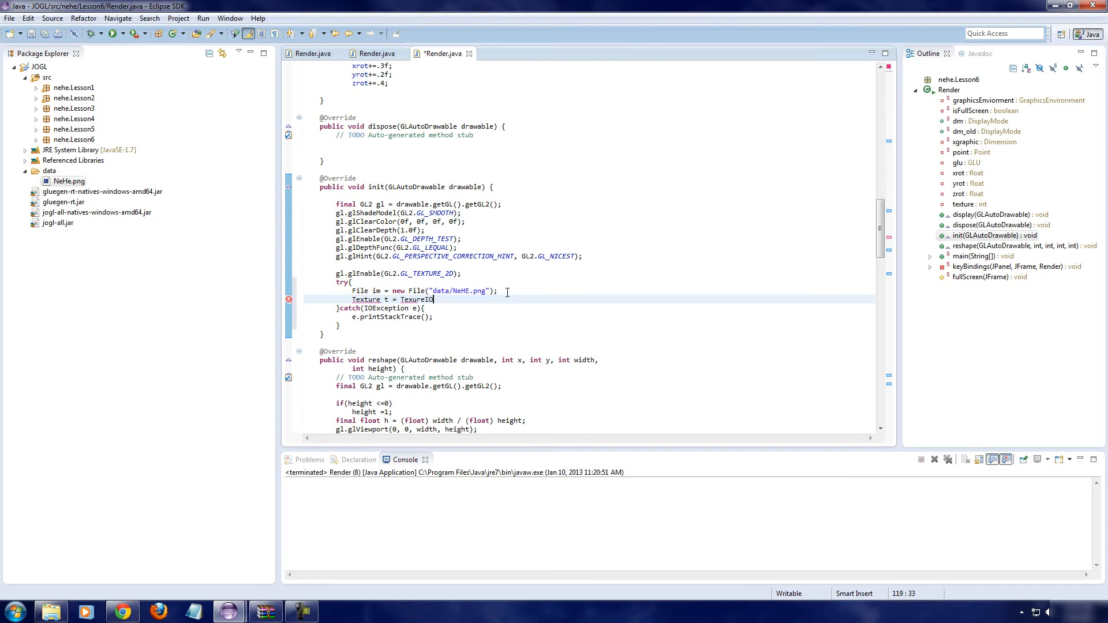
{"action": "type", "text": ".newTex"}
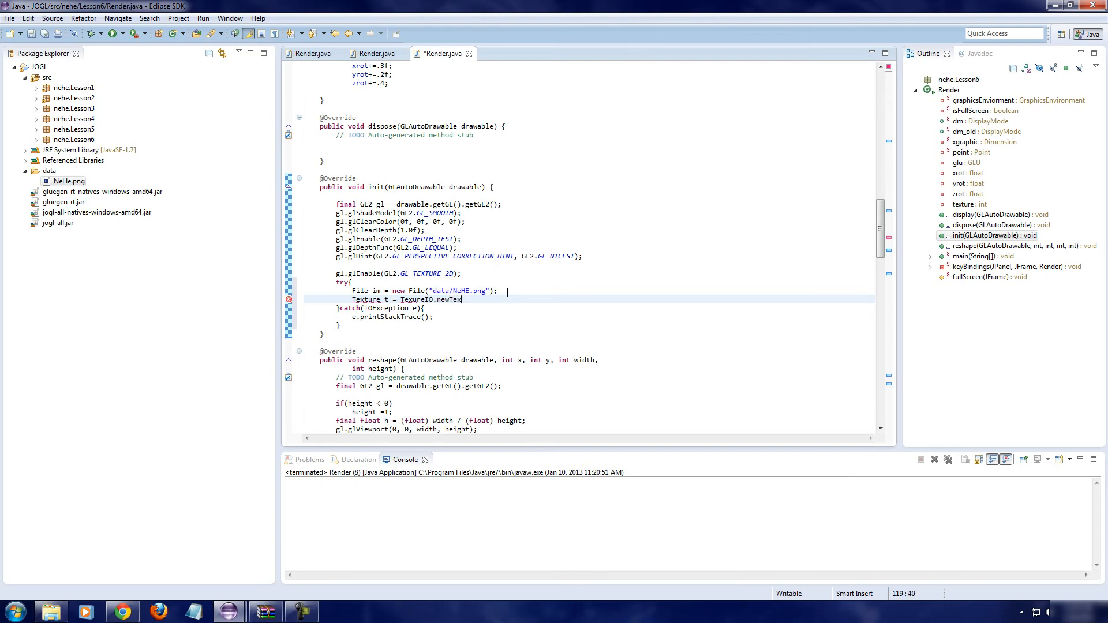
{"action": "type", "text": "t"}
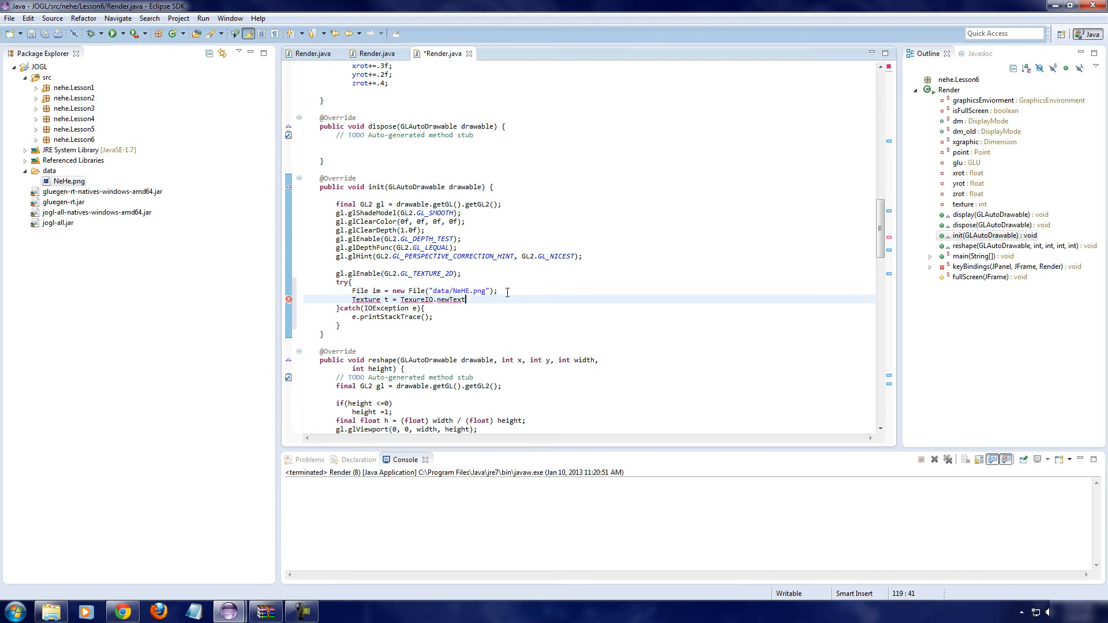
{"action": "type", "text": "(im, true);"}
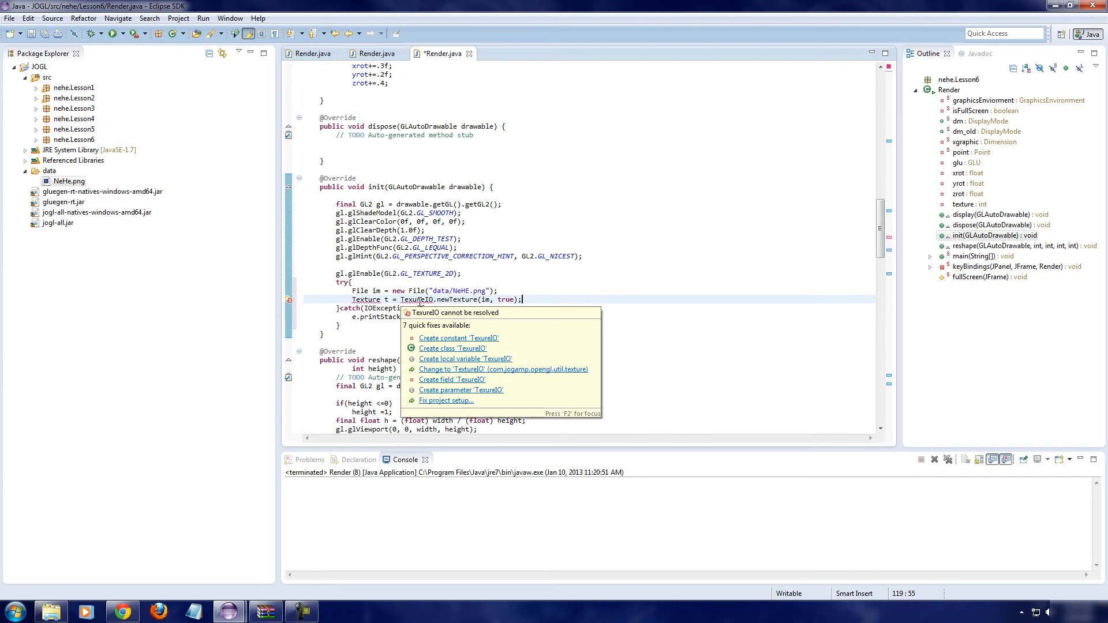
{"action": "key", "text": "Escape"}
{"action": "type", "text": "t"}
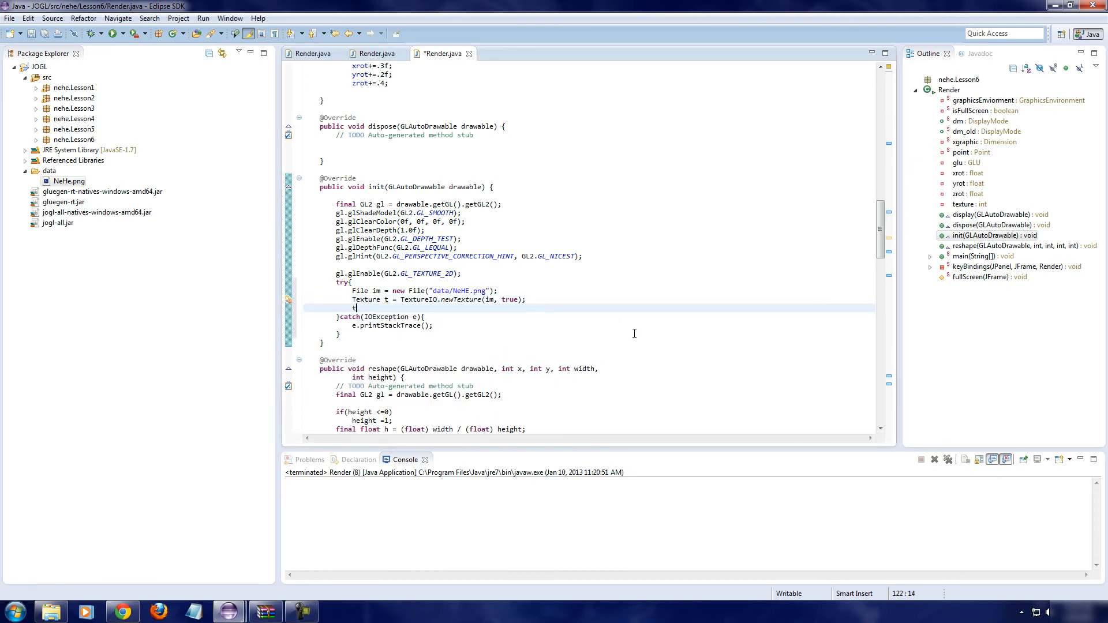
Step: Assign texture = t.getTextureObject(gl); in the try block and save Render.java
{"action": "type", "text": "exture"}
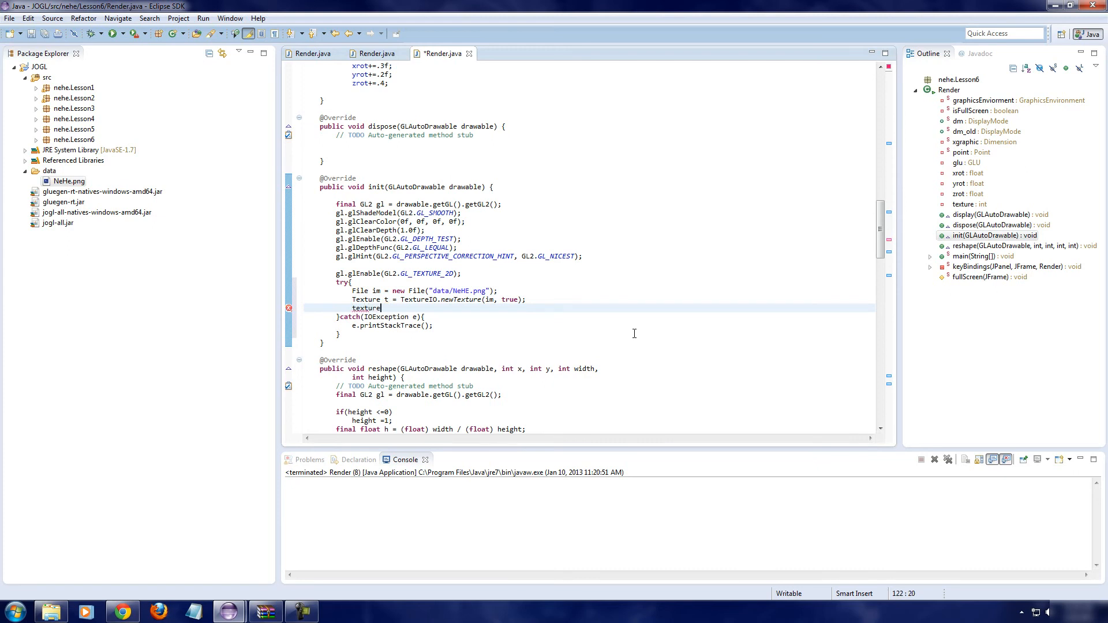
{"action": "type", "text": "= t."}
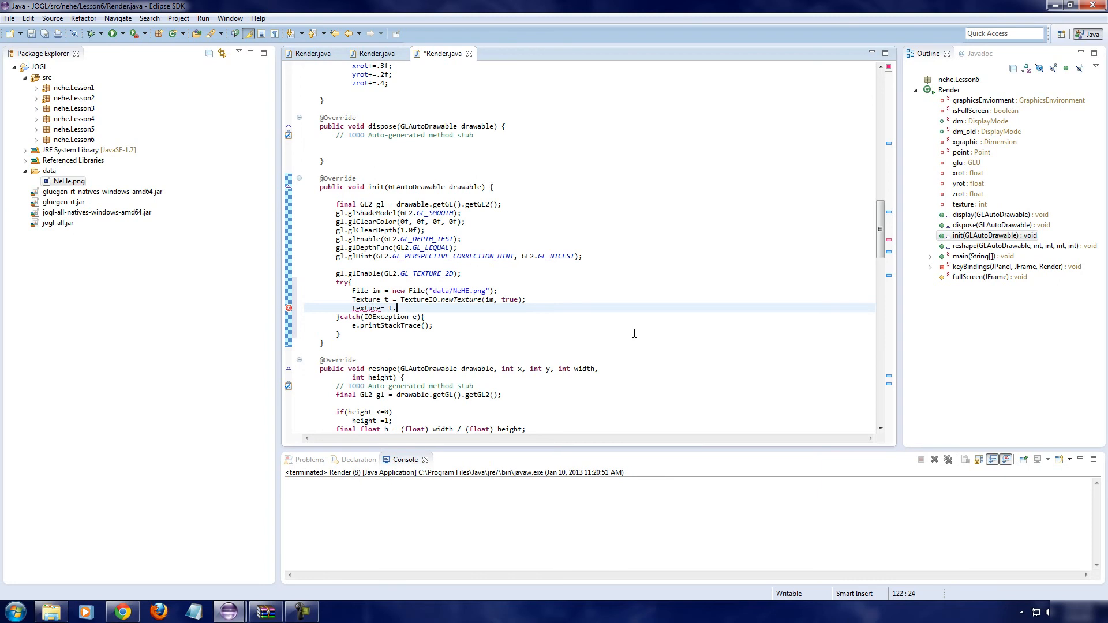
{"action": "type", "text": "getT"}
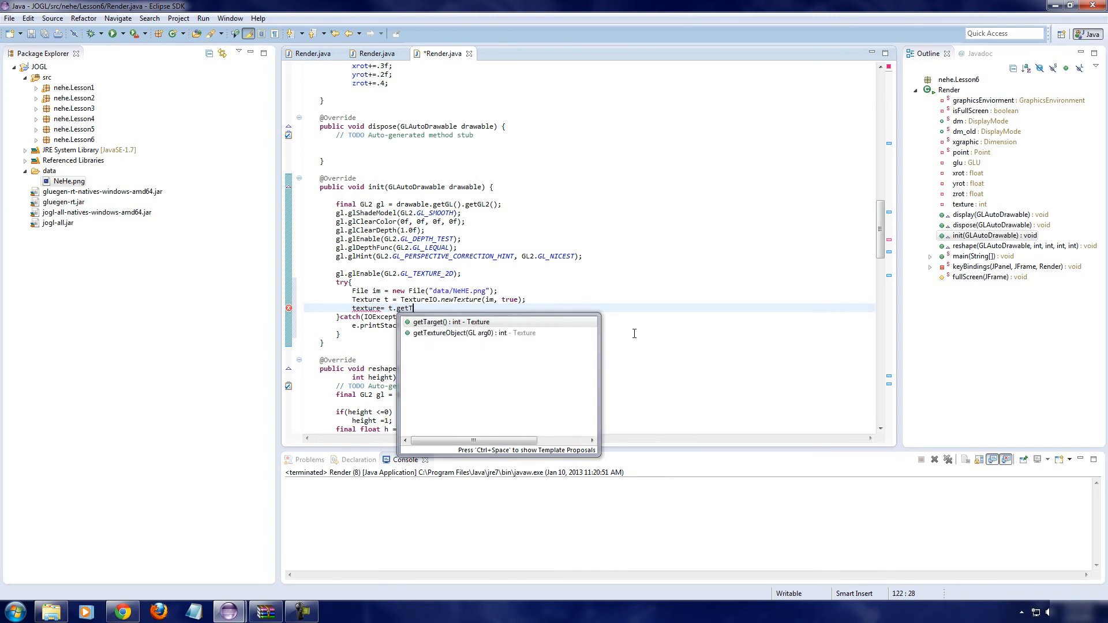
{"action": "mouse_move", "coordinate": [469, 333]}
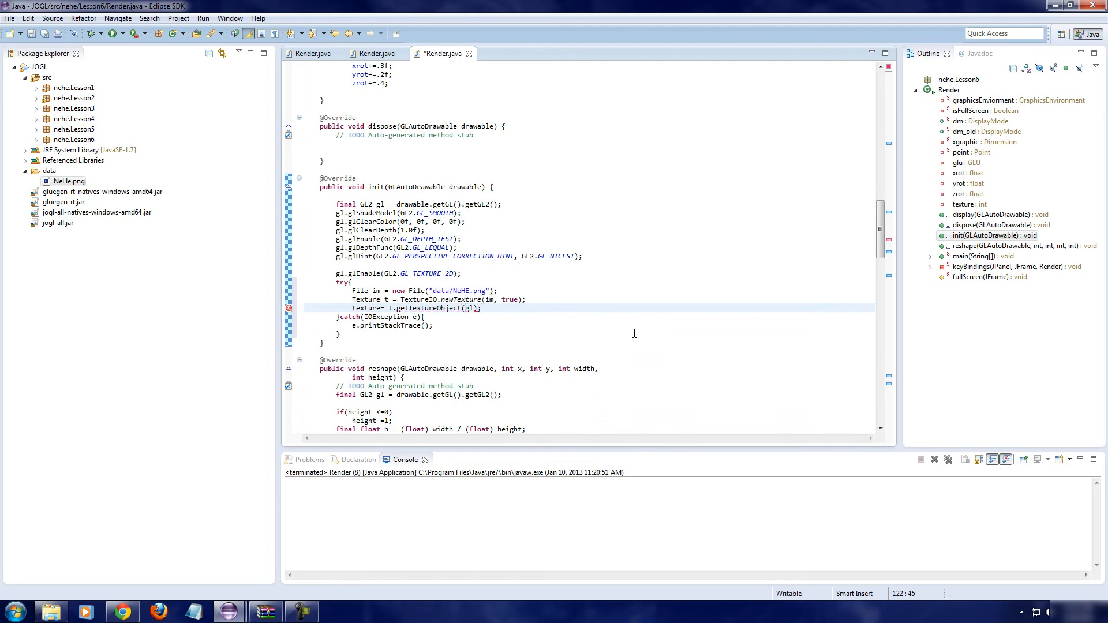
{"action": "left_click", "coordinate": [424, 317]}
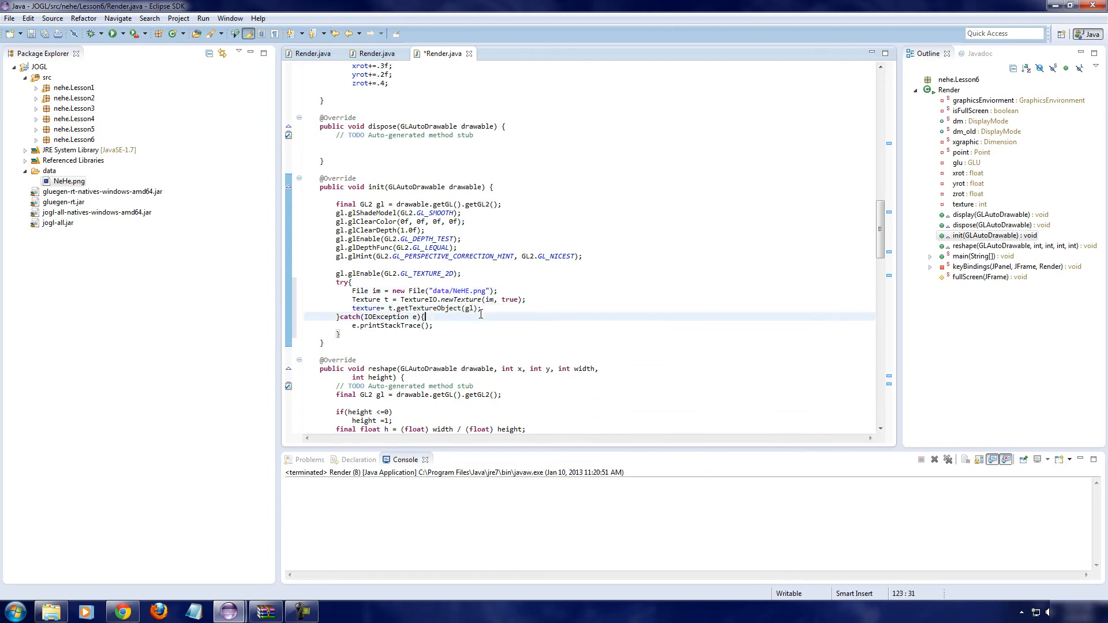
{"action": "left_click", "coordinate": [445, 299]}
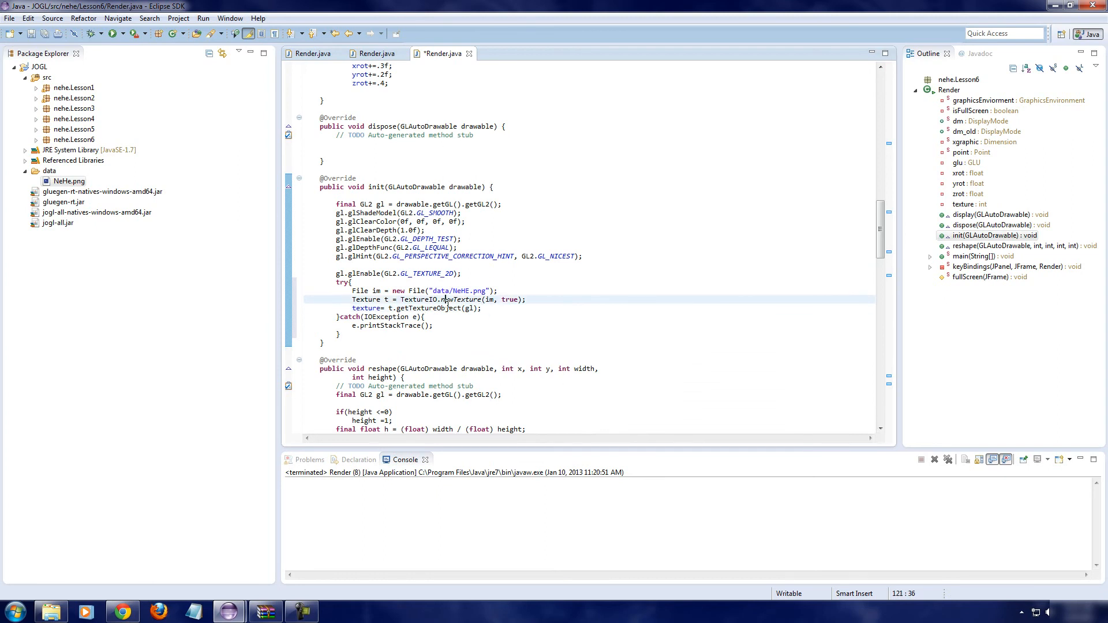
{"action": "left_click", "coordinate": [482, 308]}
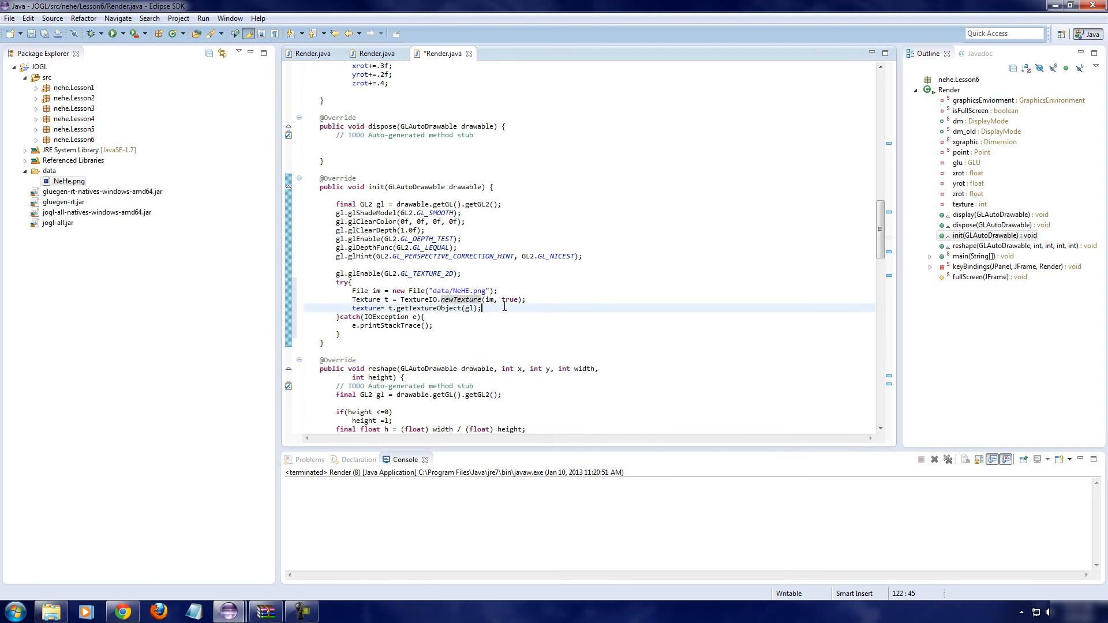
{"action": "key", "text": "ctrl+s"}
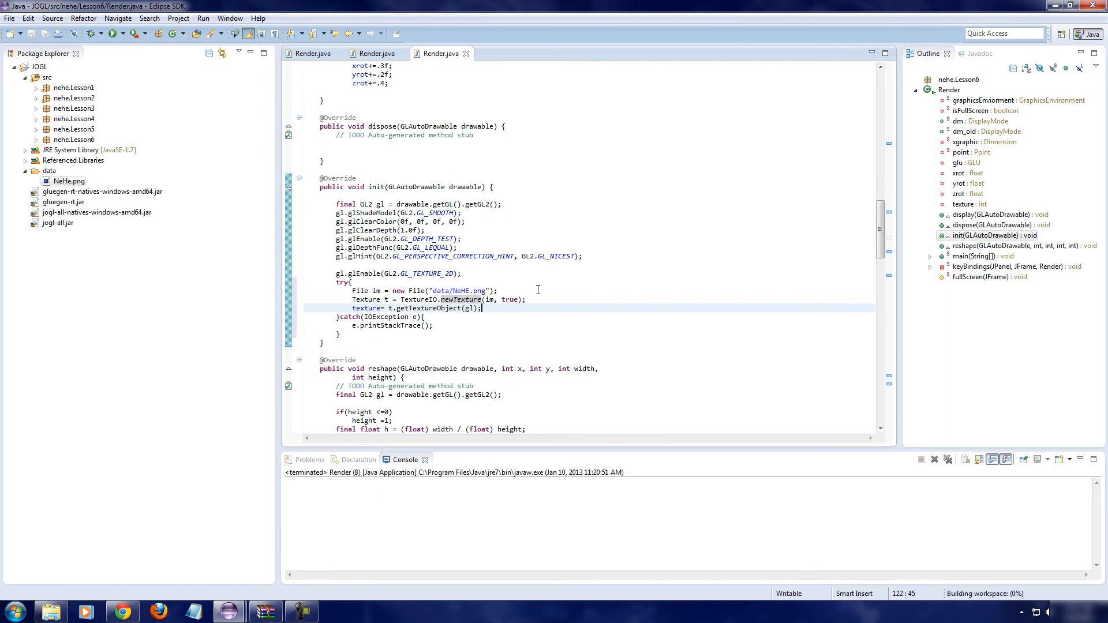
Step: Scroll to the class header and launch Render from the toolbar Run button
{"action": "scroll", "scroll_direction": "up", "scroll_amount": 3}
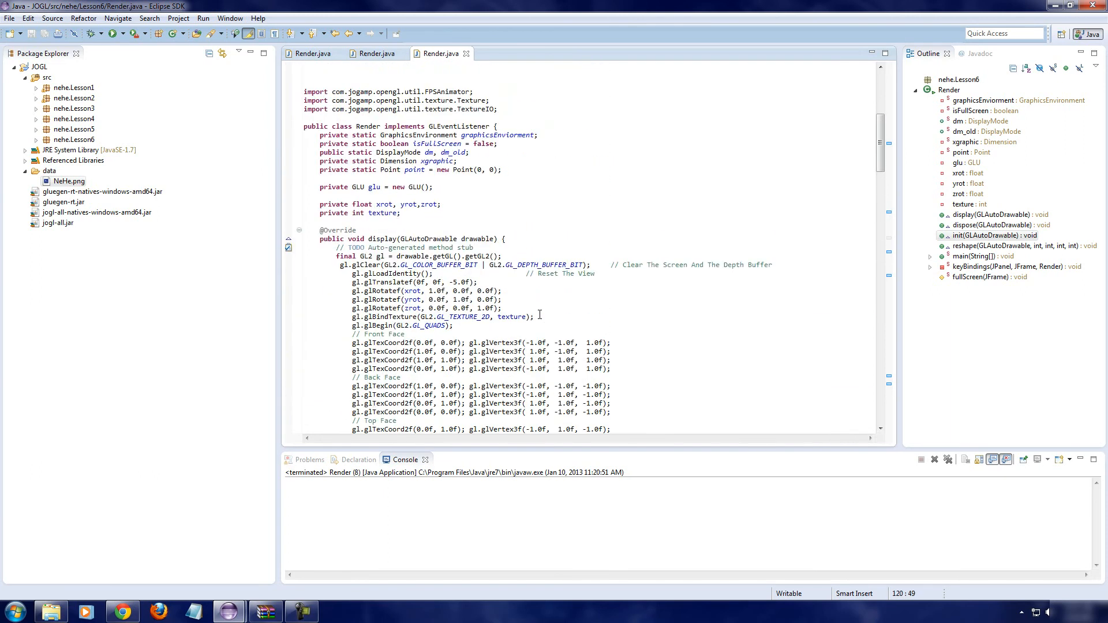
{"action": "mouse_move", "coordinate": [111, 33]}
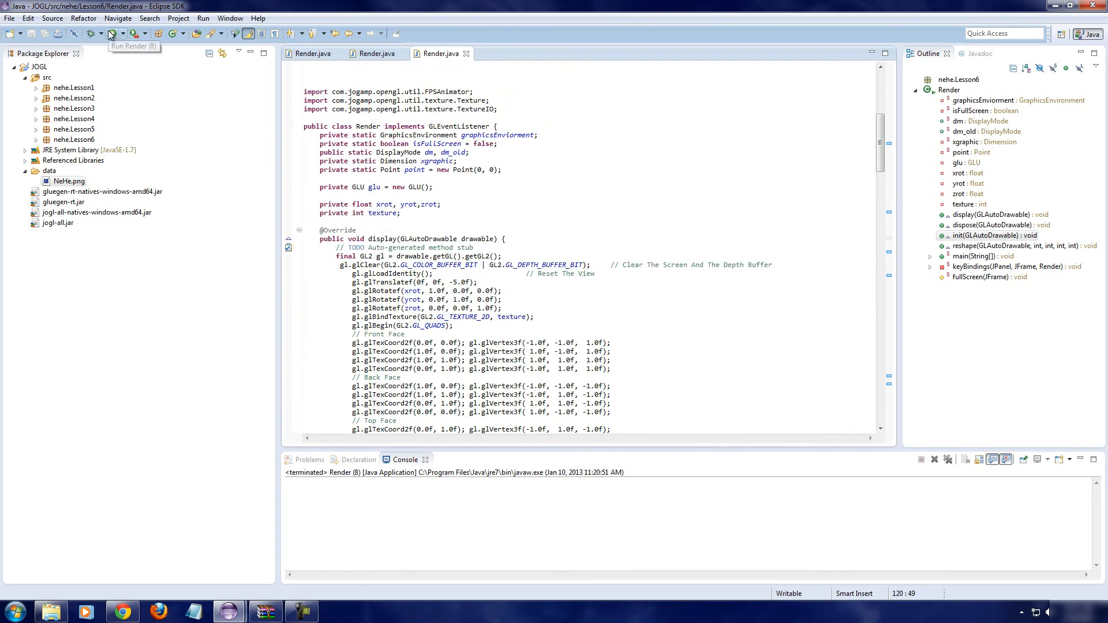
{"action": "left_click", "coordinate": [111, 34]}
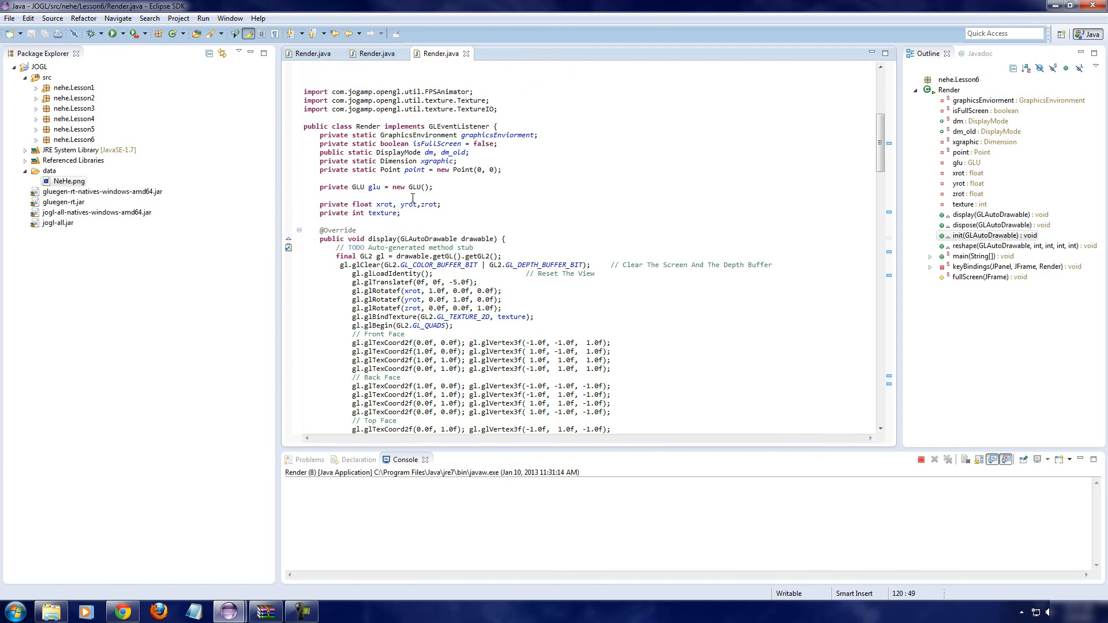
{"action": "left_click", "coordinate": [92, 33]}
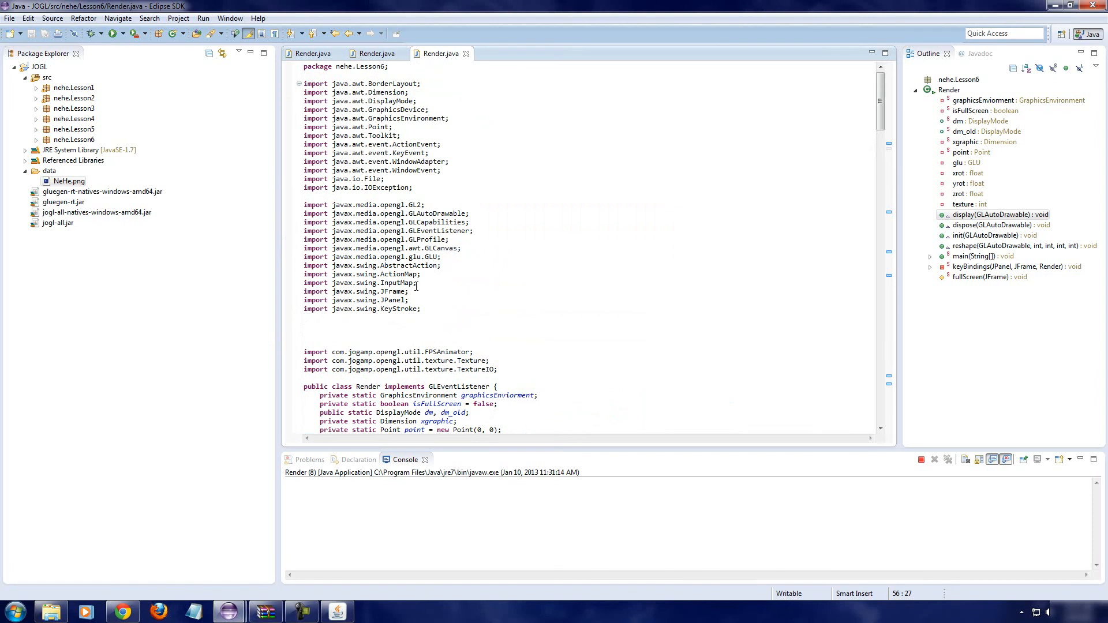
{"action": "mouse_move", "coordinate": [696, 496]}
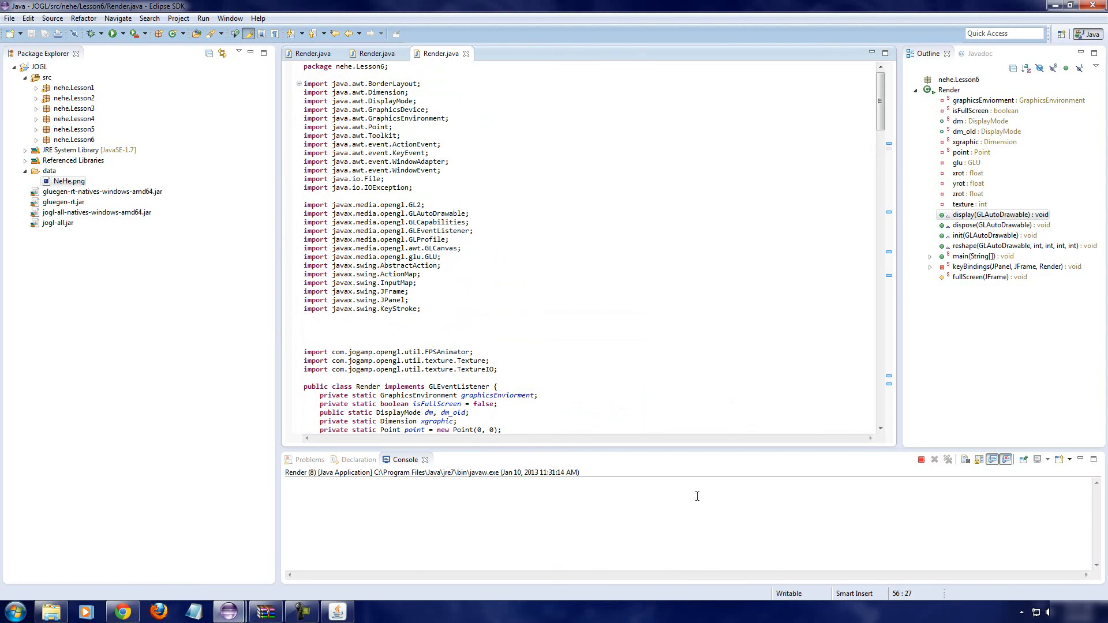
Step: Check the running lesson window's spinning NeHe-textured cube, then switch to the NeHe tutorial in Chrome
{"action": "scroll", "scroll_direction": "down", "scroll_amount": 3}
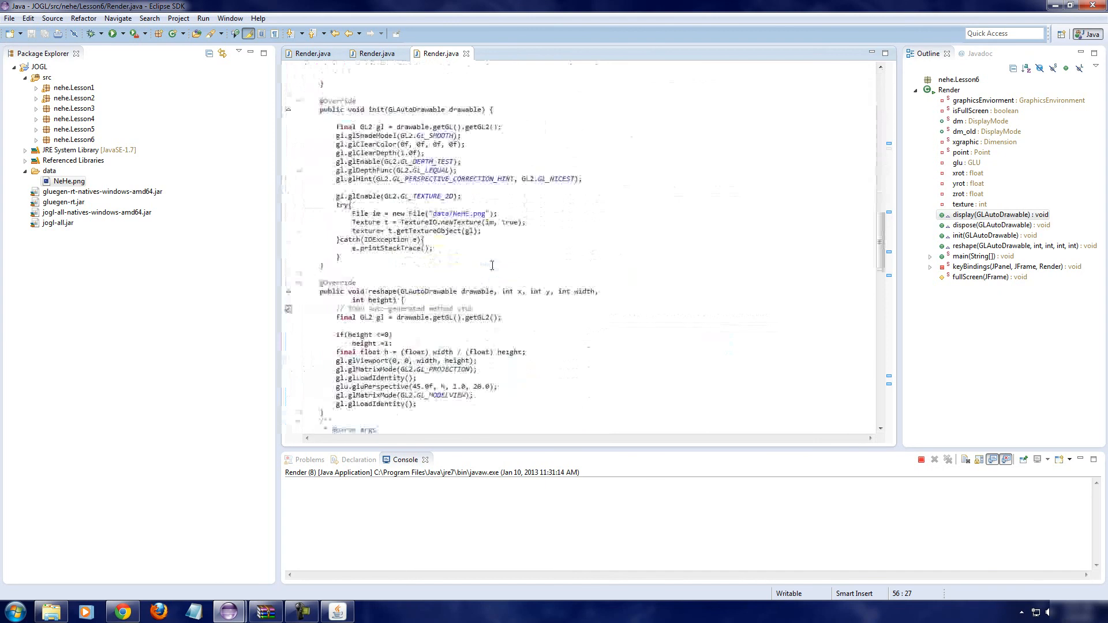
{"action": "left_click", "coordinate": [93, 33]}
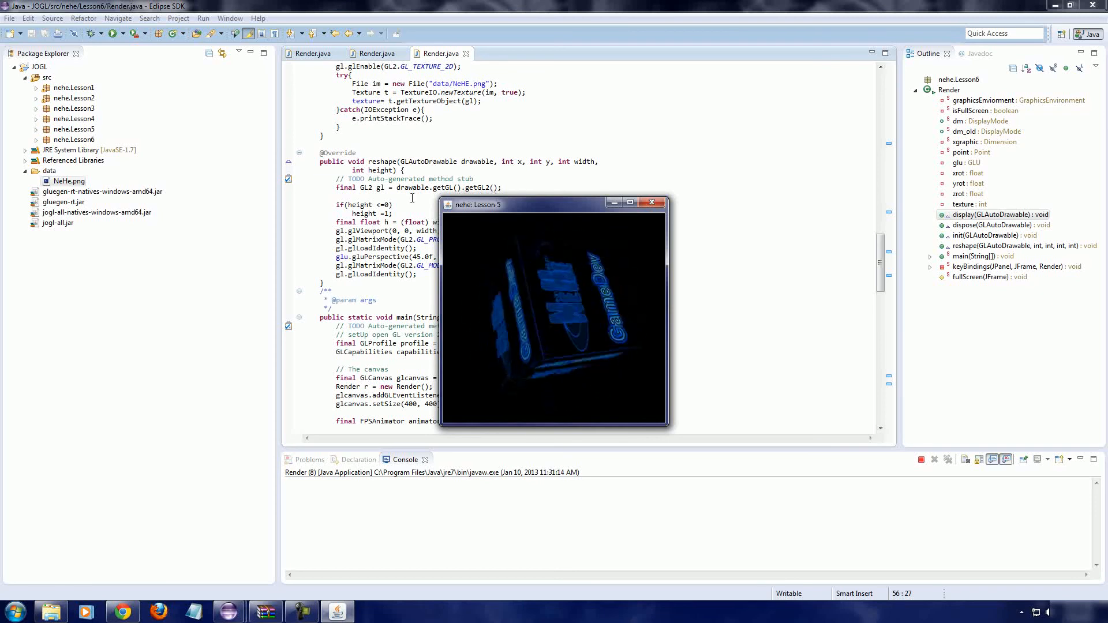
{"action": "left_click", "coordinate": [123, 611]}
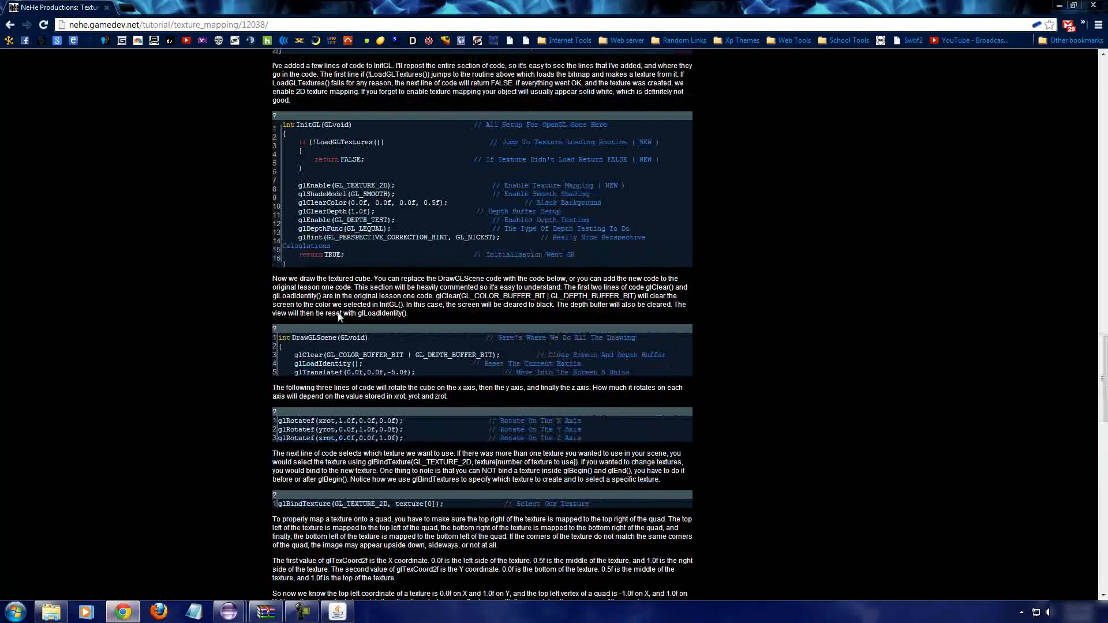
Step: Go back to the Lessons 06–10 index and browse Texture Mapping, Texture Filters, Blending and later lessons
{"action": "left_click", "coordinate": [11, 24]}
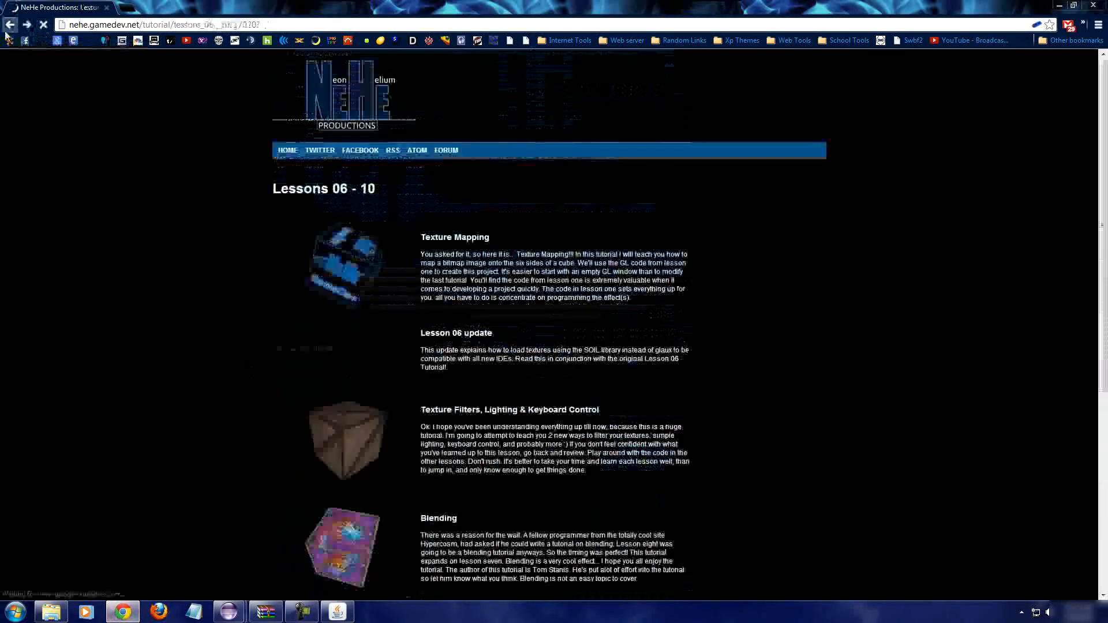
{"action": "scroll", "scroll_direction": "down", "scroll_amount": 3}
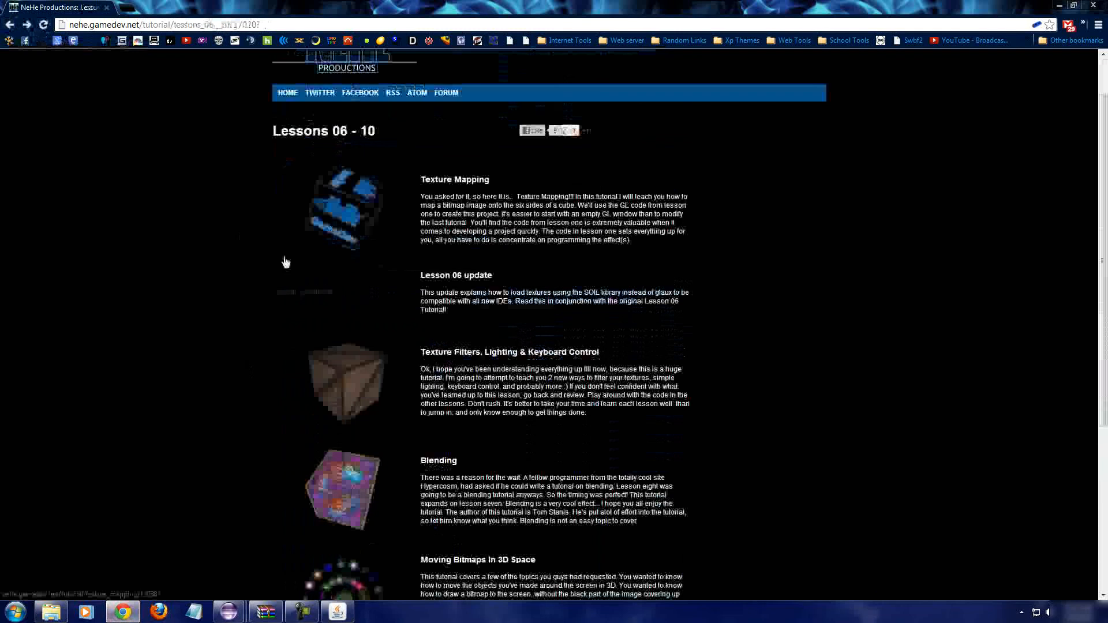
{"action": "scroll", "scroll_direction": "down", "scroll_amount": 3}
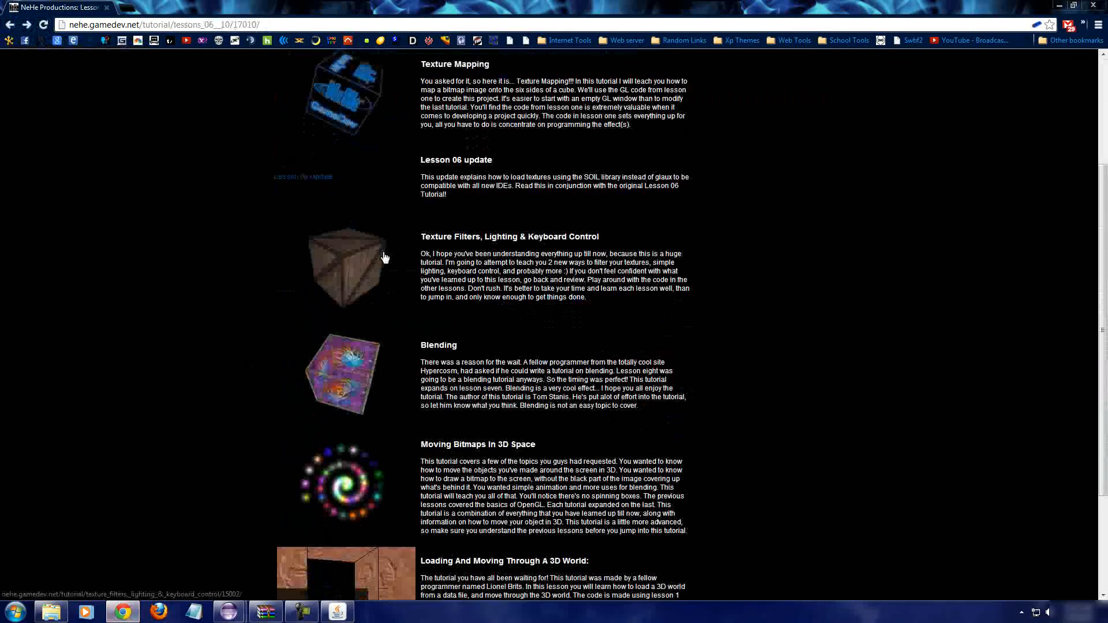
{"action": "scroll", "scroll_direction": "down", "scroll_amount": 3}
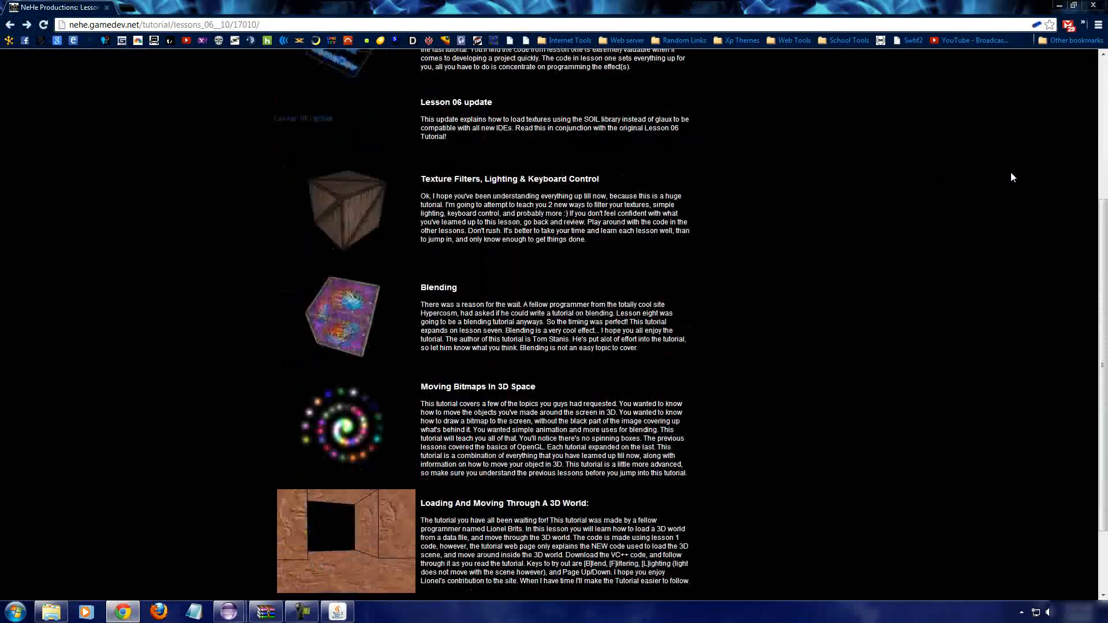
{"action": "scroll", "scroll_direction": "up", "scroll_amount": 3}
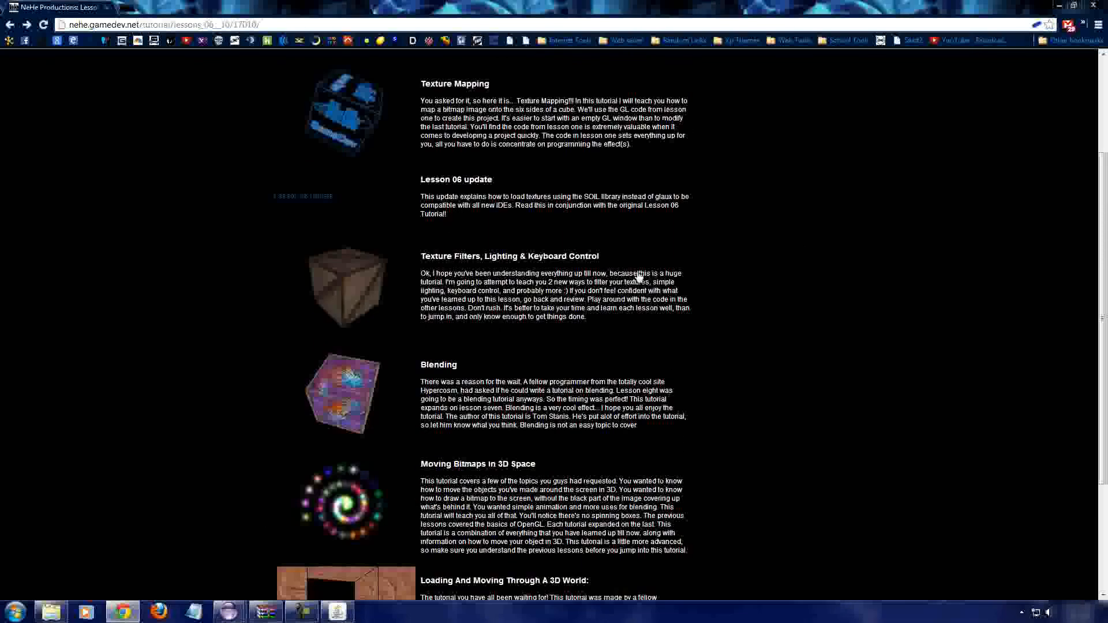
{"action": "mouse_move", "coordinate": [376, 371]}
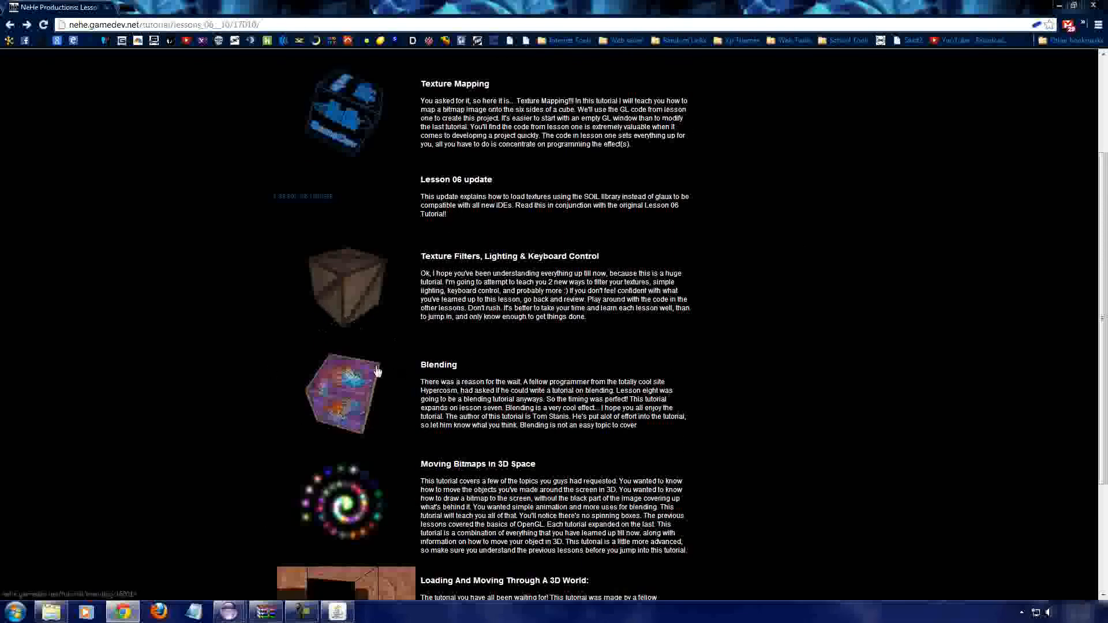
{"action": "scroll", "scroll_direction": "up", "scroll_amount": 3}
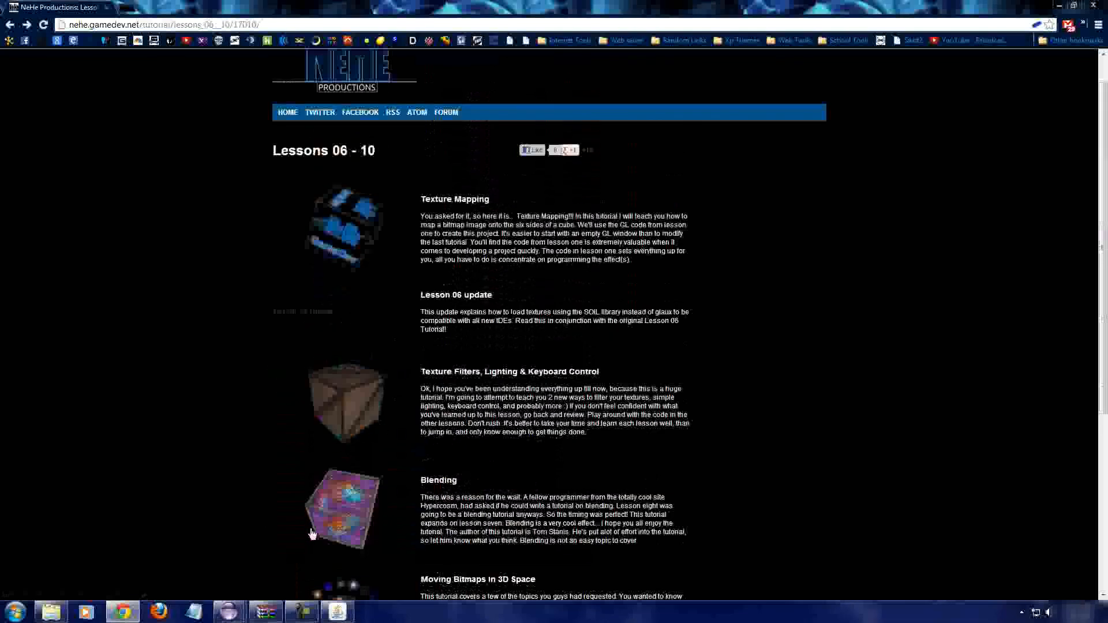